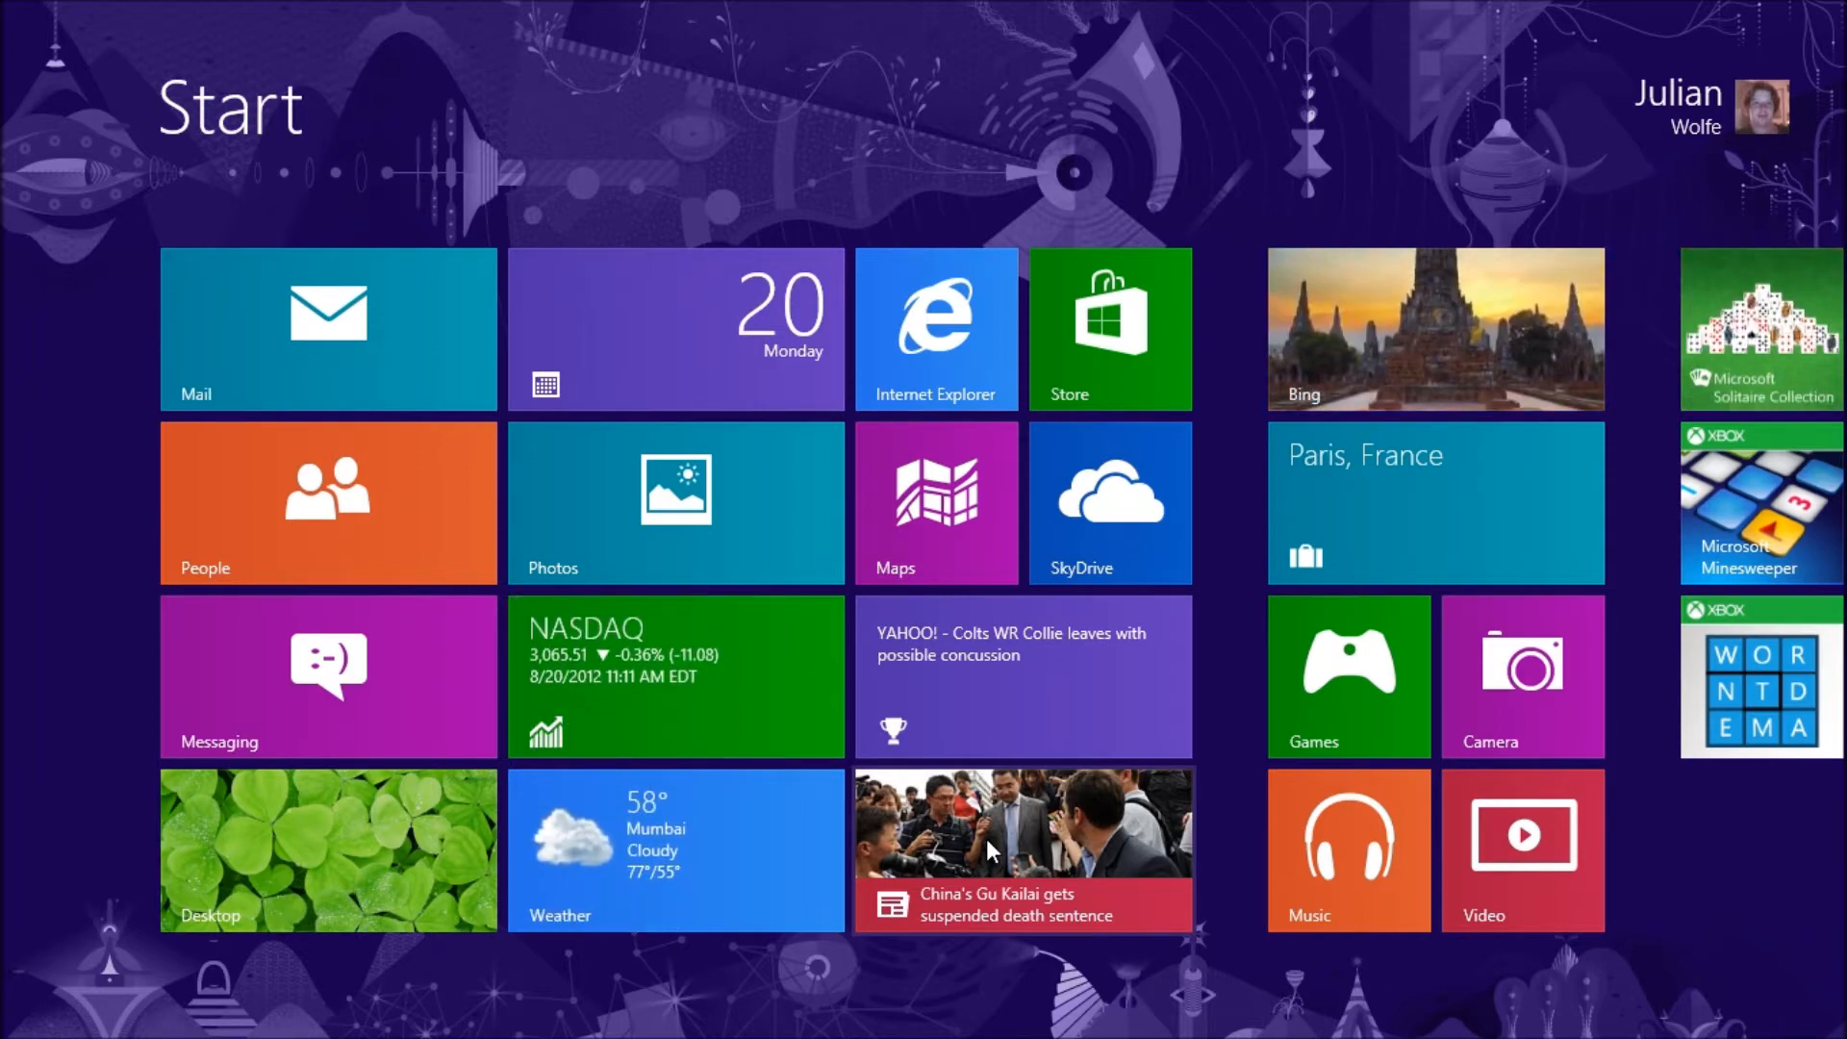
- Search the Start screen apps for 'defa' to find Default Programs
text(defa)
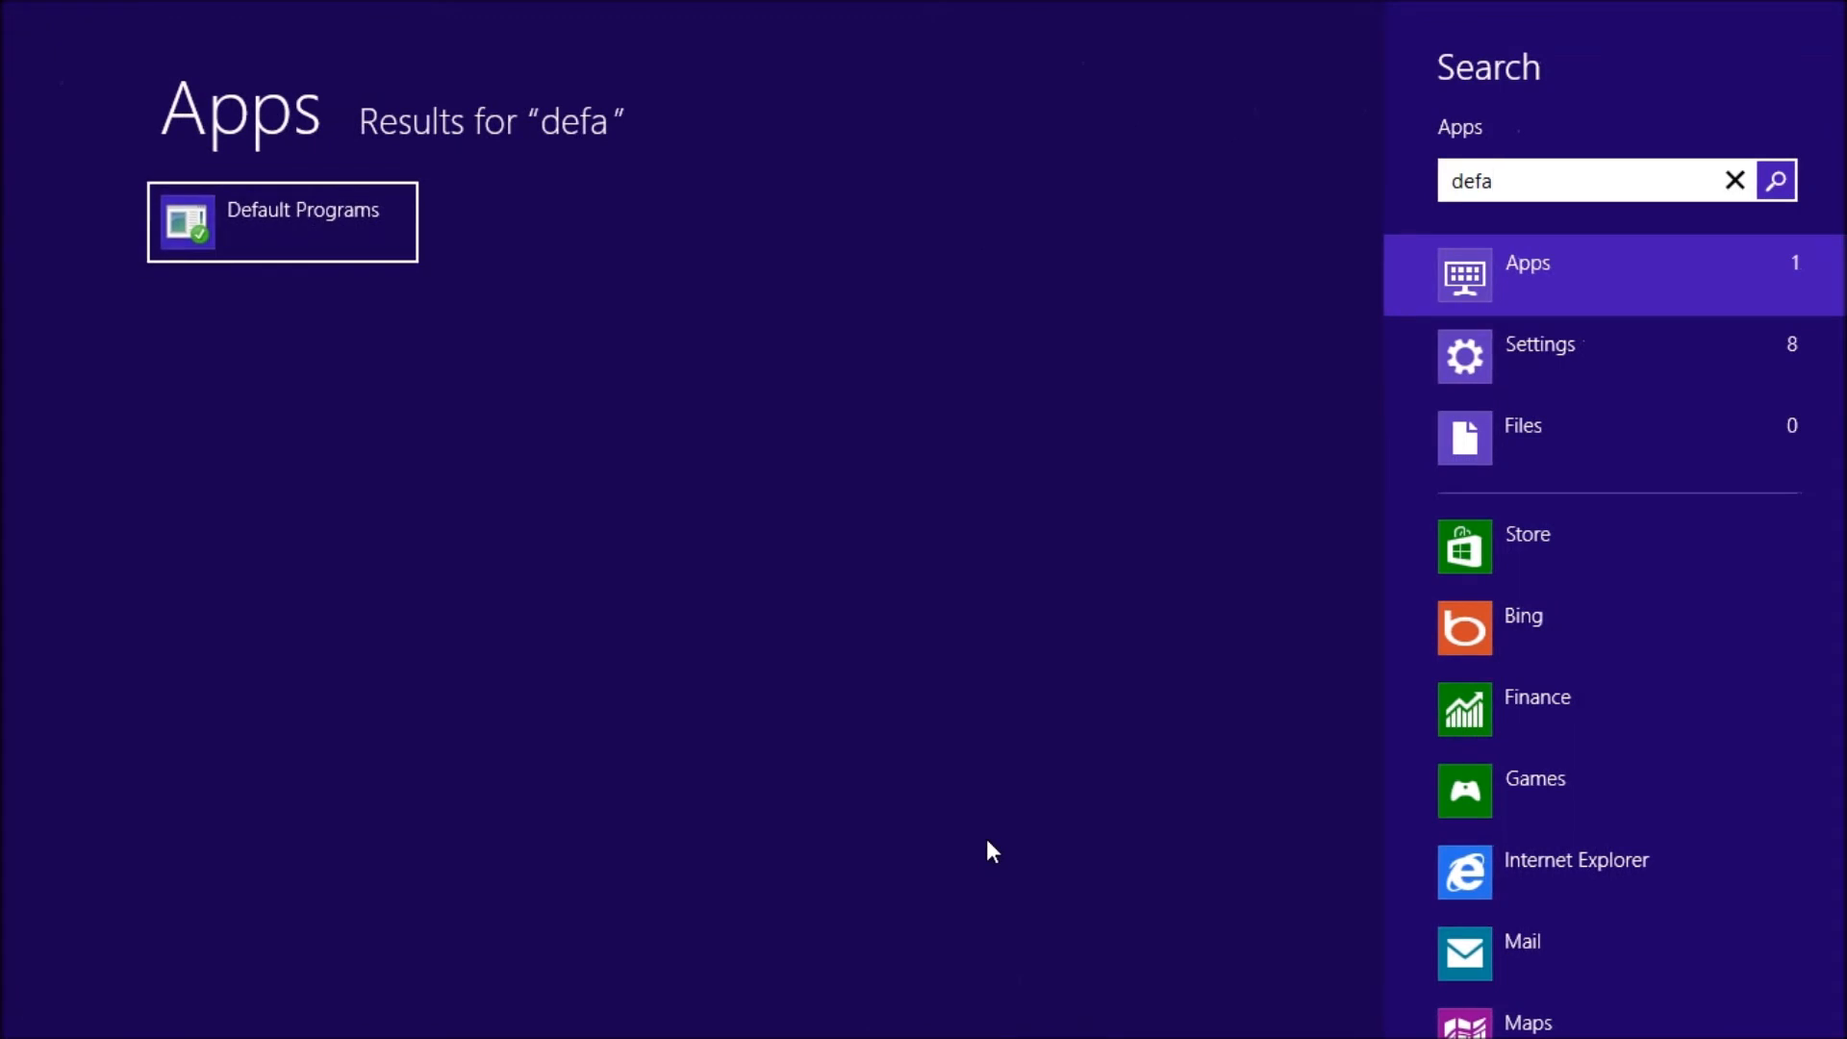
mouse_move(900, 245)
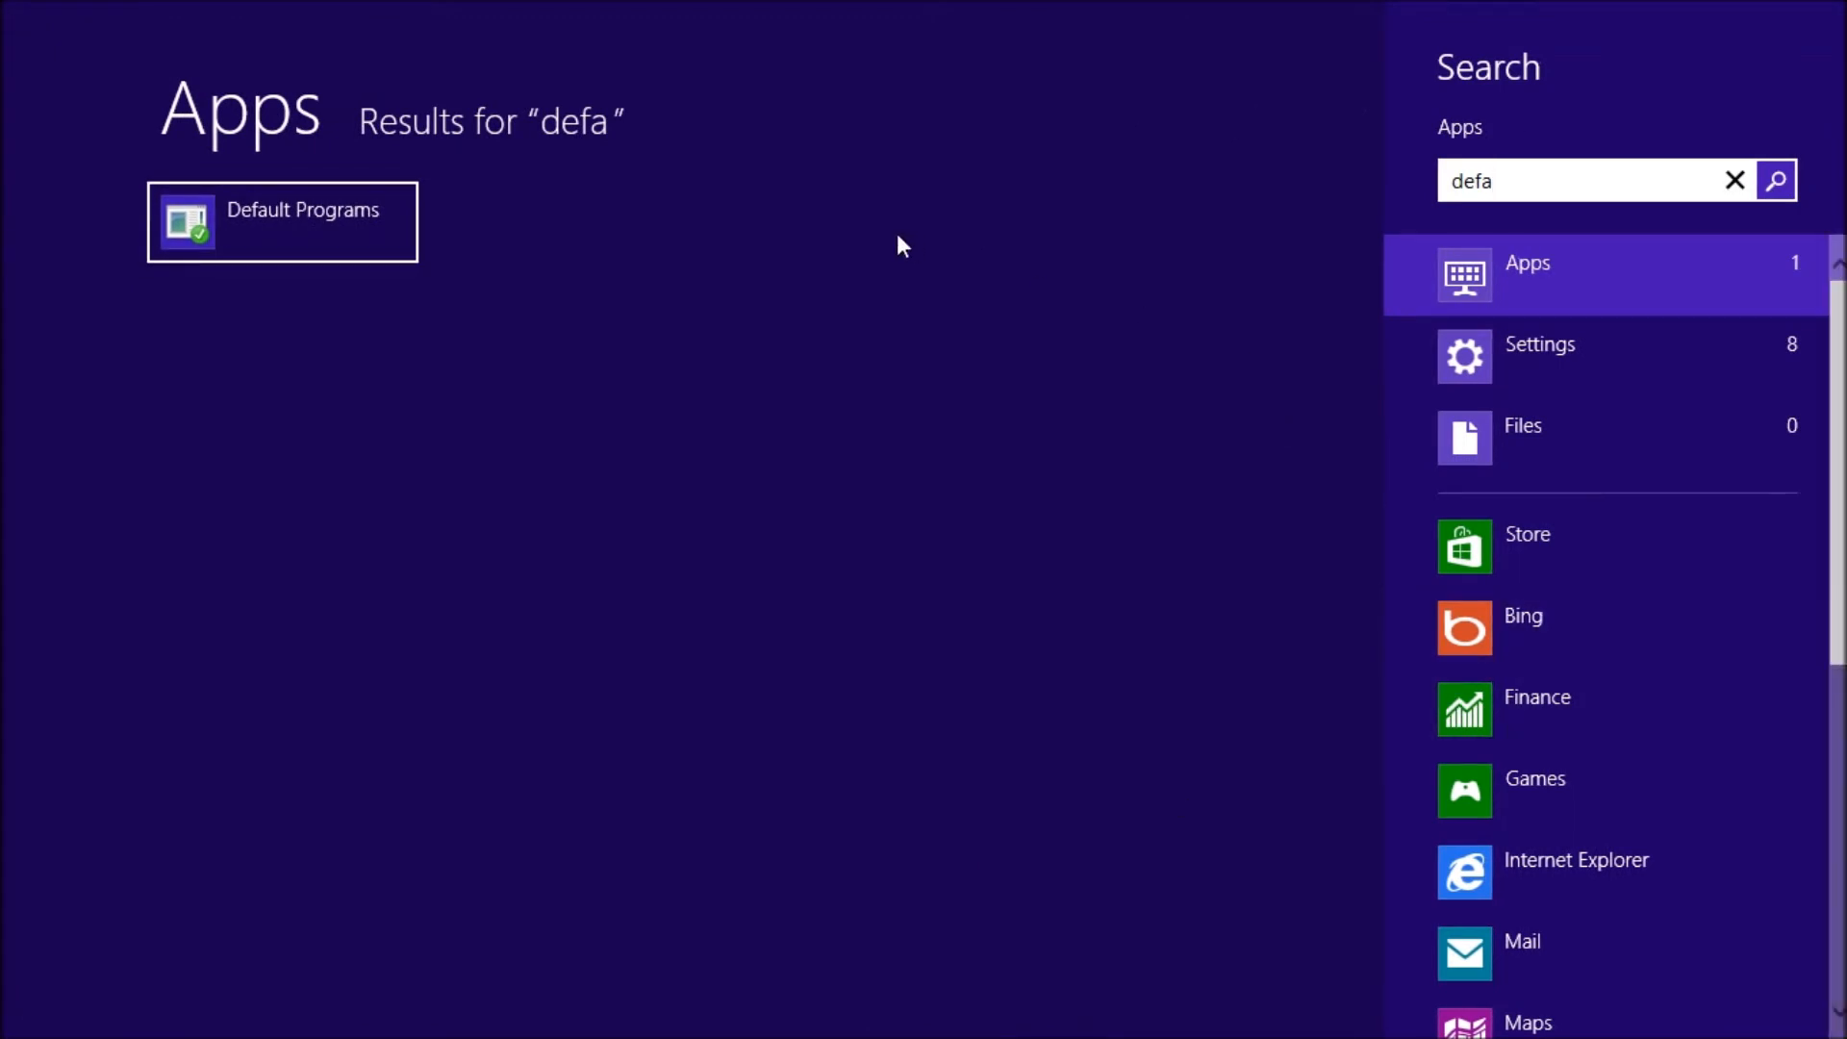
mouse_move(1500, 221)
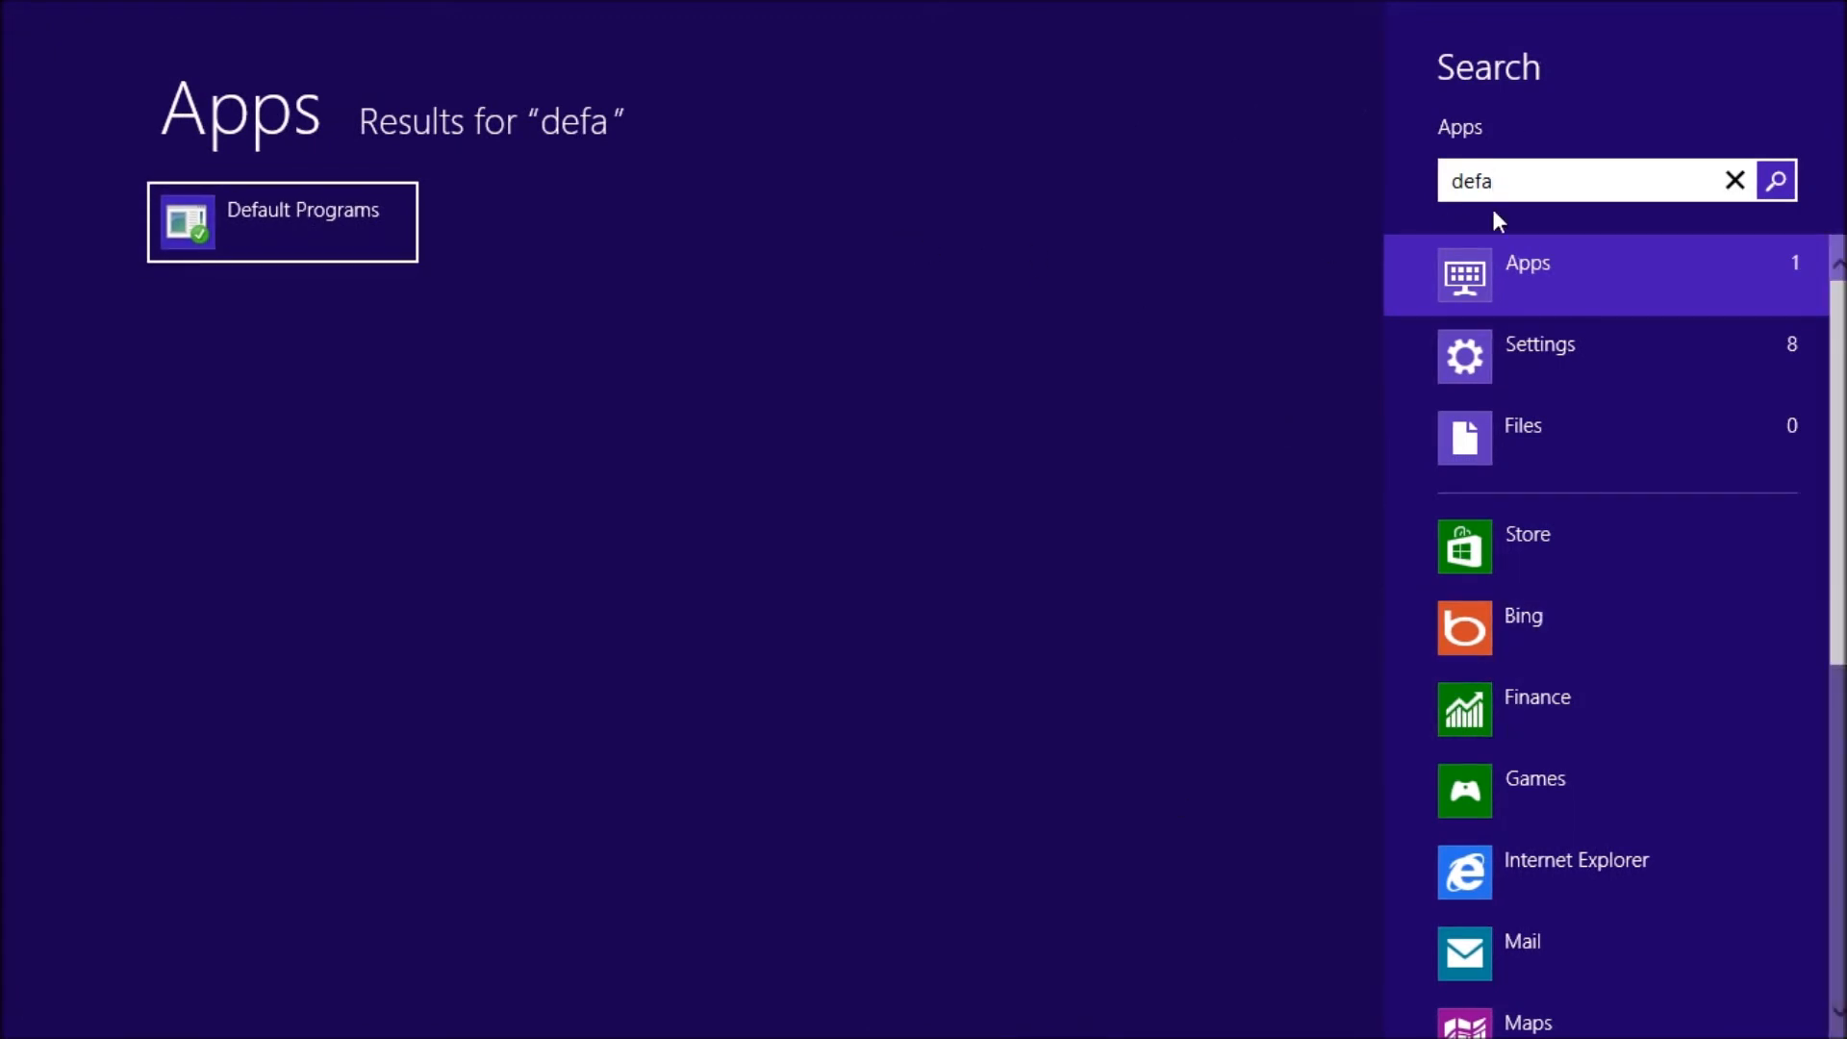
- Open Default Programs and go to 'Set your default programs'
click(282, 221)
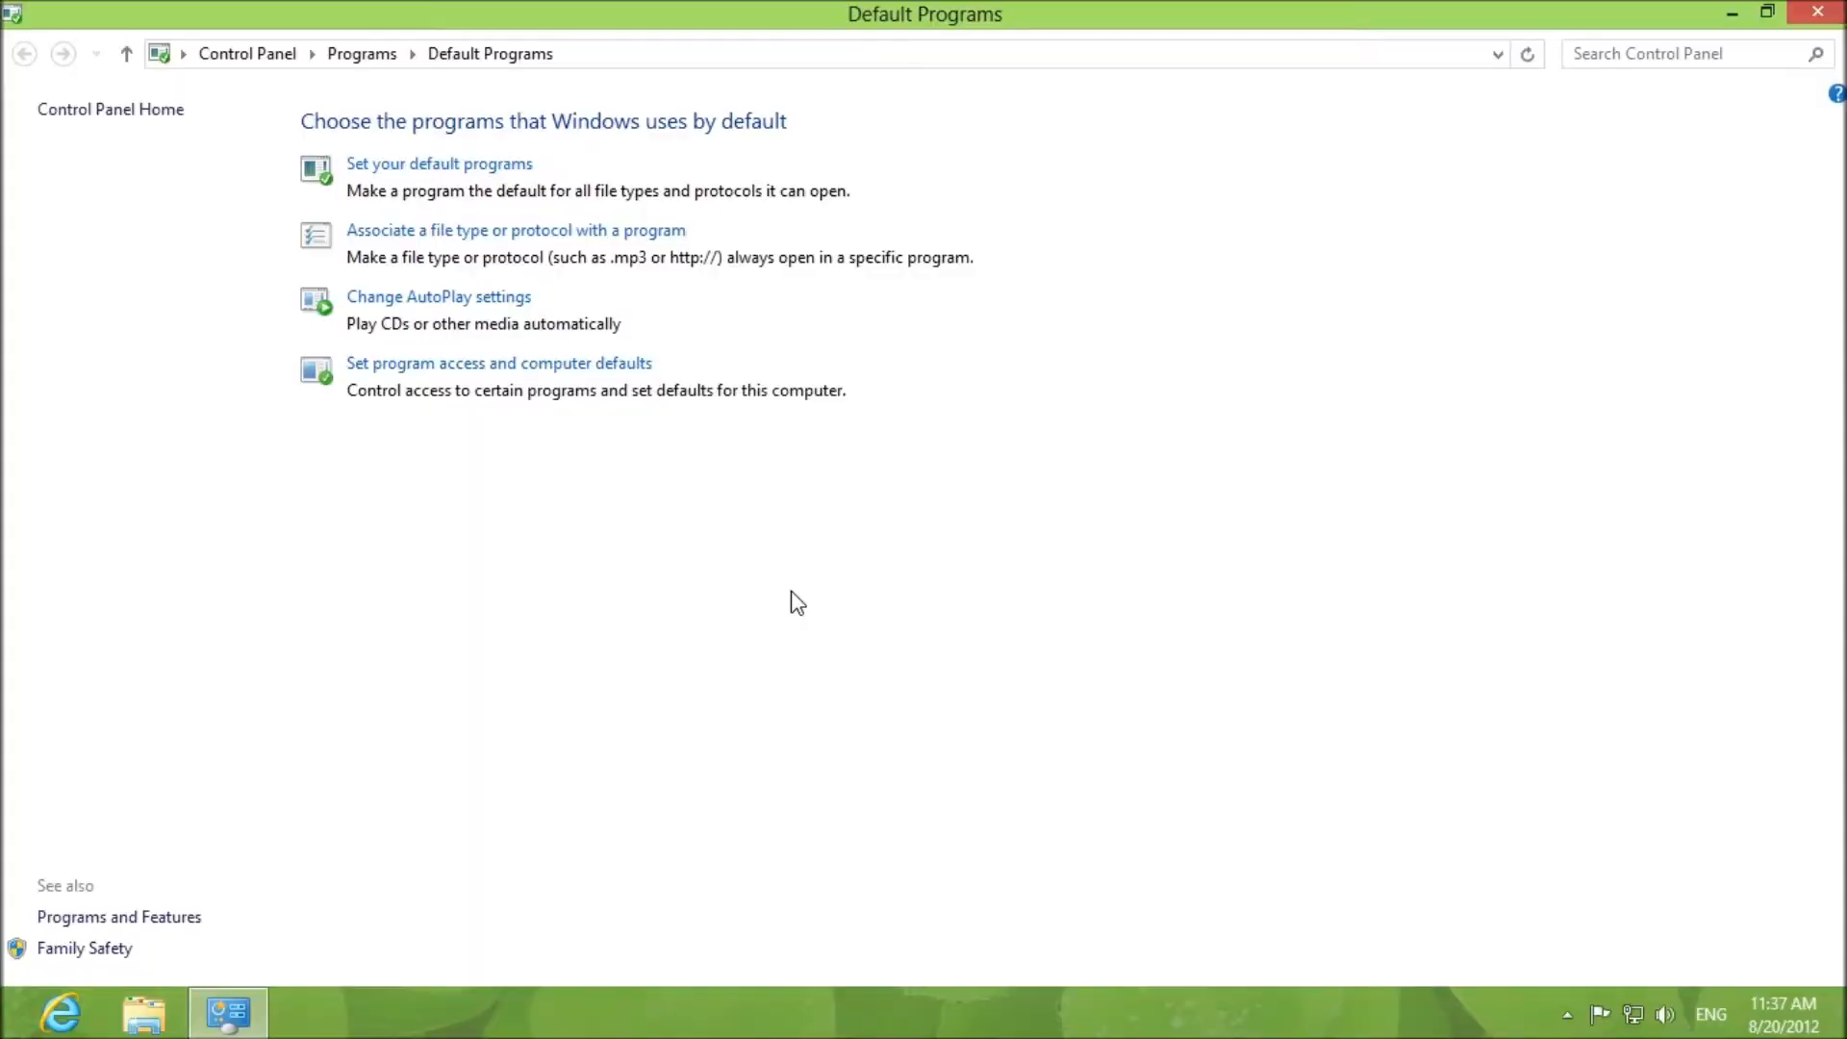
mouse_move(440, 164)
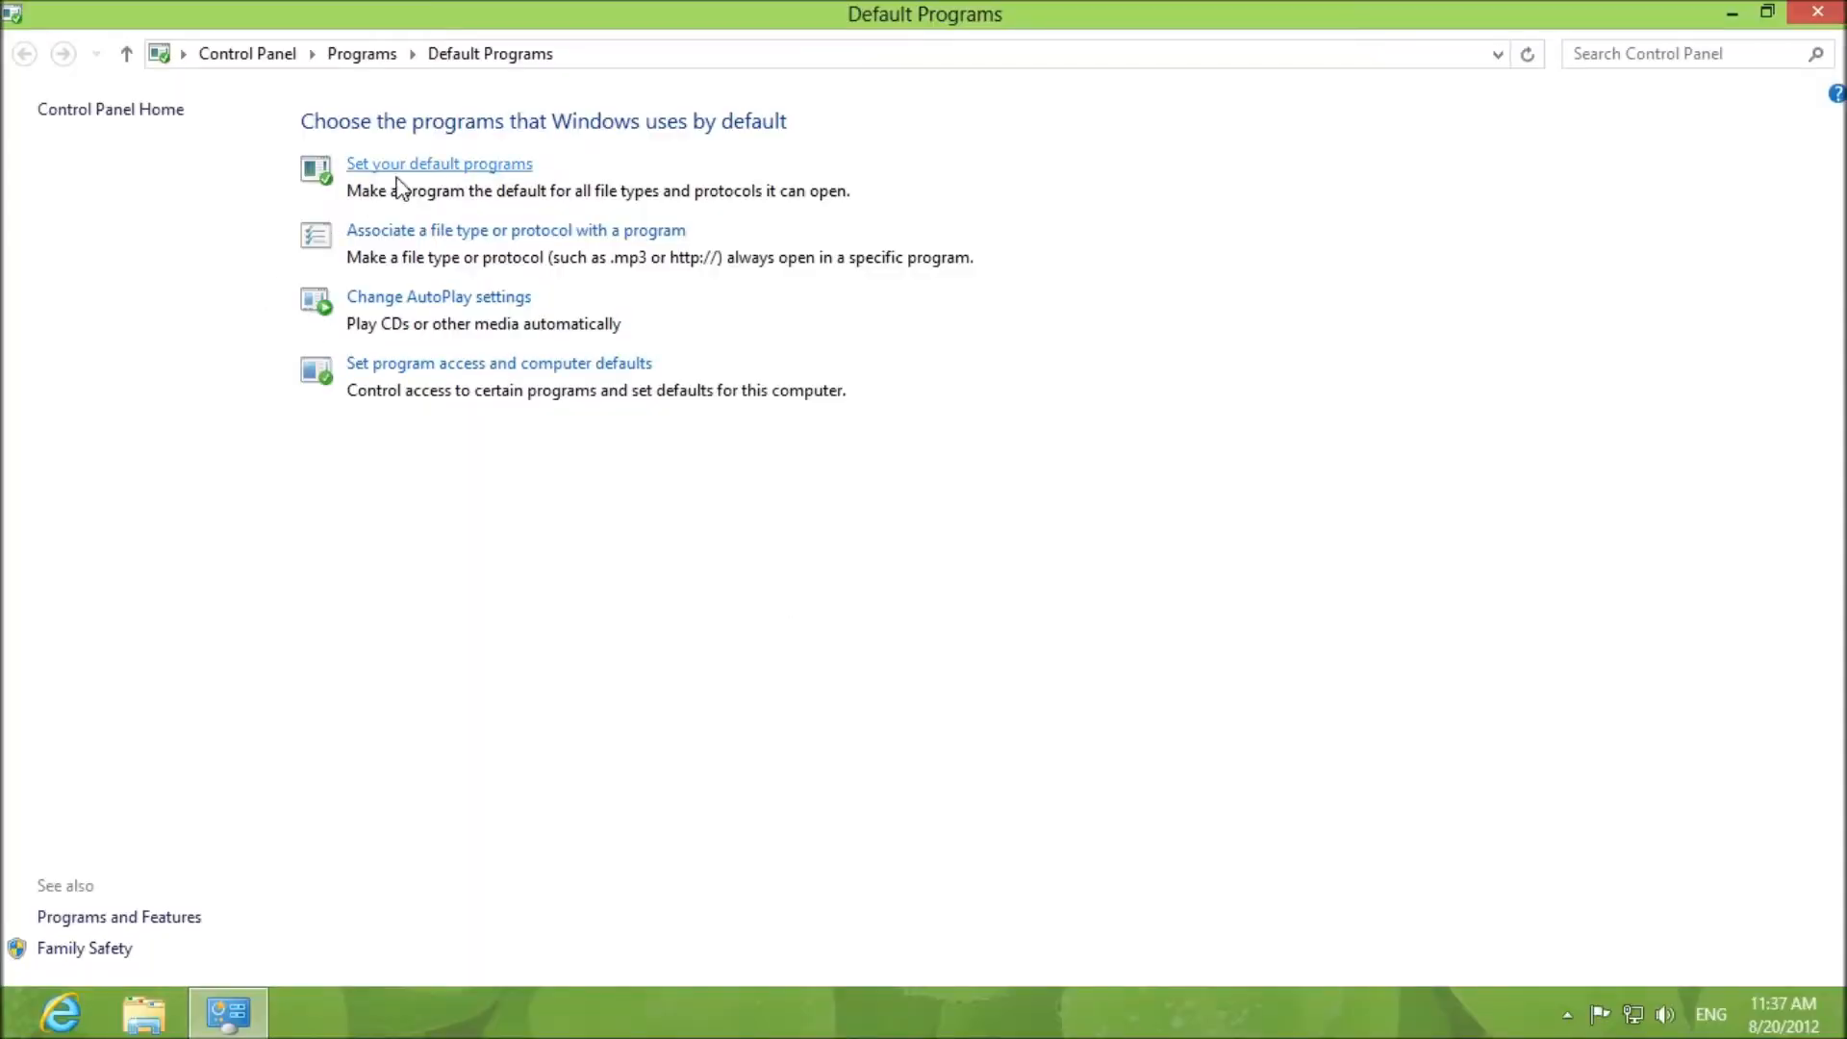
mouse_move(403, 266)
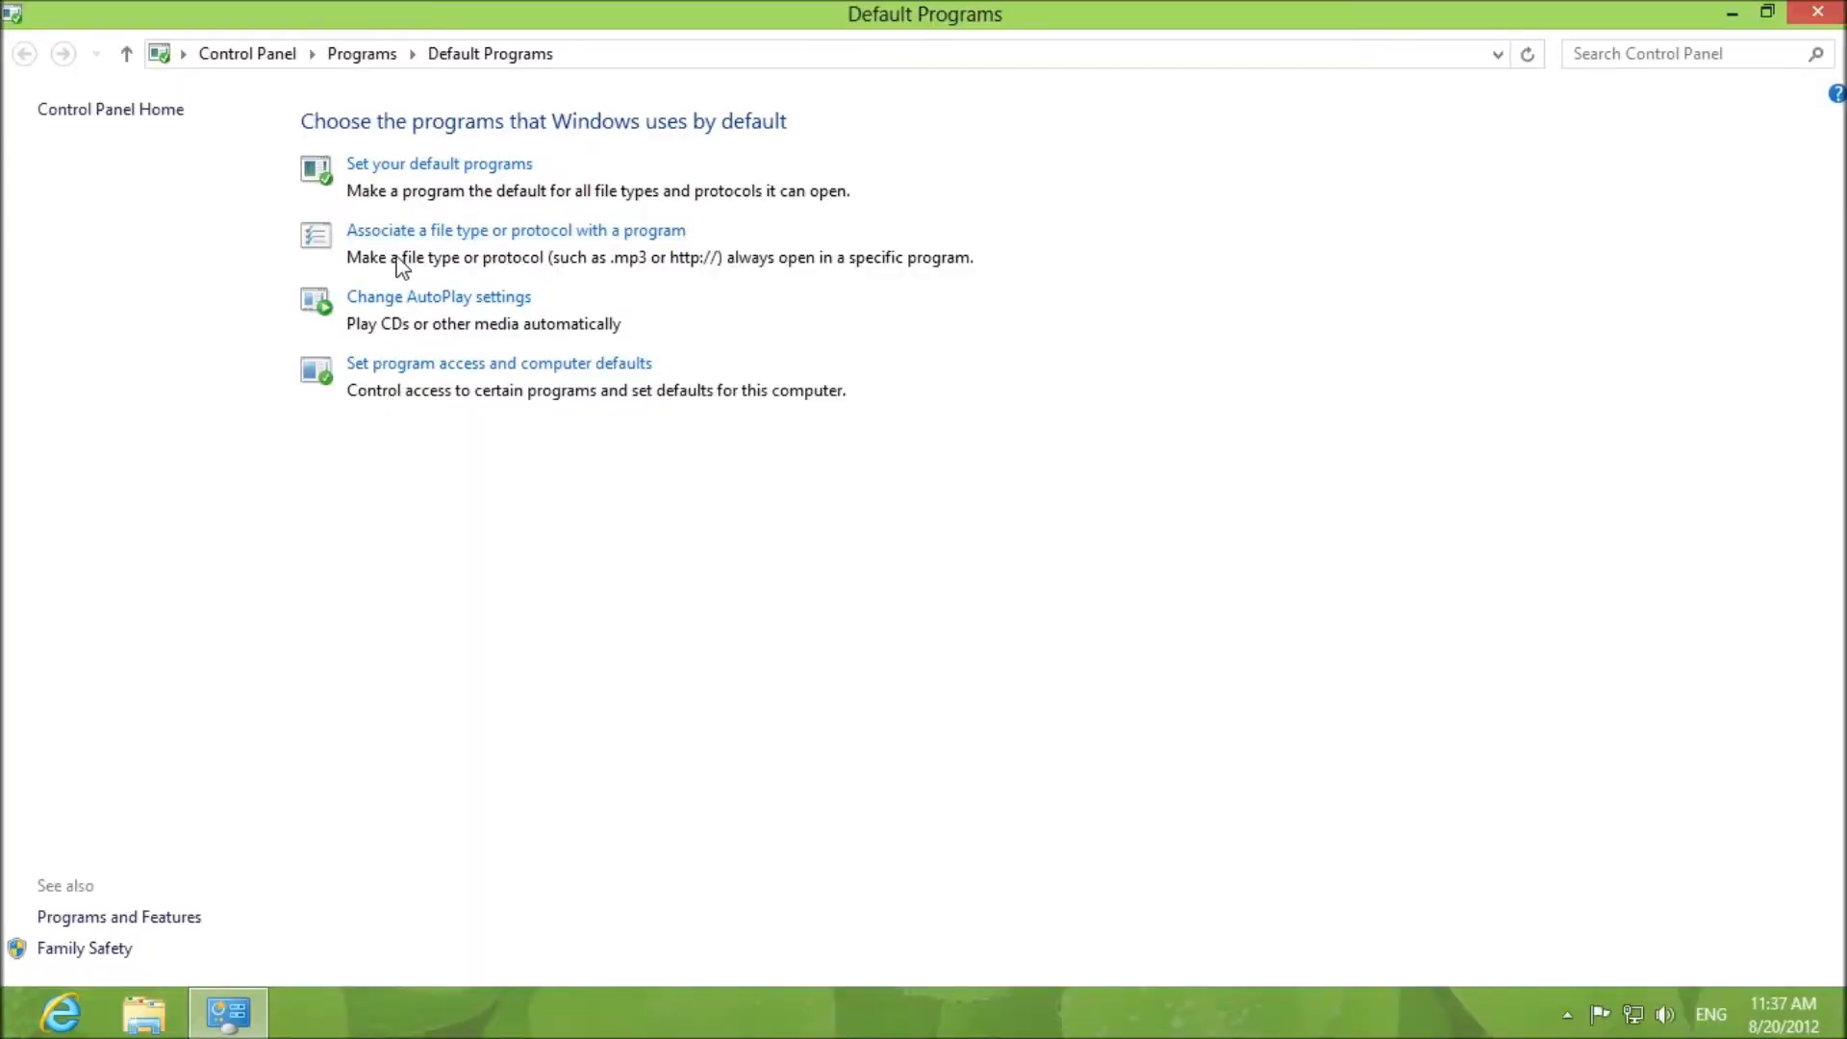
click(439, 162)
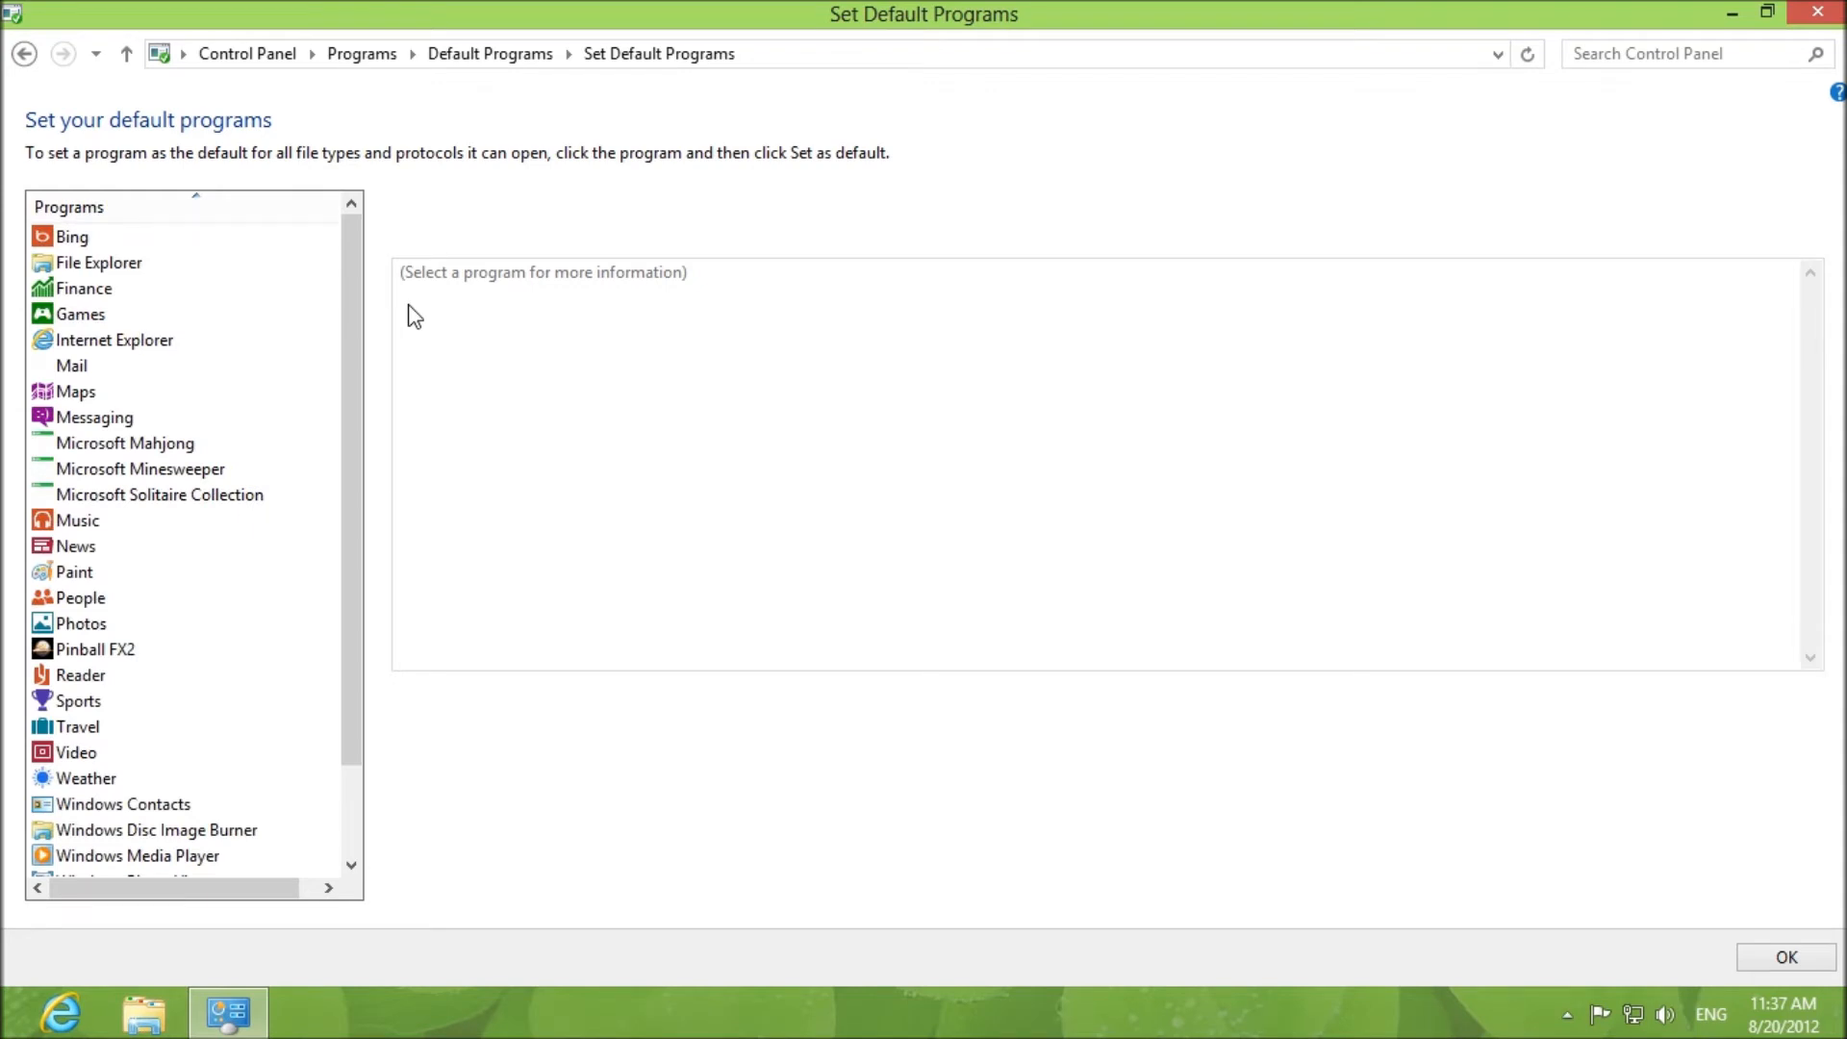
click(115, 340)
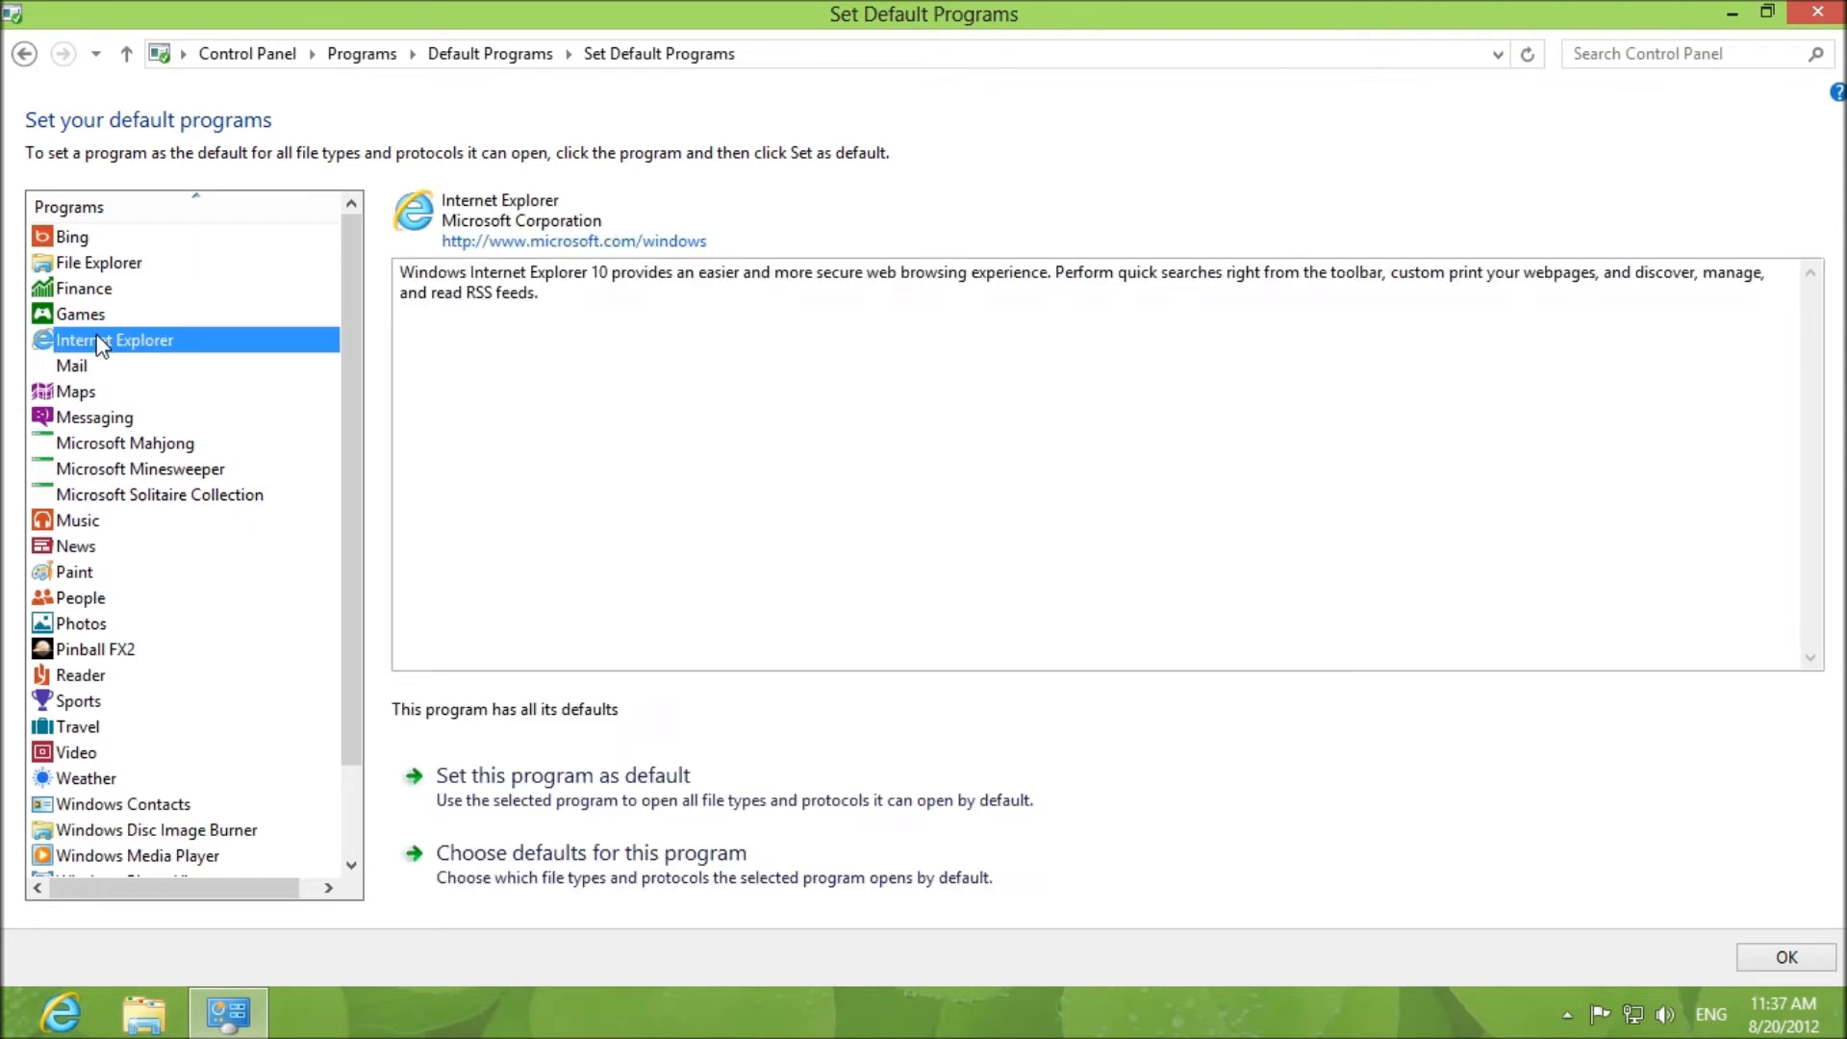
mouse_move(562, 786)
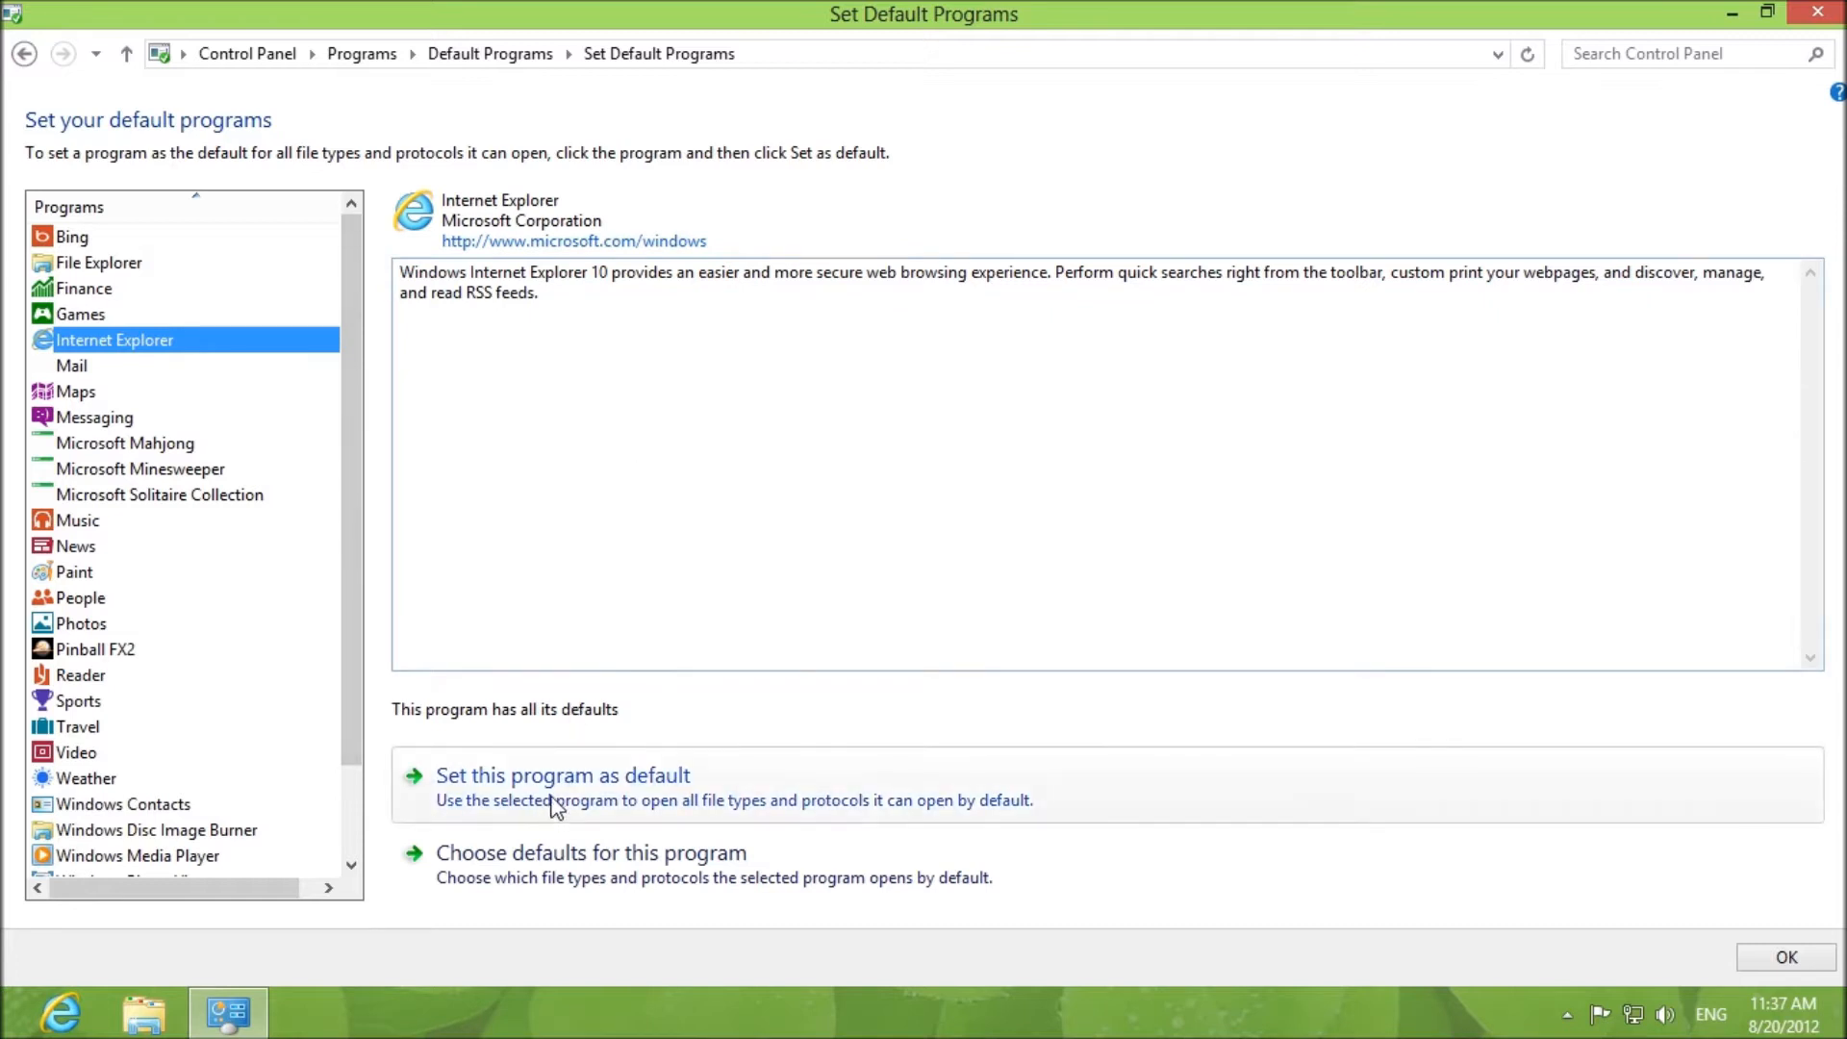
mouse_move(388, 693)
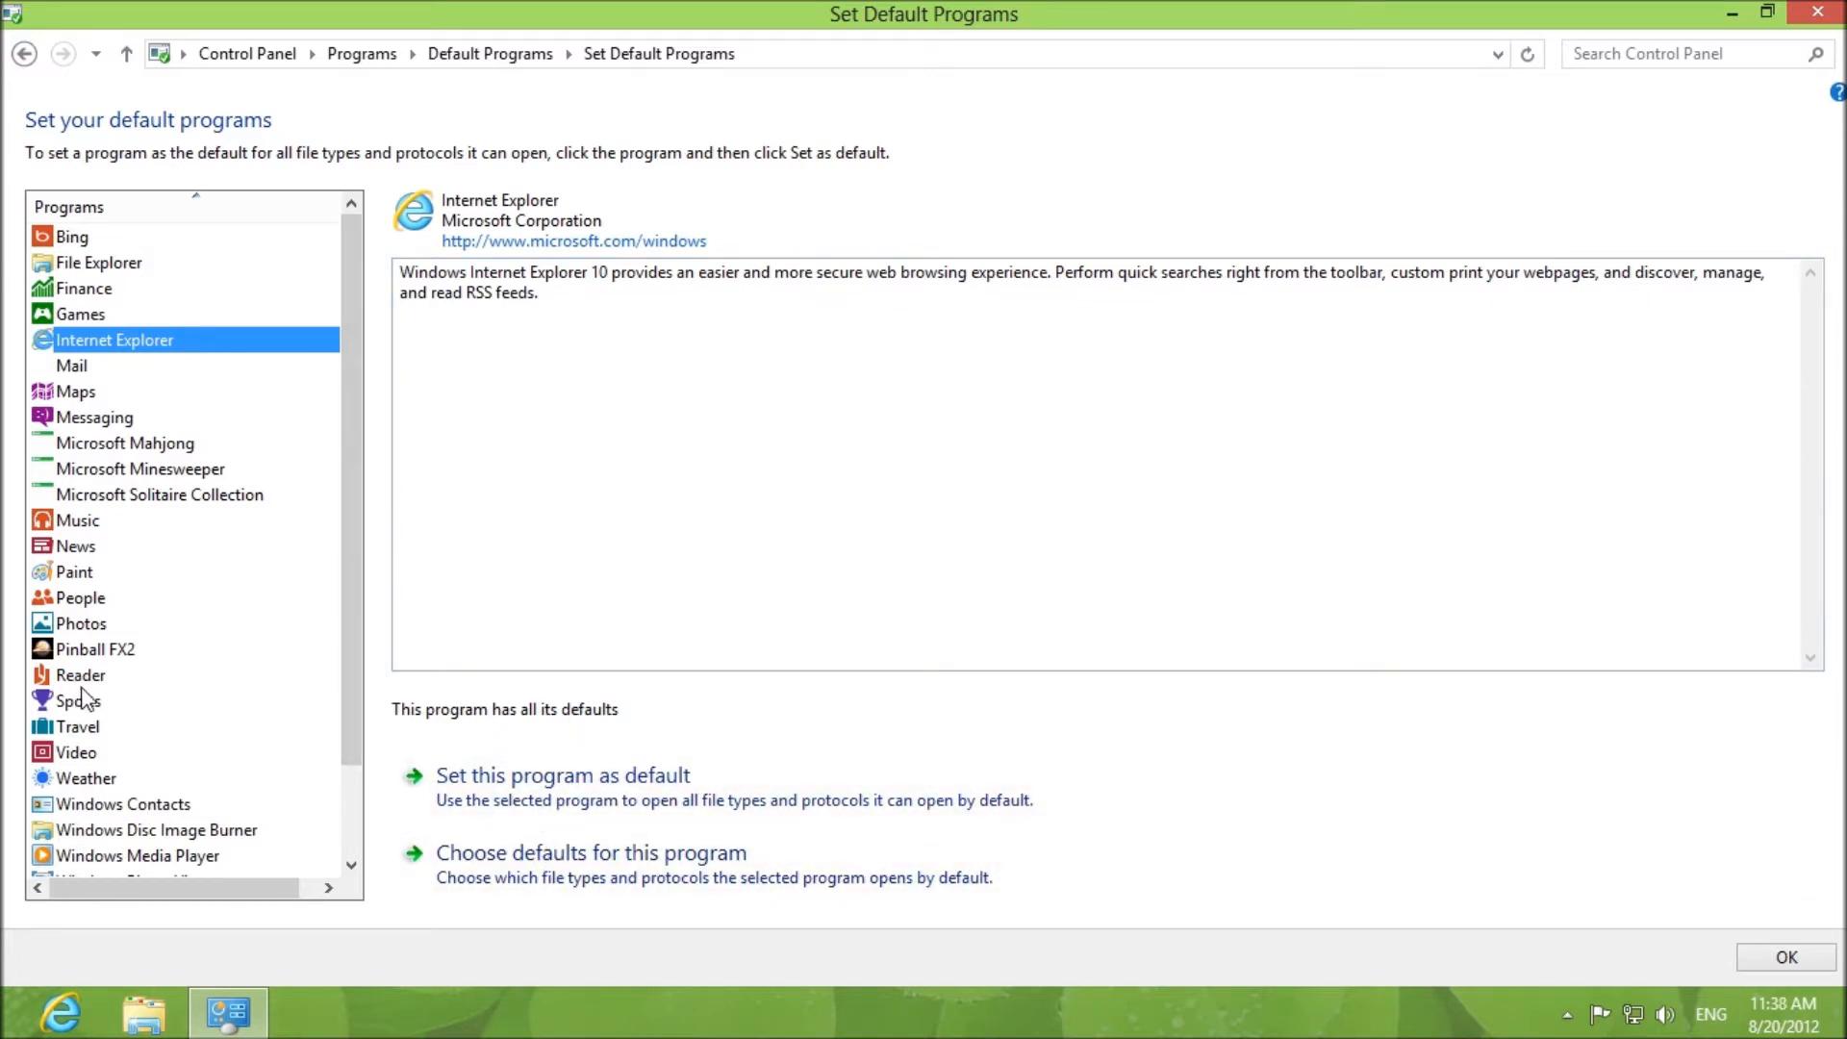
click(80, 674)
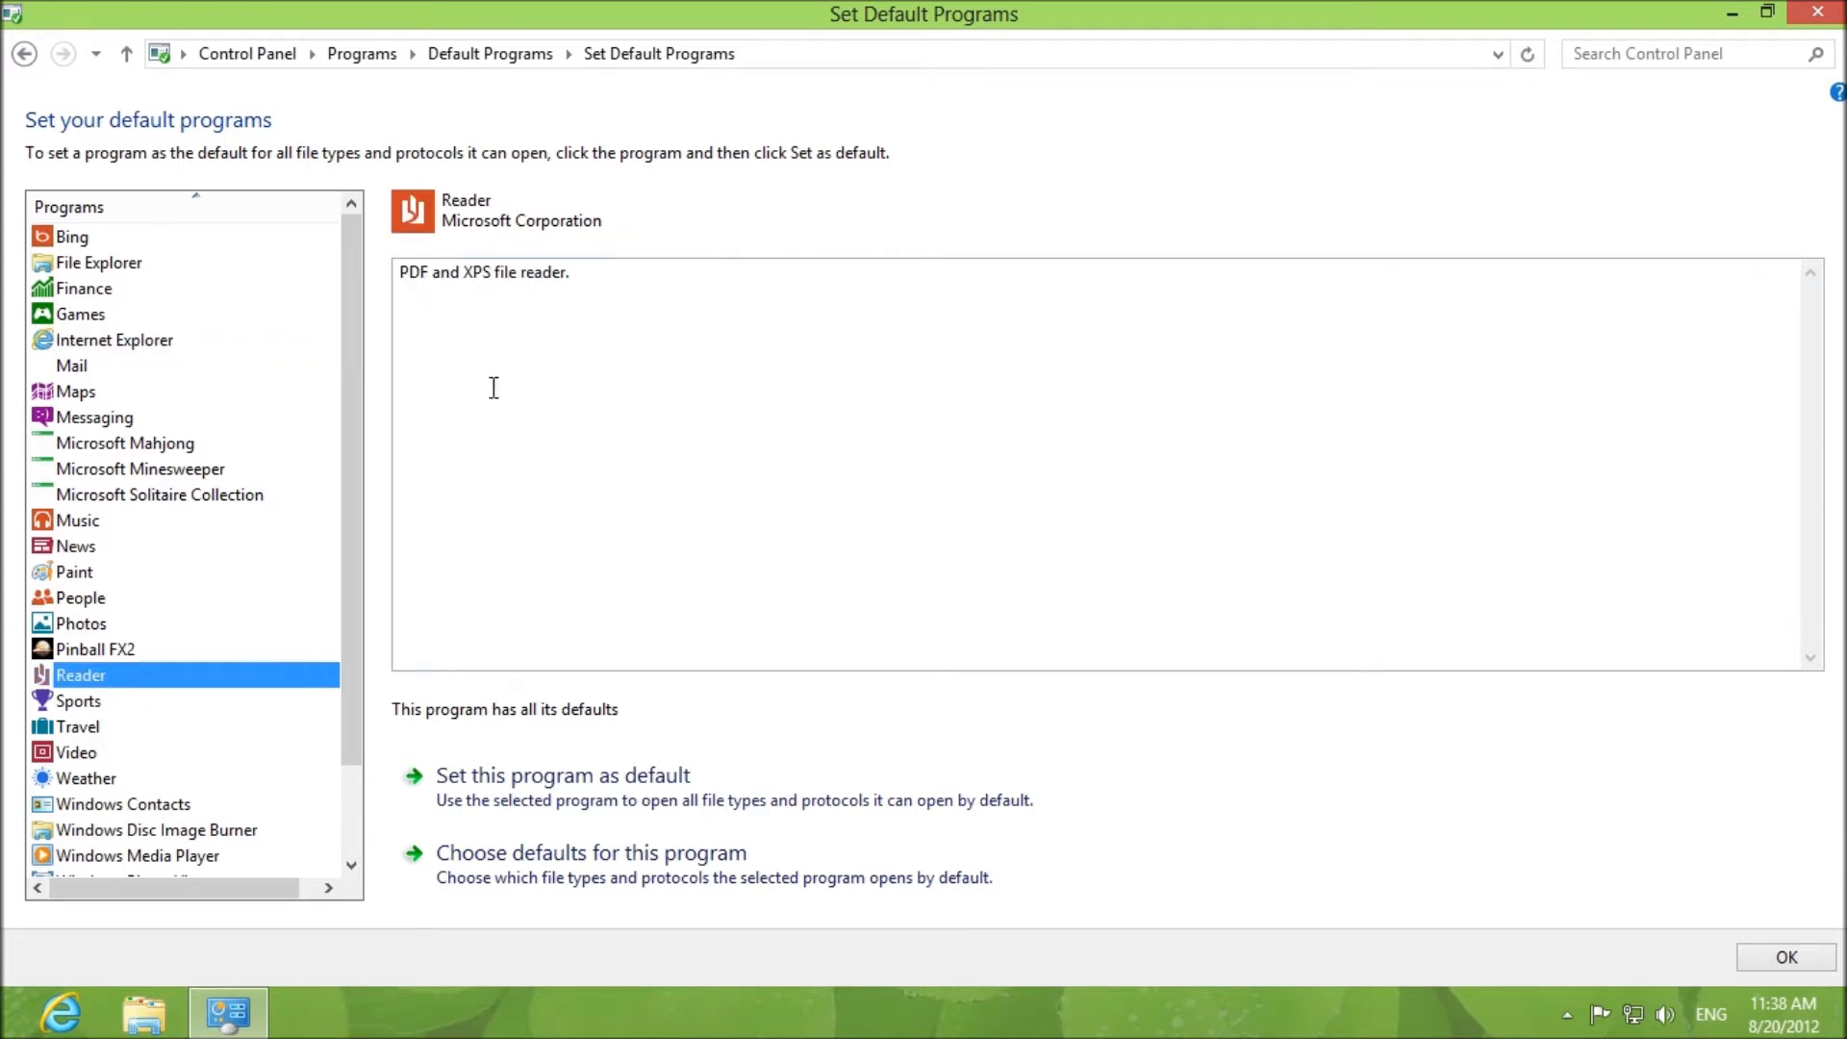
mouse_move(391, 400)
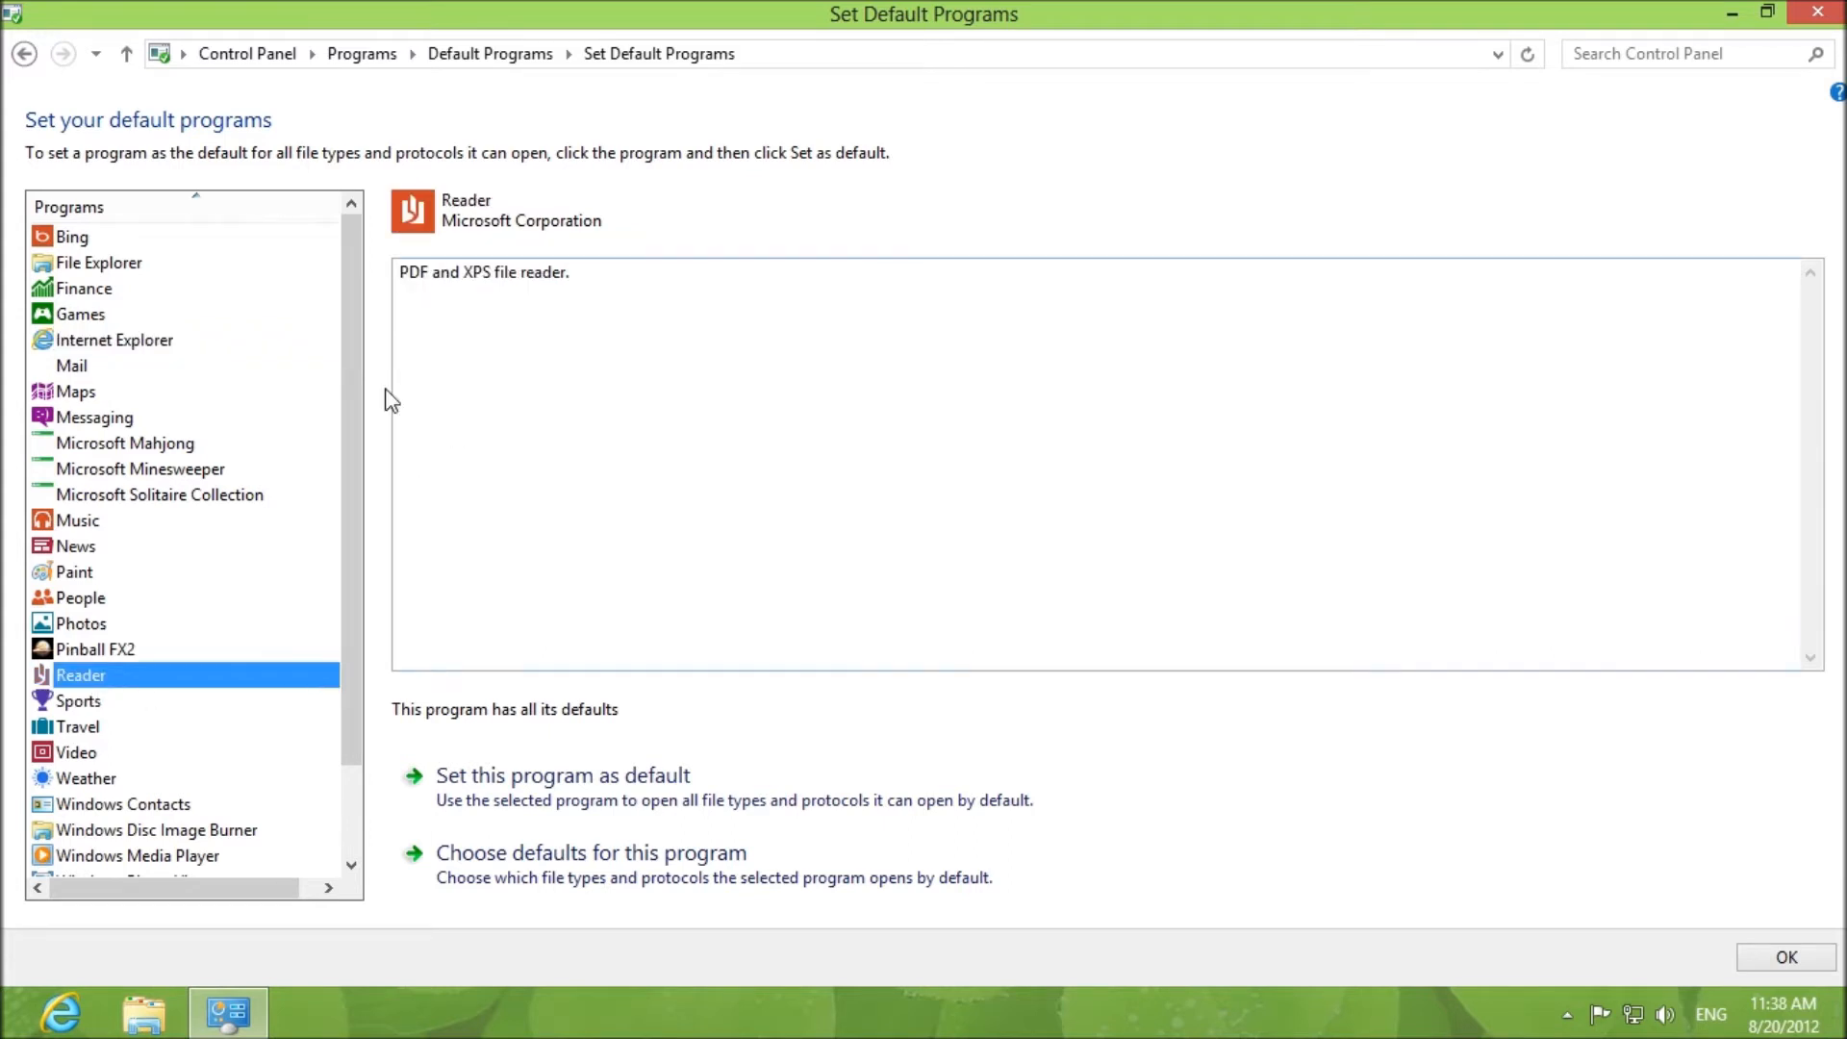
scroll(down, 3)
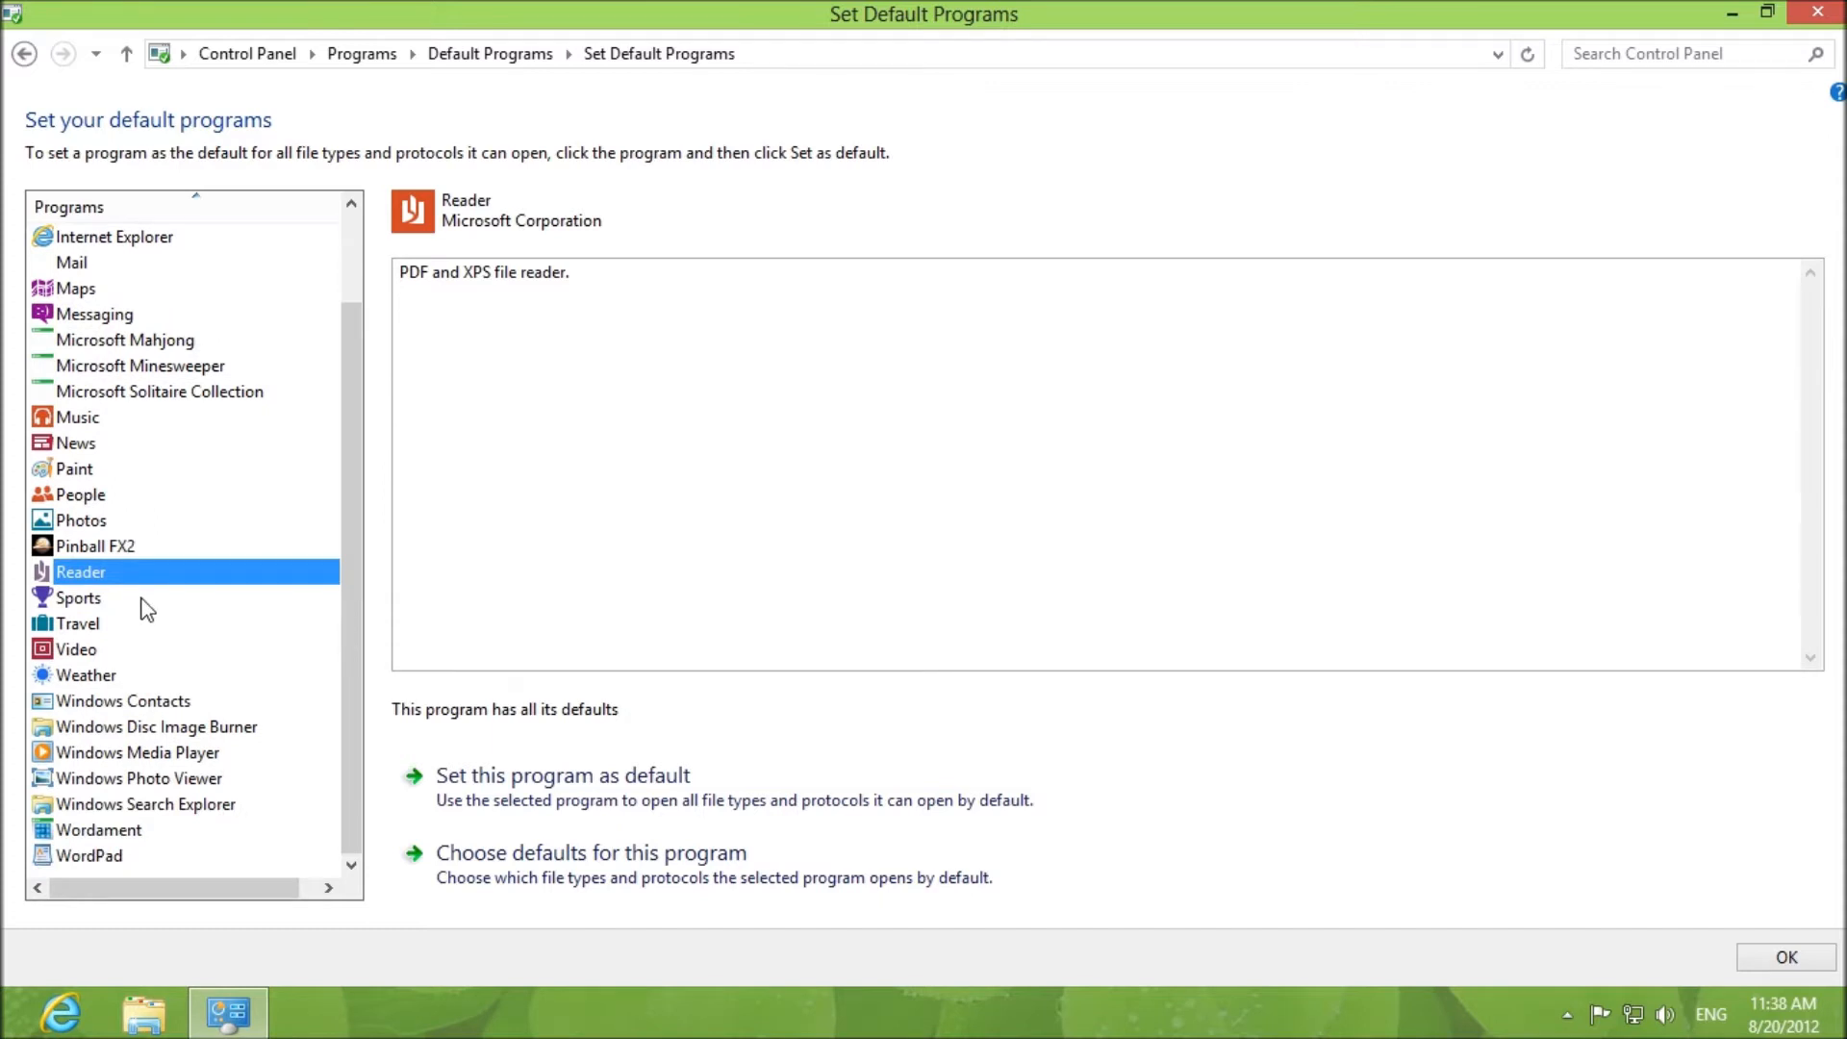
mouse_move(83, 647)
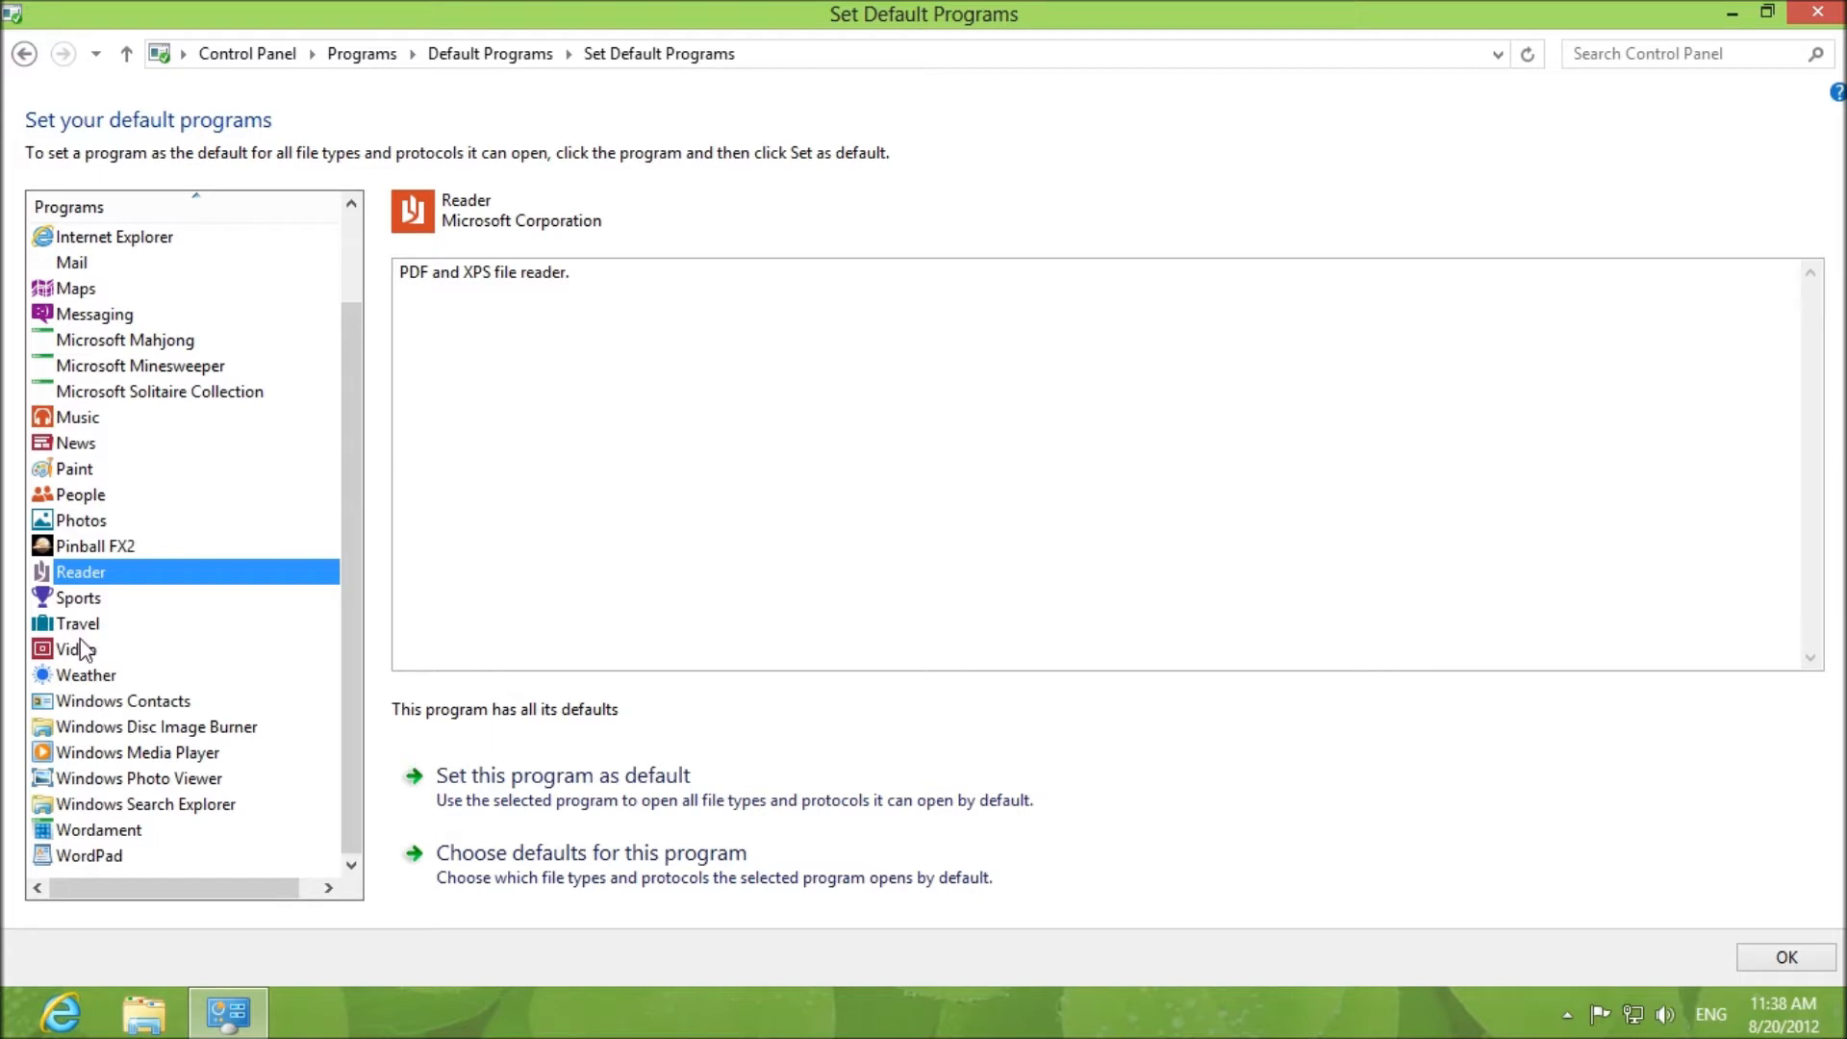
mouse_move(562, 787)
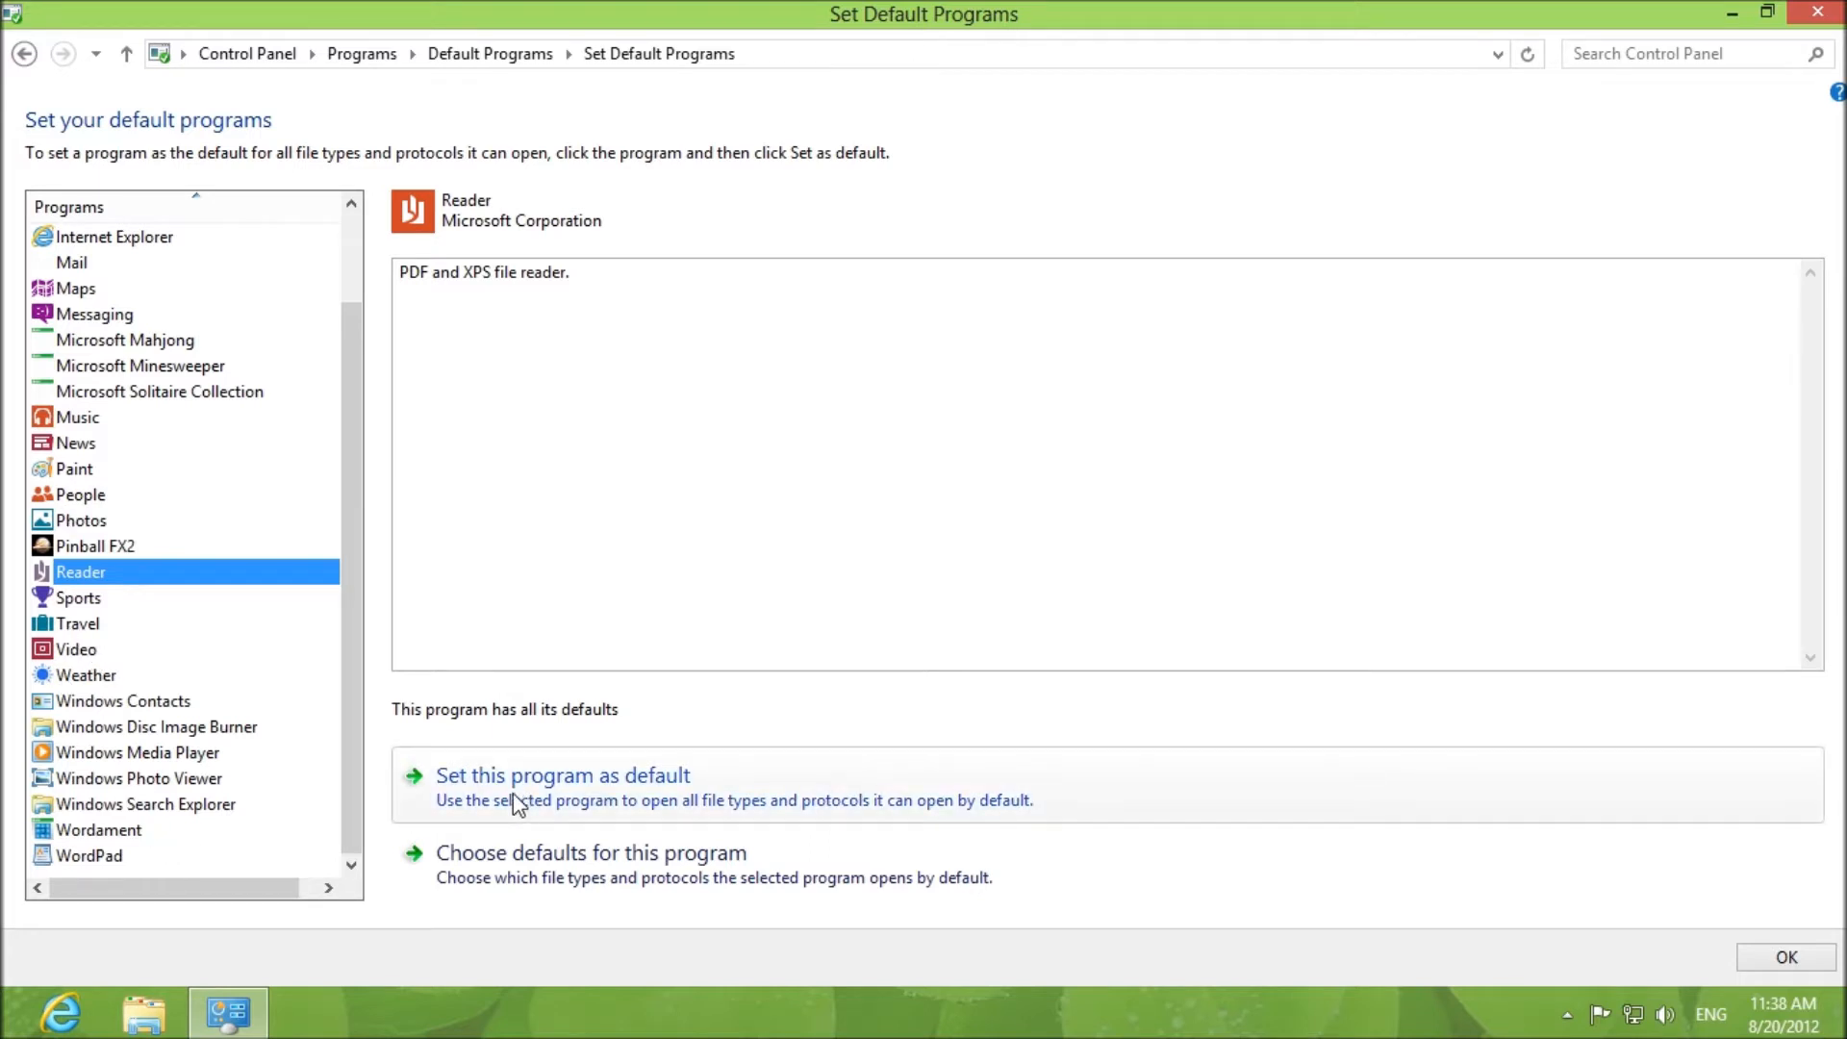
- Make Windows Photo Viewer the default for its file types, then minimize the window
click(139, 777)
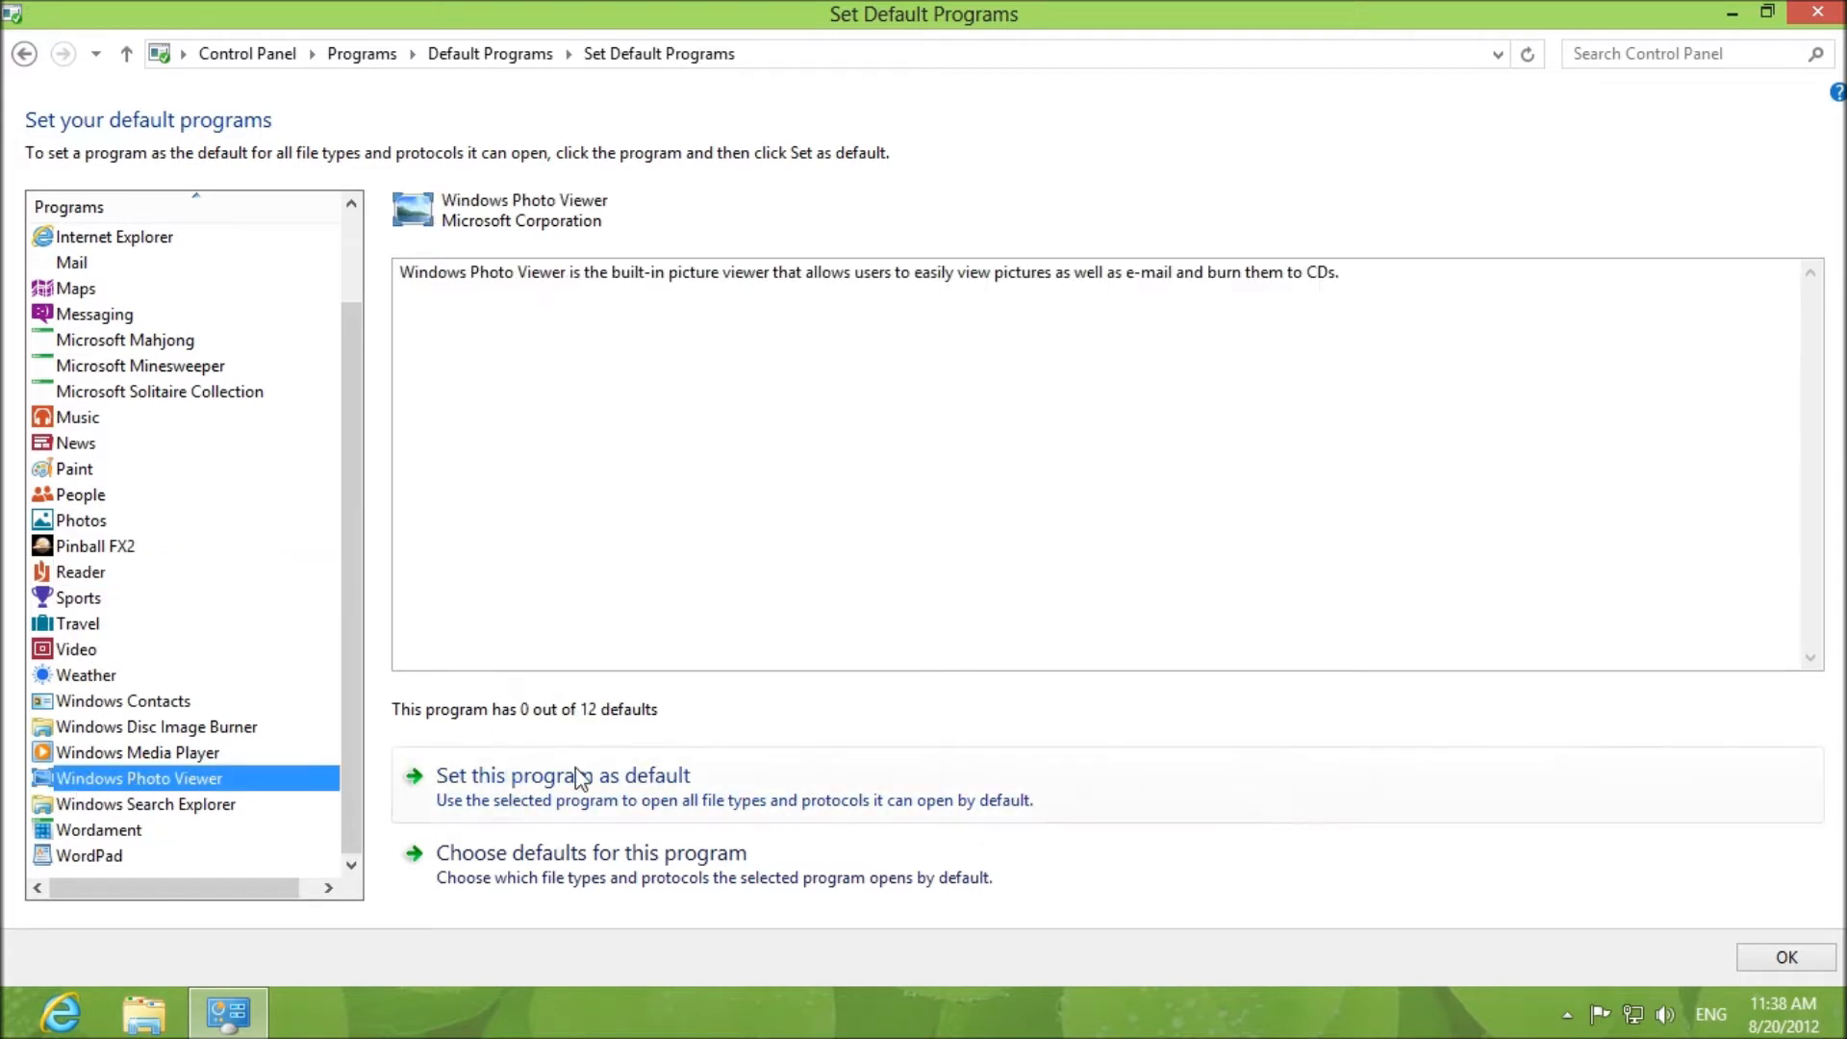
scroll(up, 3)
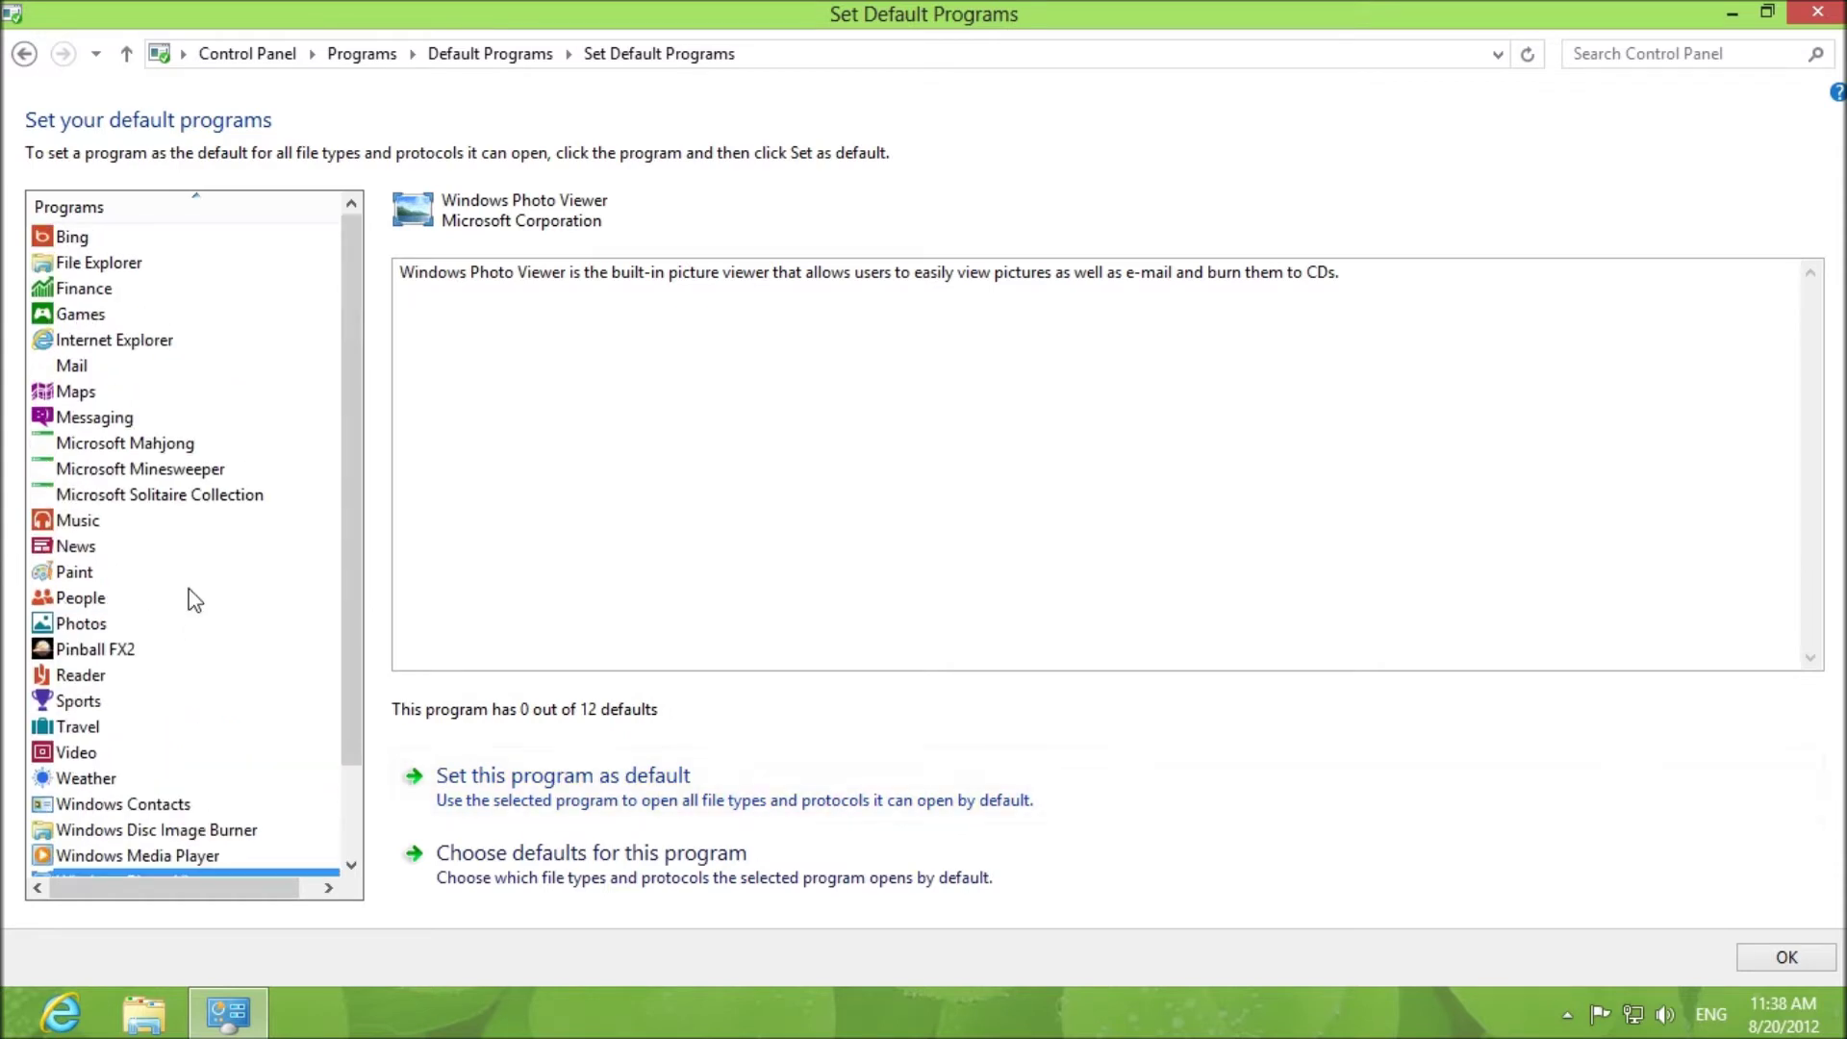
mouse_move(112, 587)
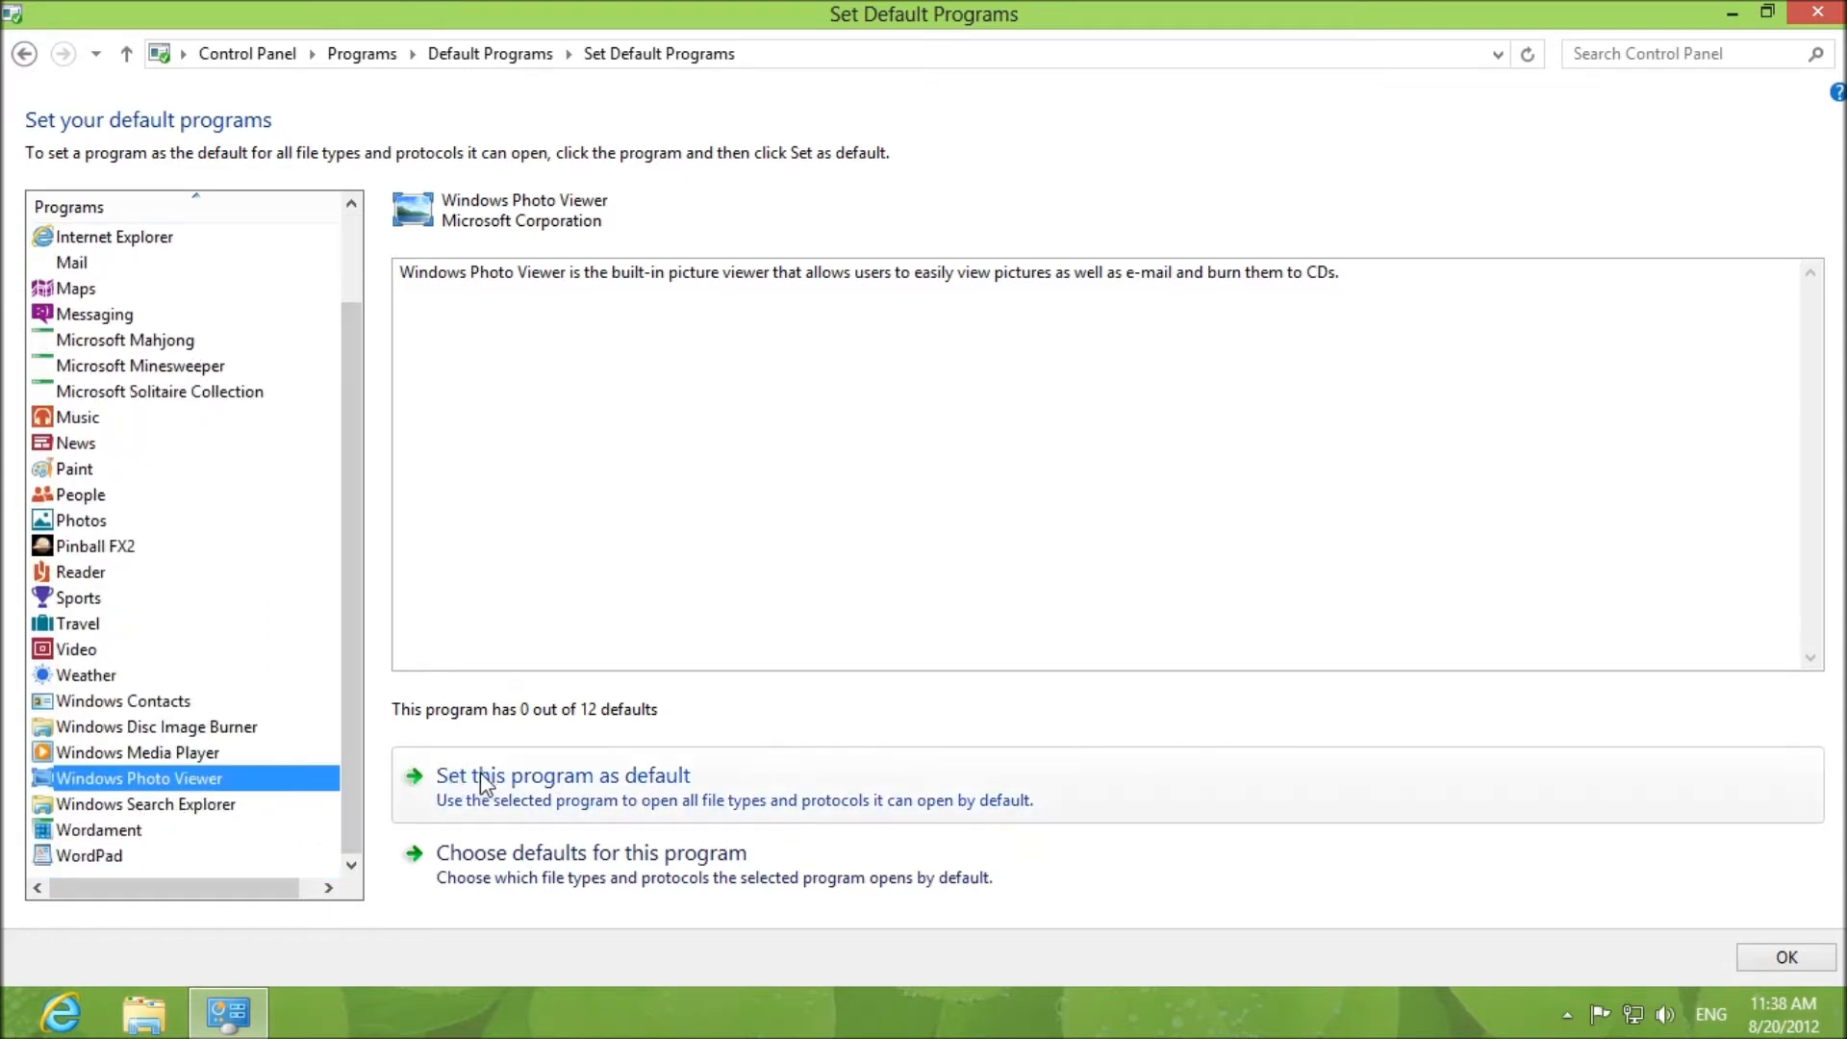
click(561, 776)
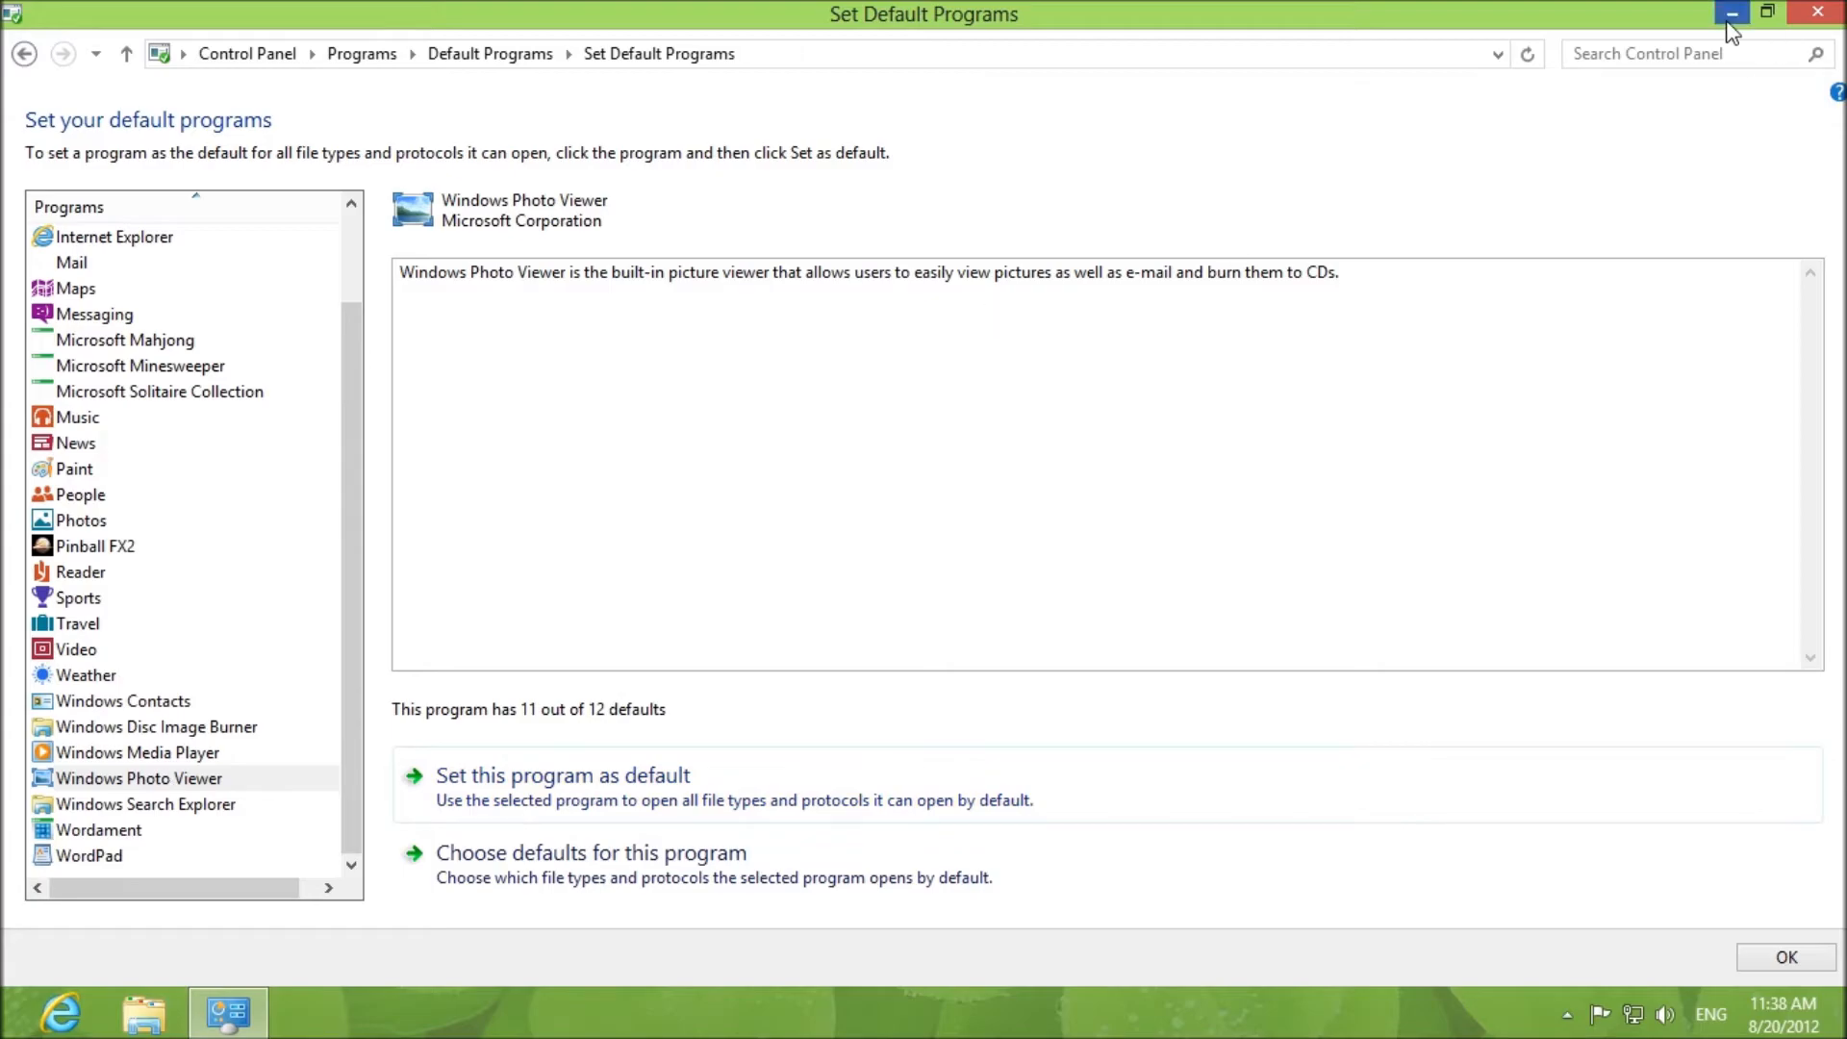
click(1731, 12)
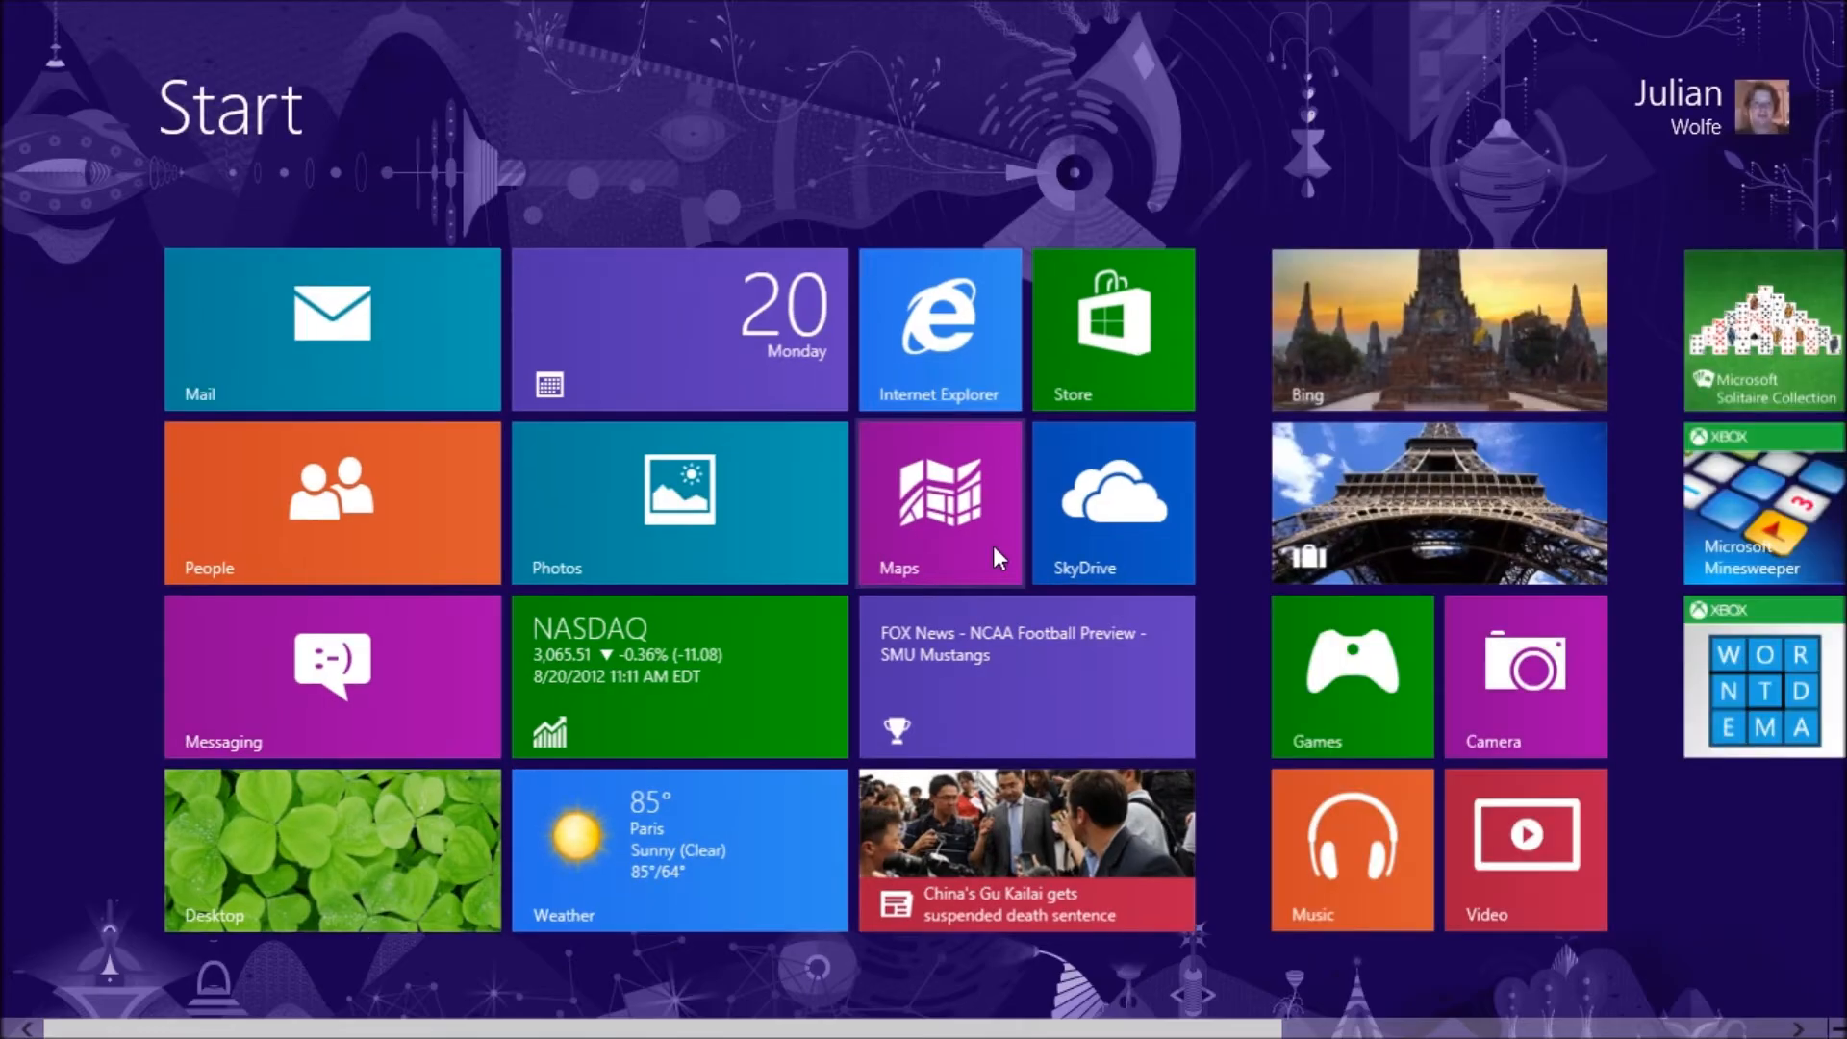
- Search the computer for '*.jpg' to find the IMG_0017 photo
click(331, 849)
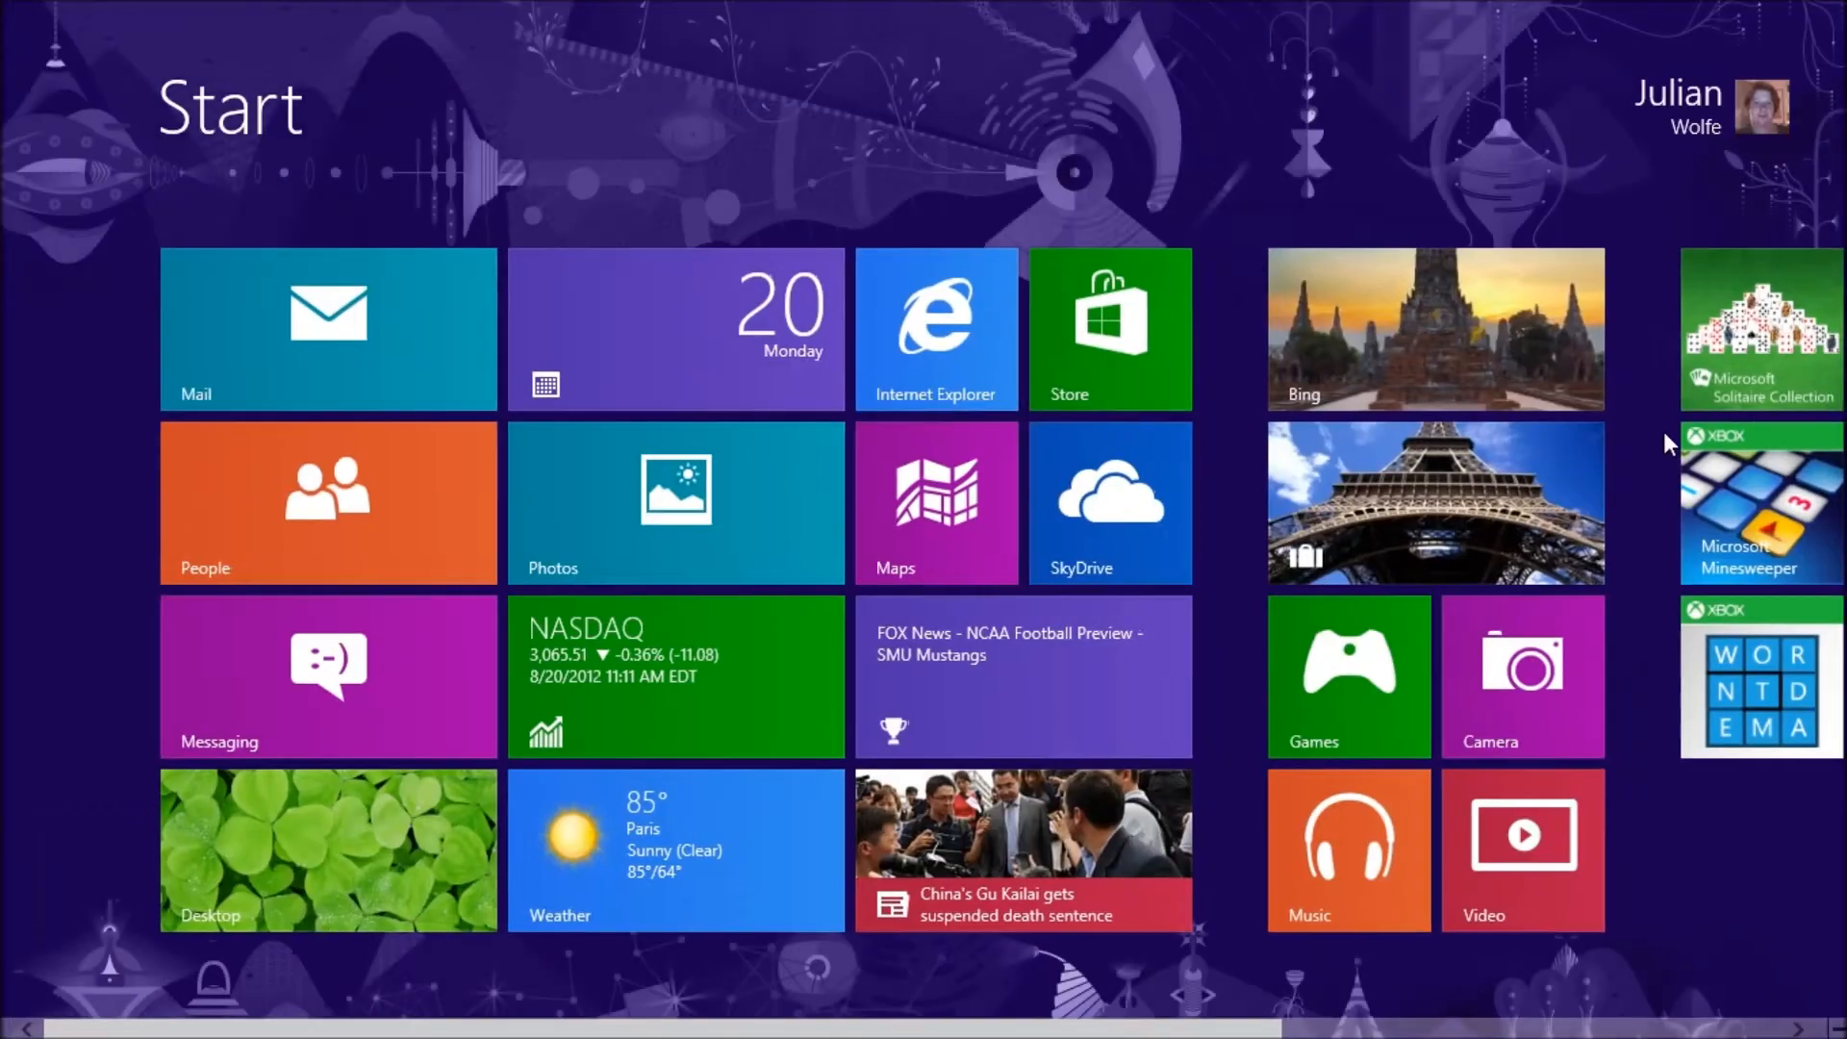
mouse_move(1496, 683)
text(.)
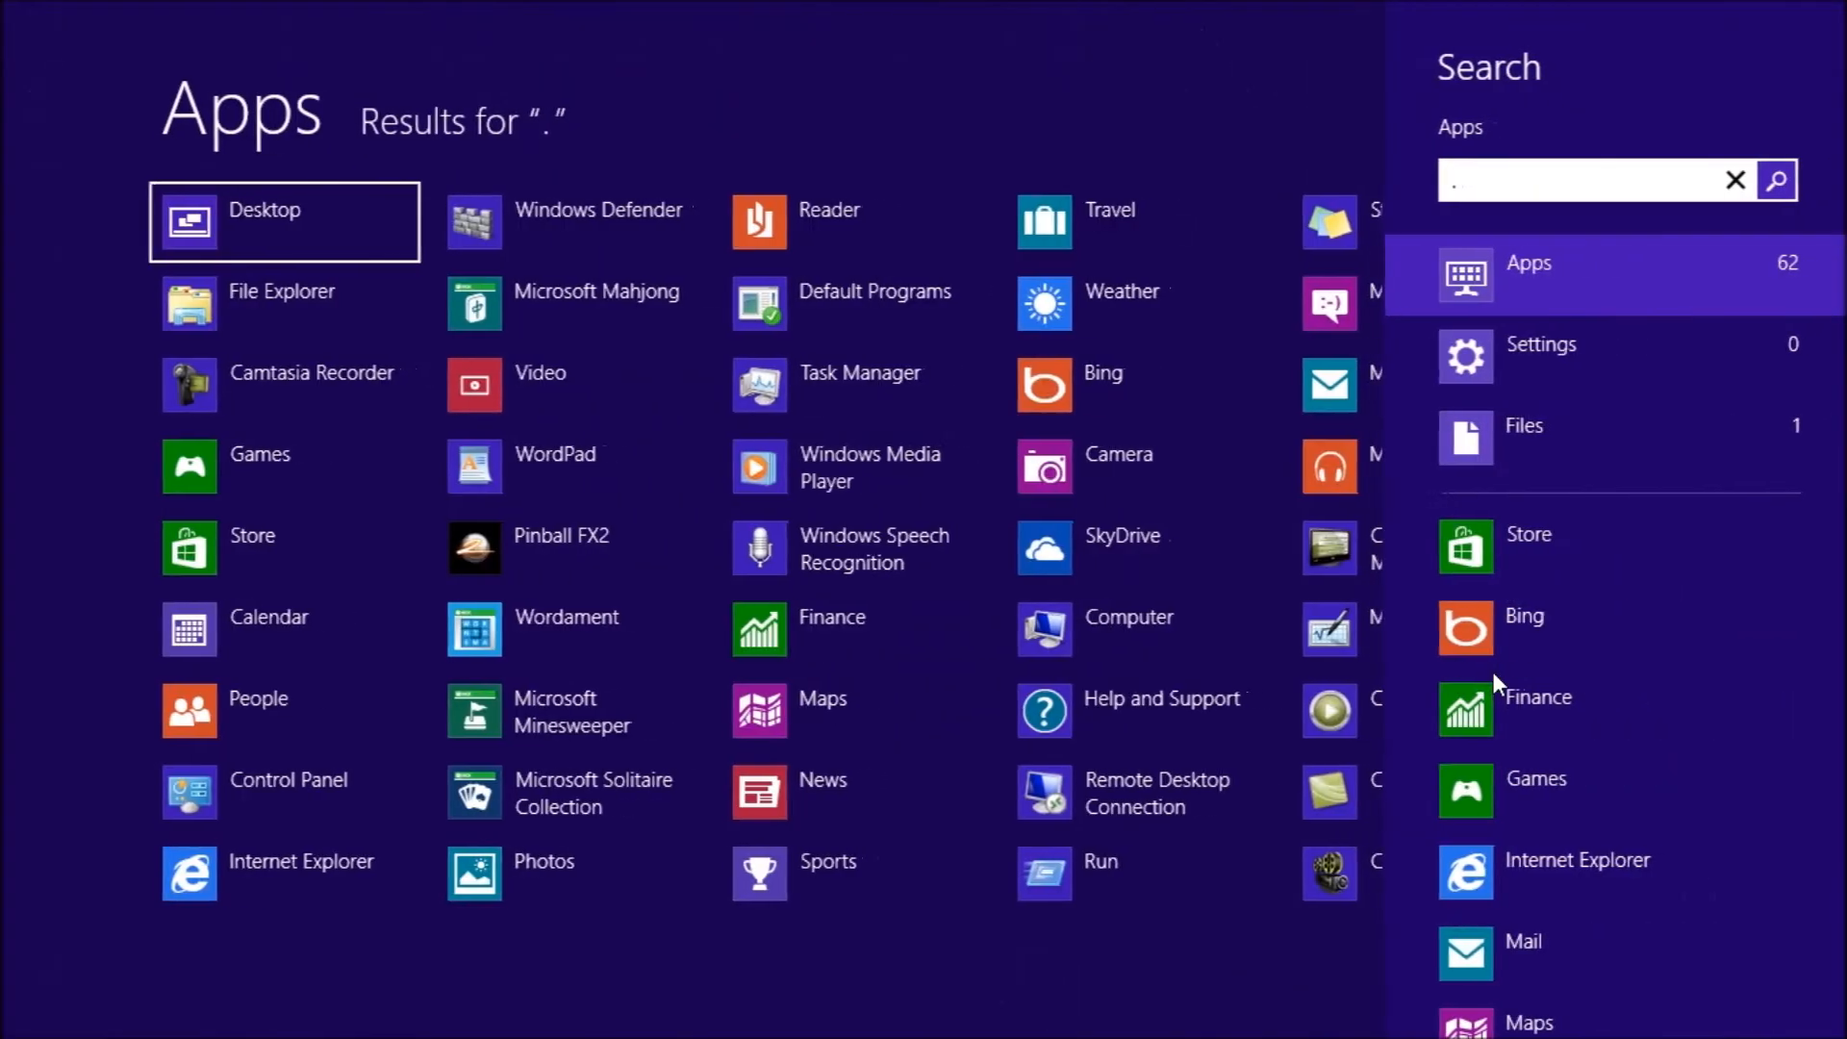
text(*)
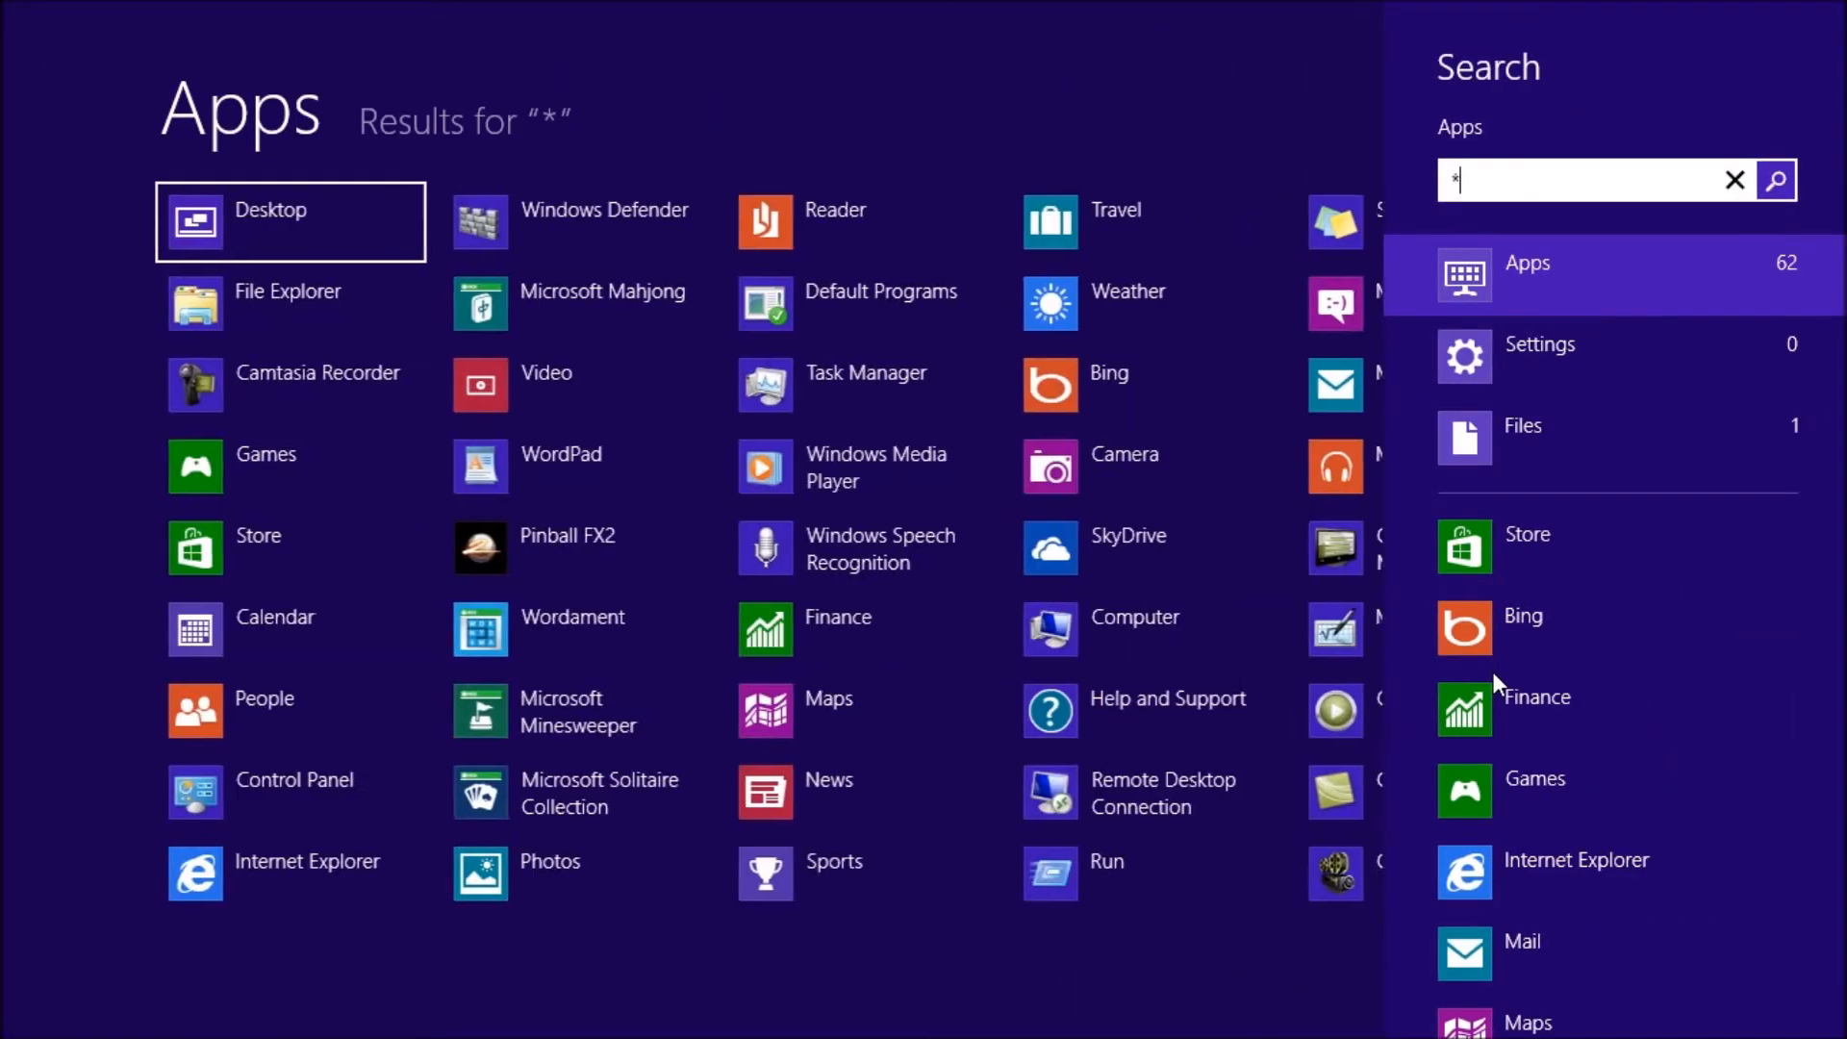
text(.j)
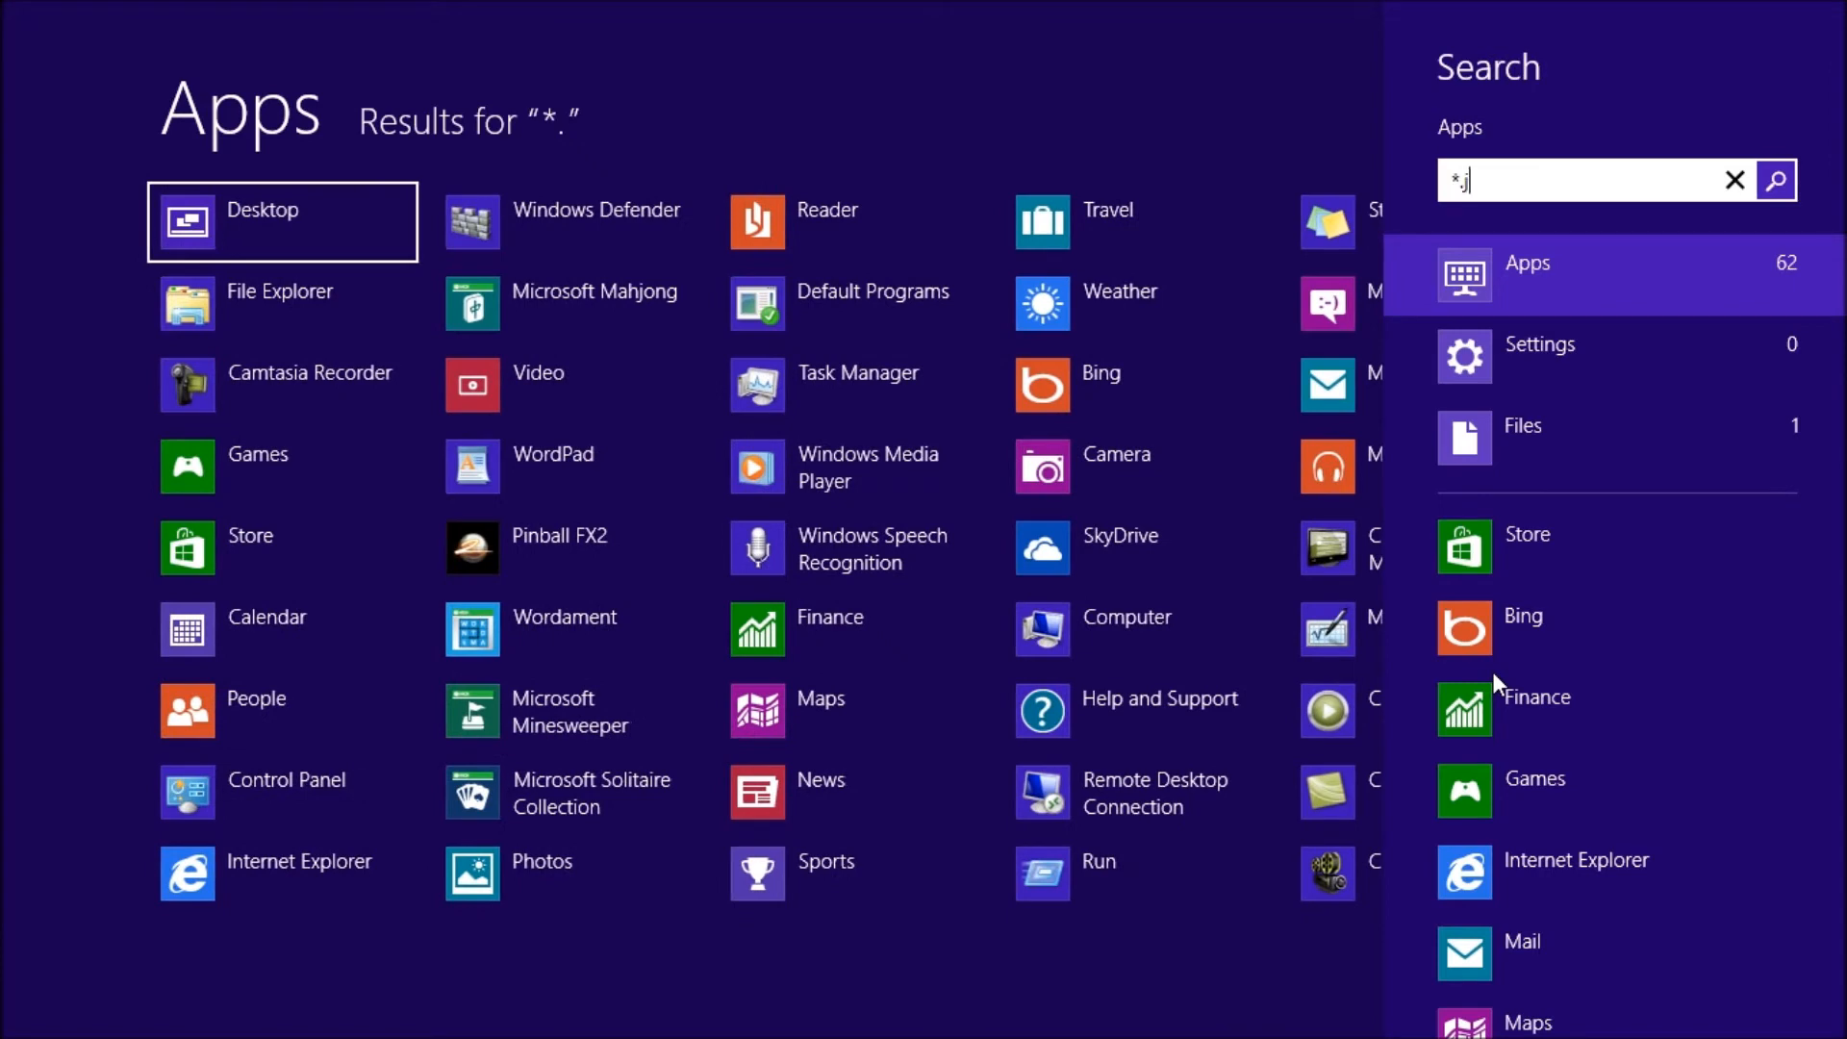
text(pg)
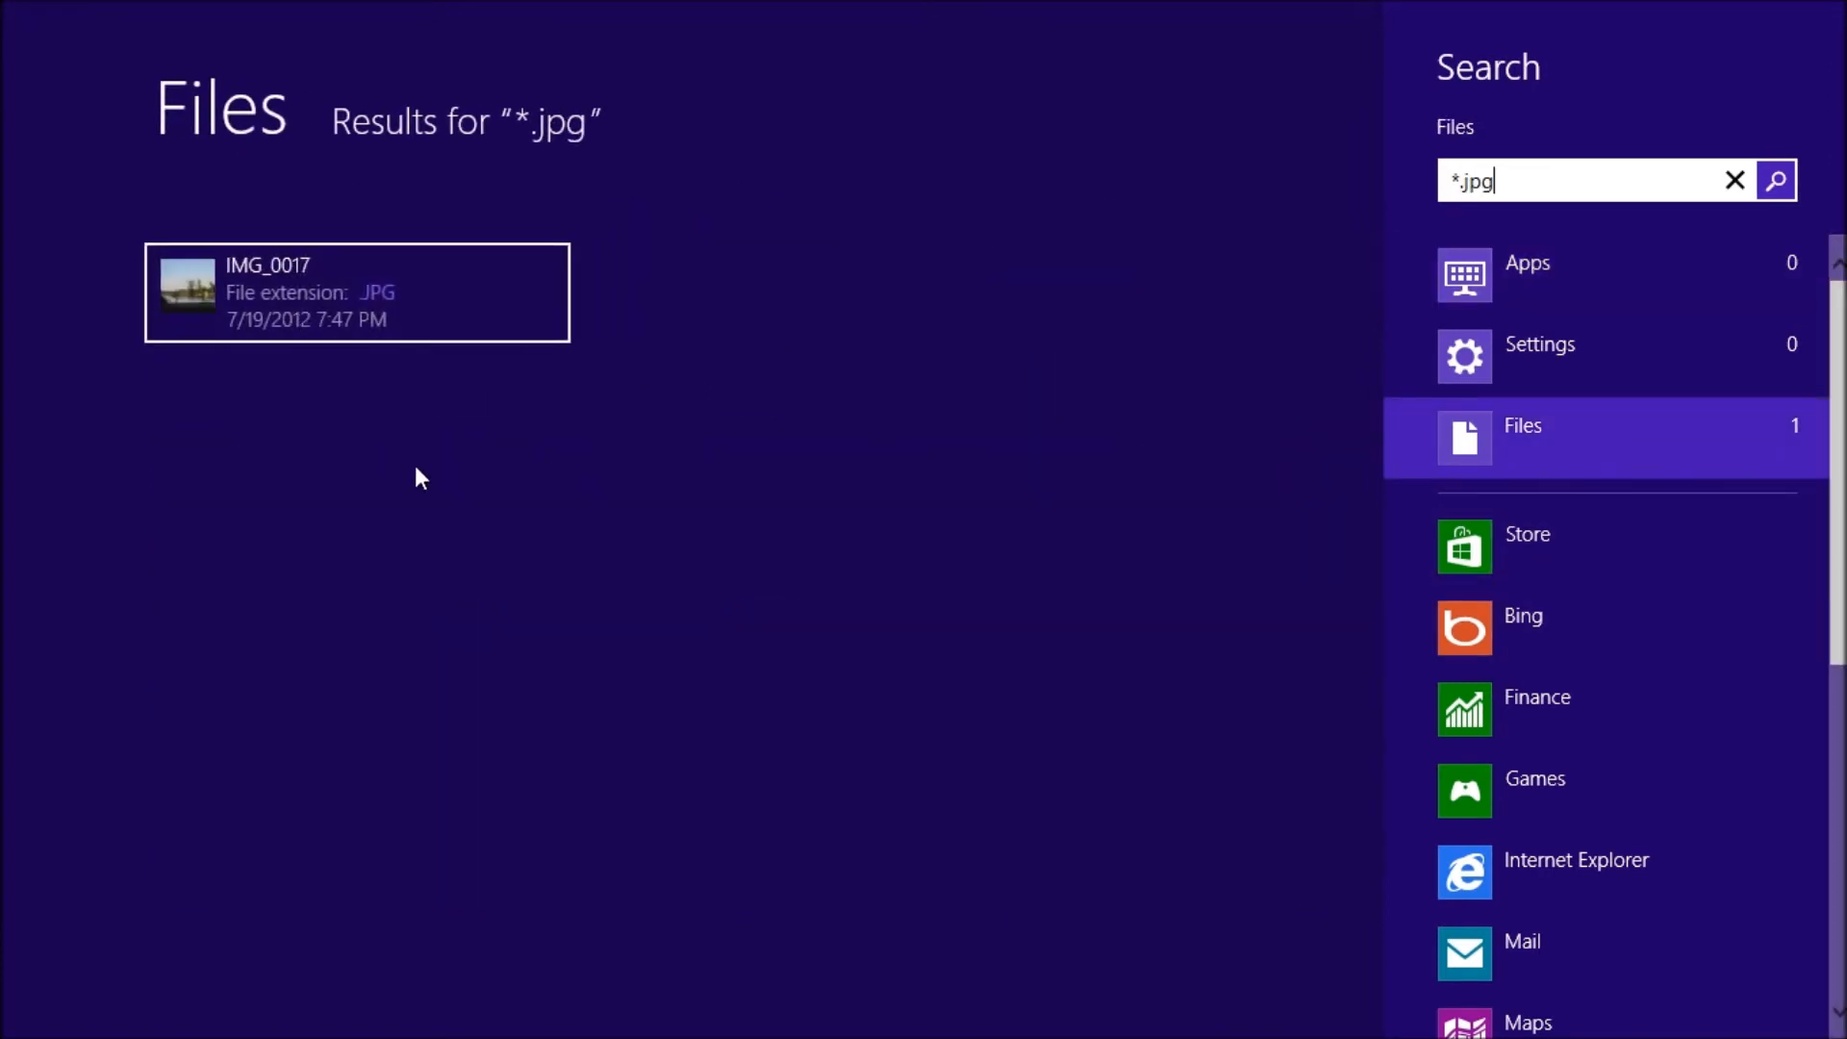
mouse_move(1170, 273)
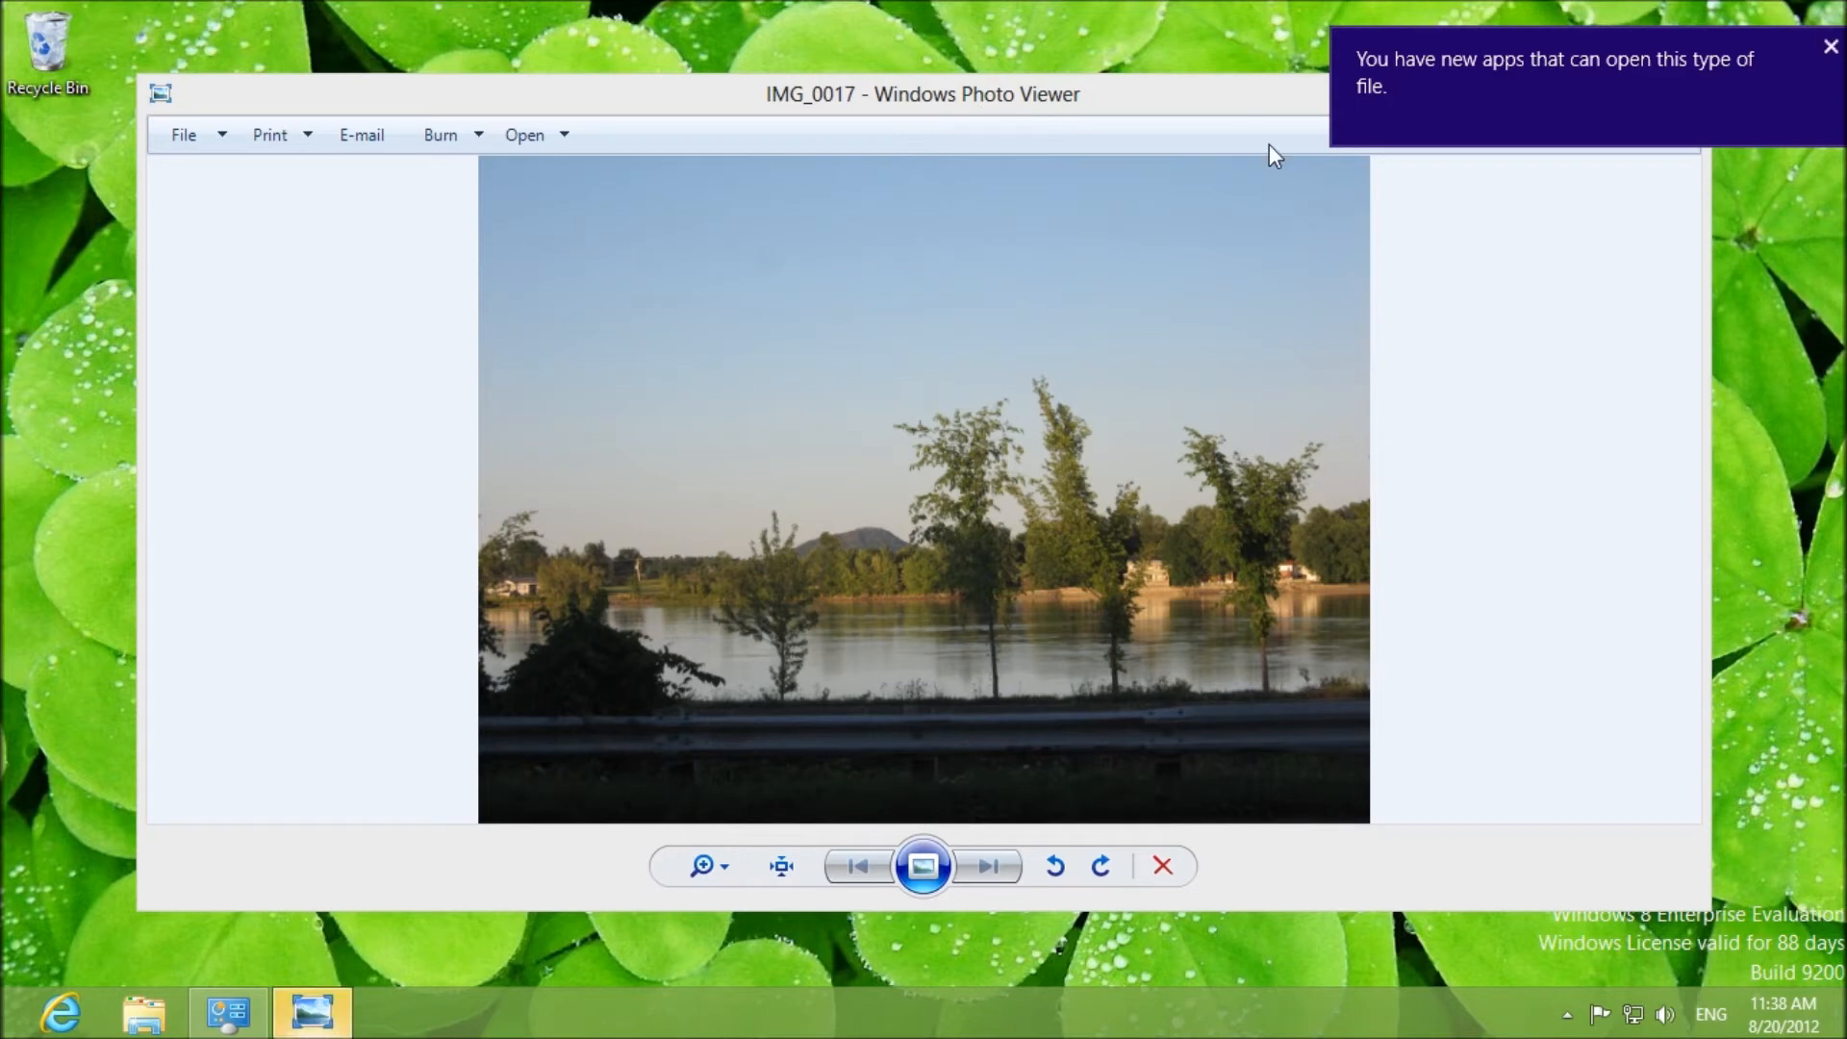
mouse_move(1453, 209)
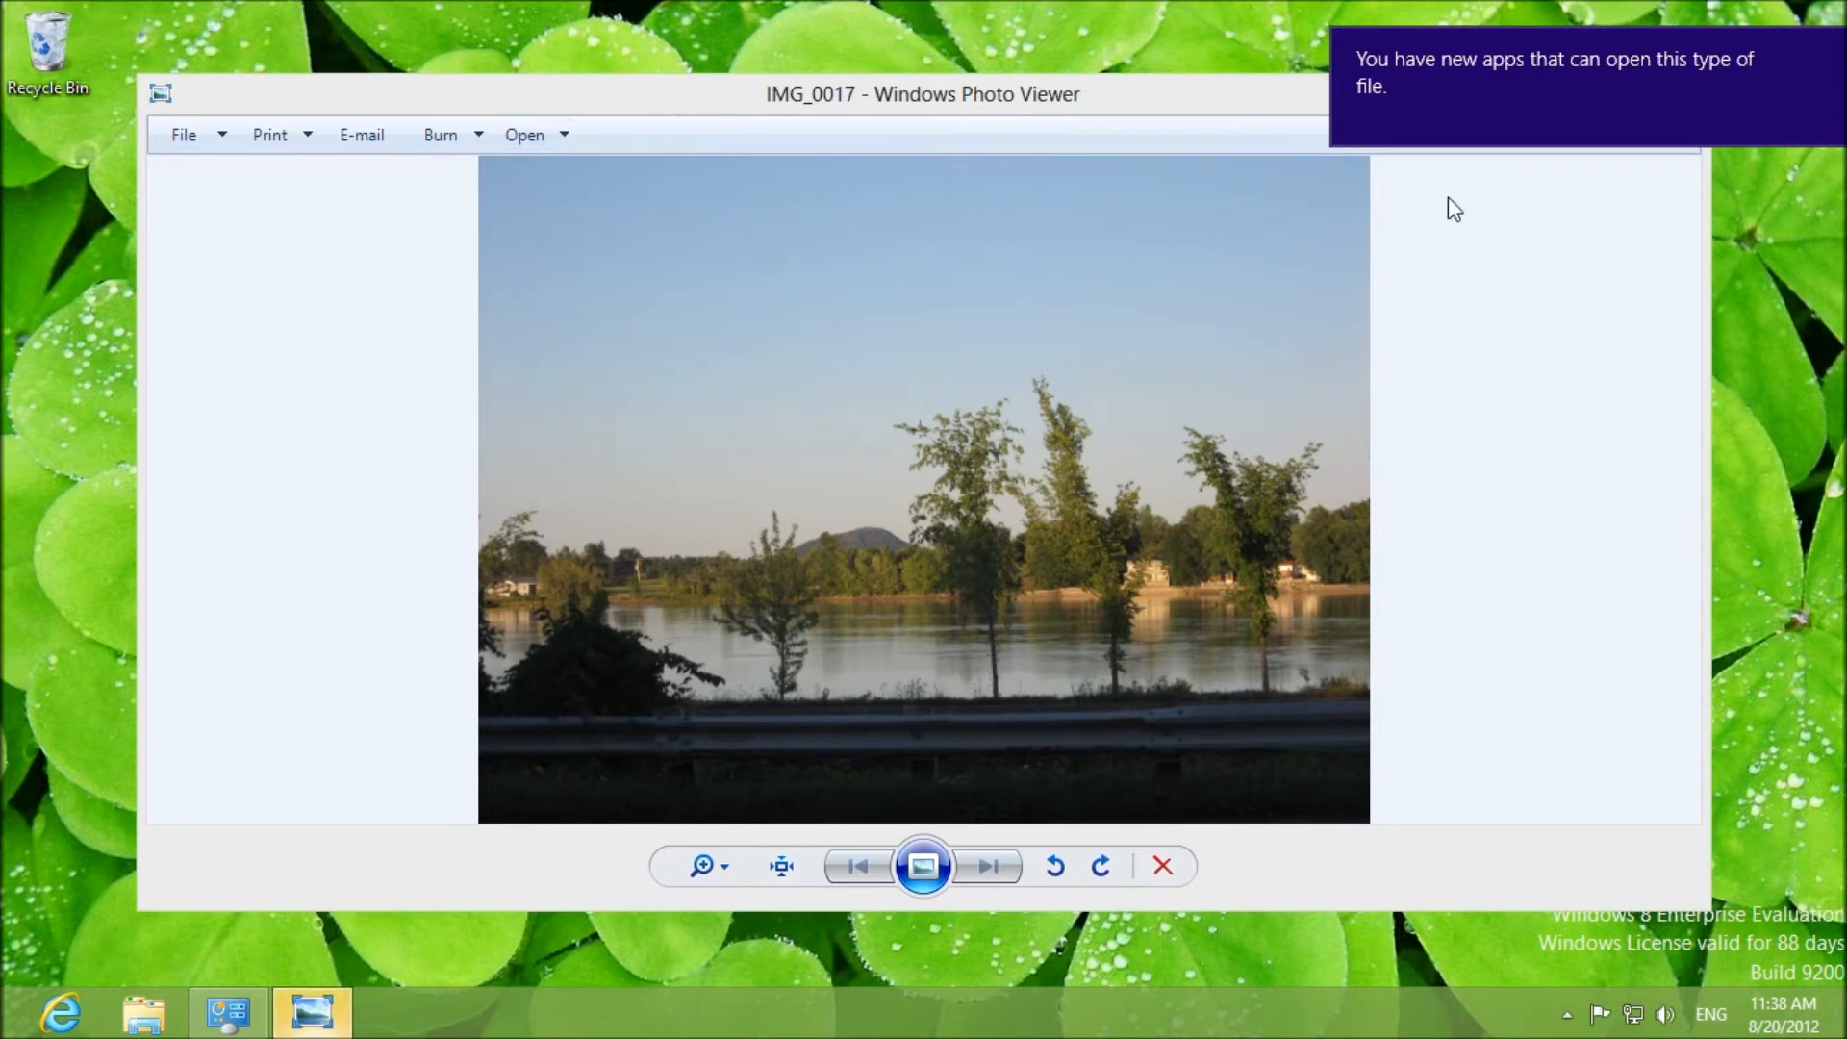
mouse_move(1664, 100)
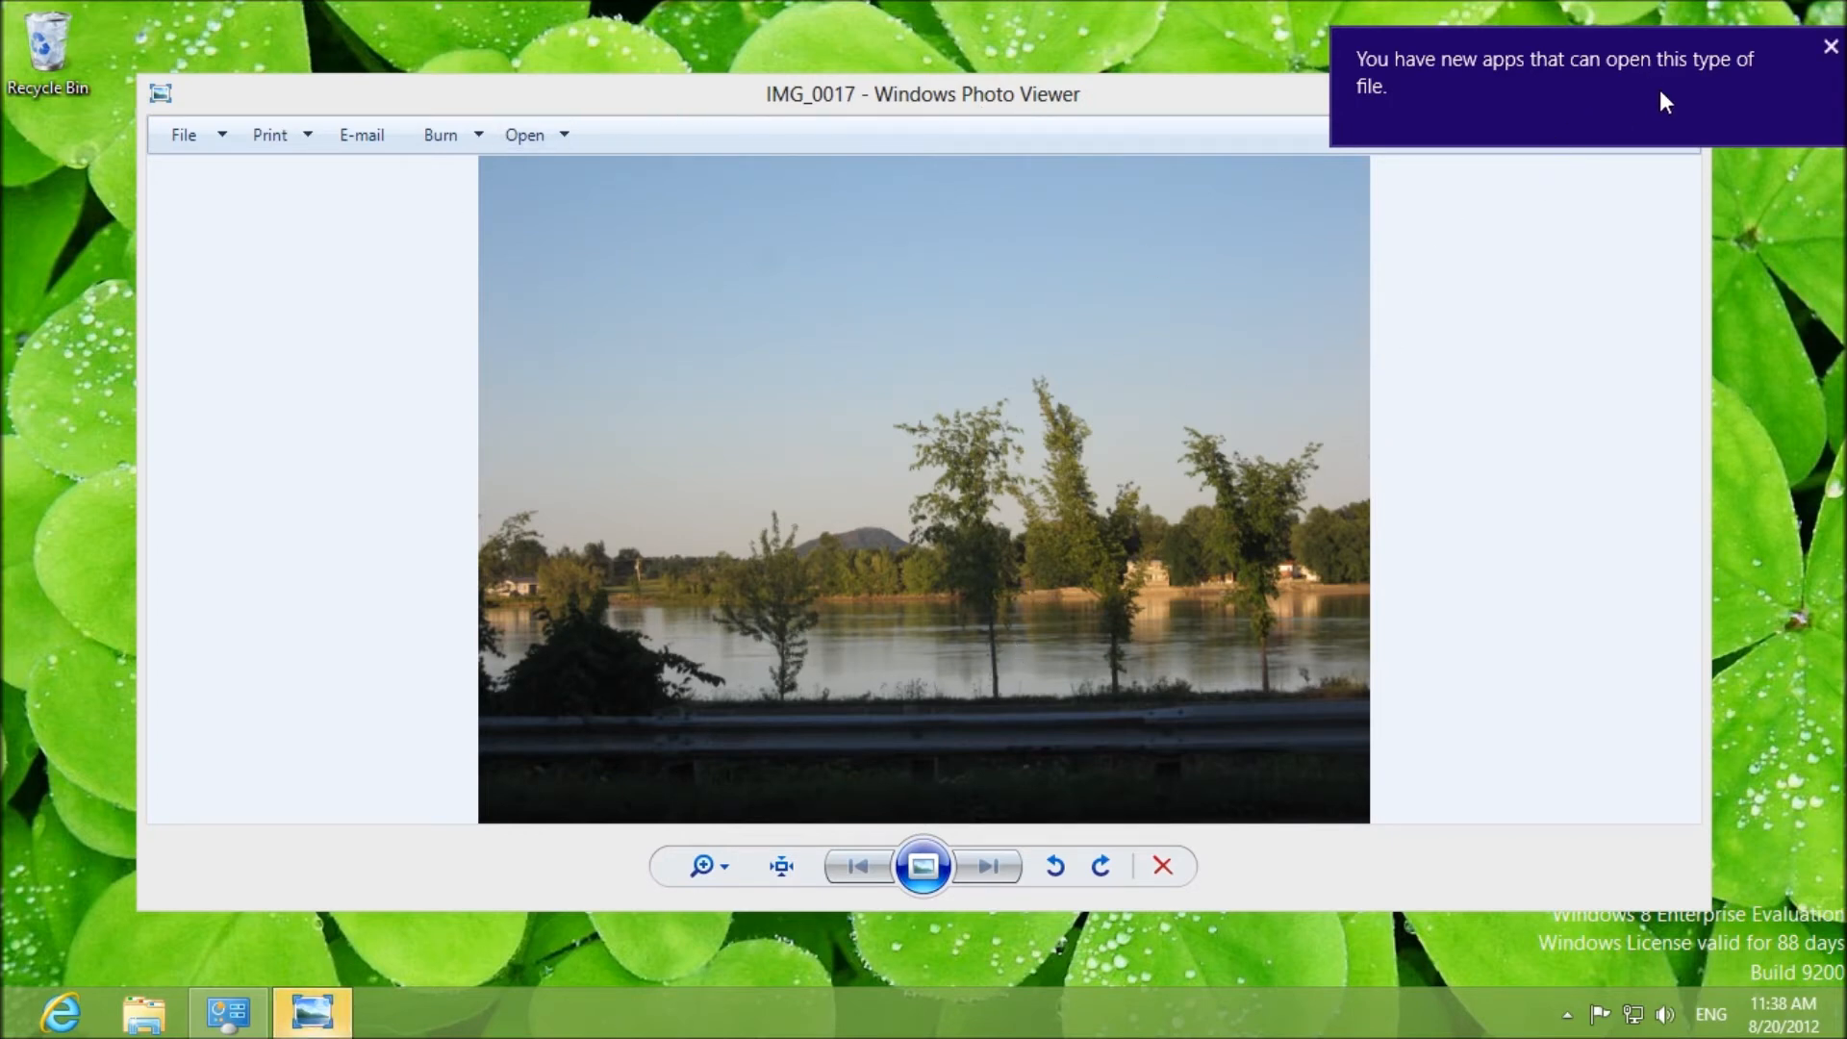
- Open the new-apps notification to choose which app opens JPG files
click(1828, 46)
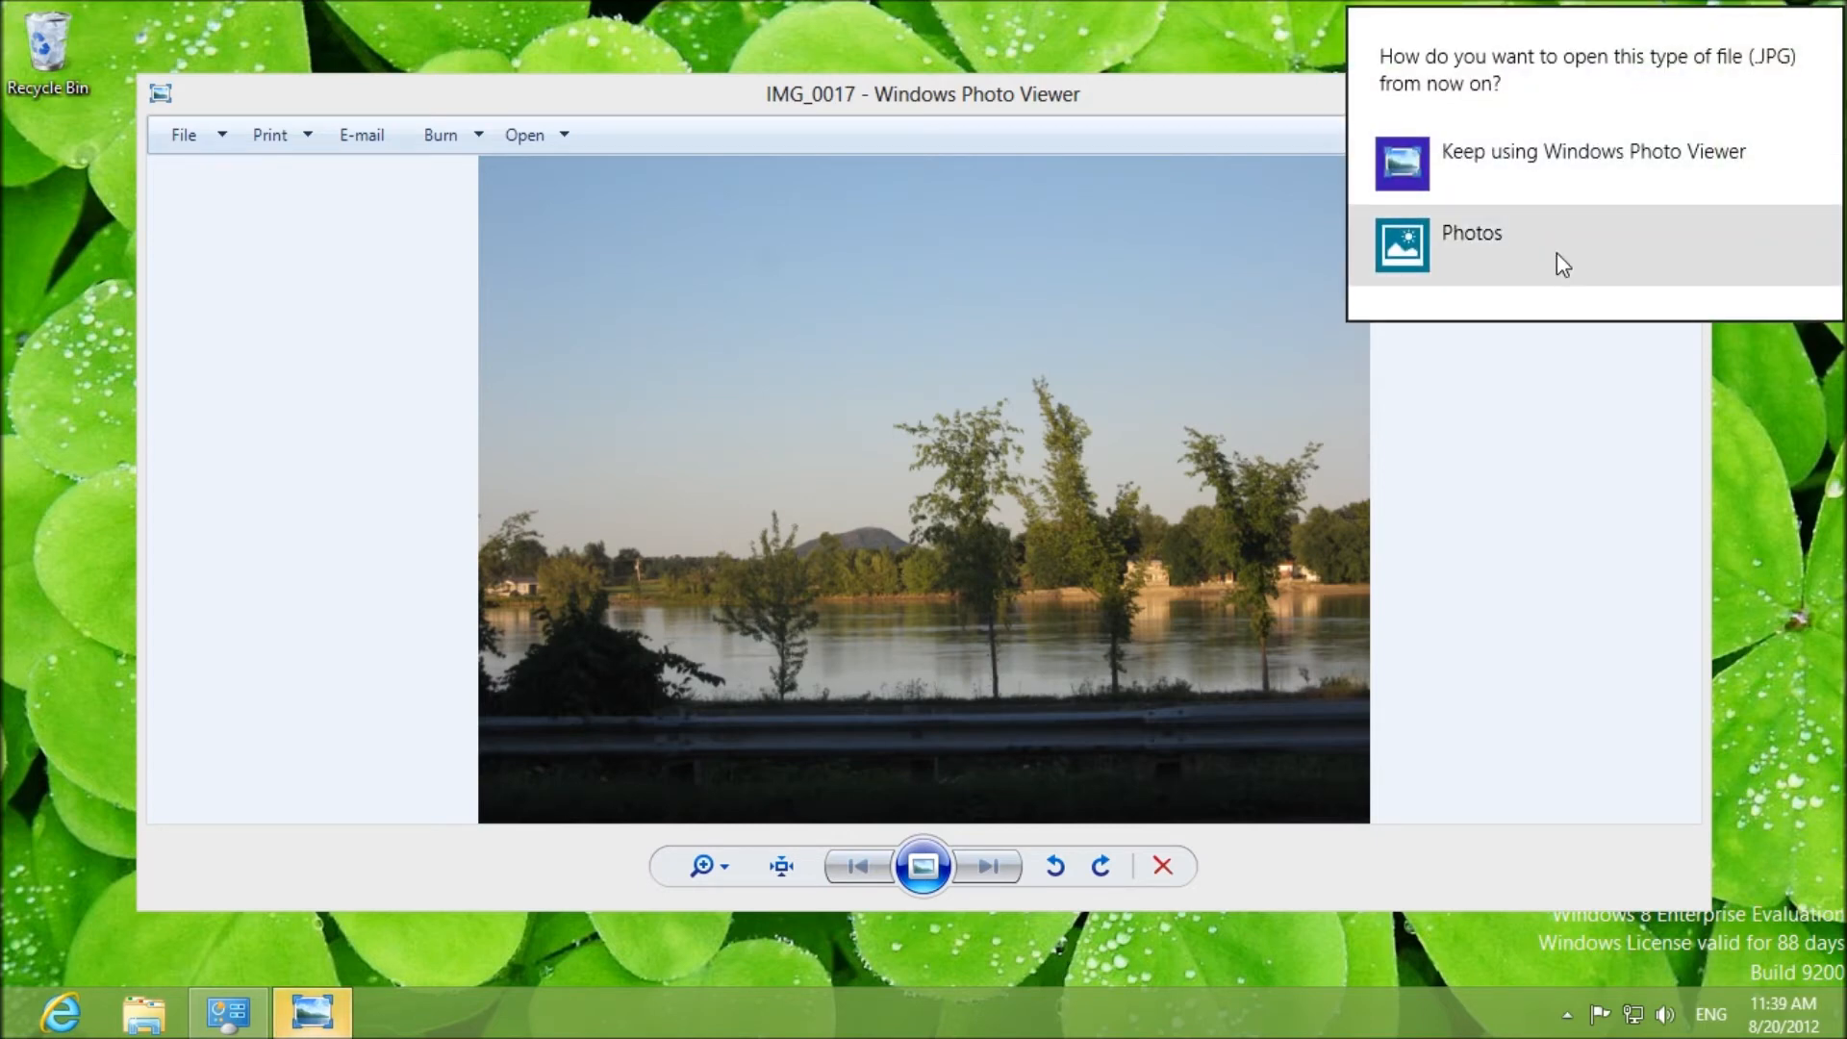
mouse_move(612, 211)
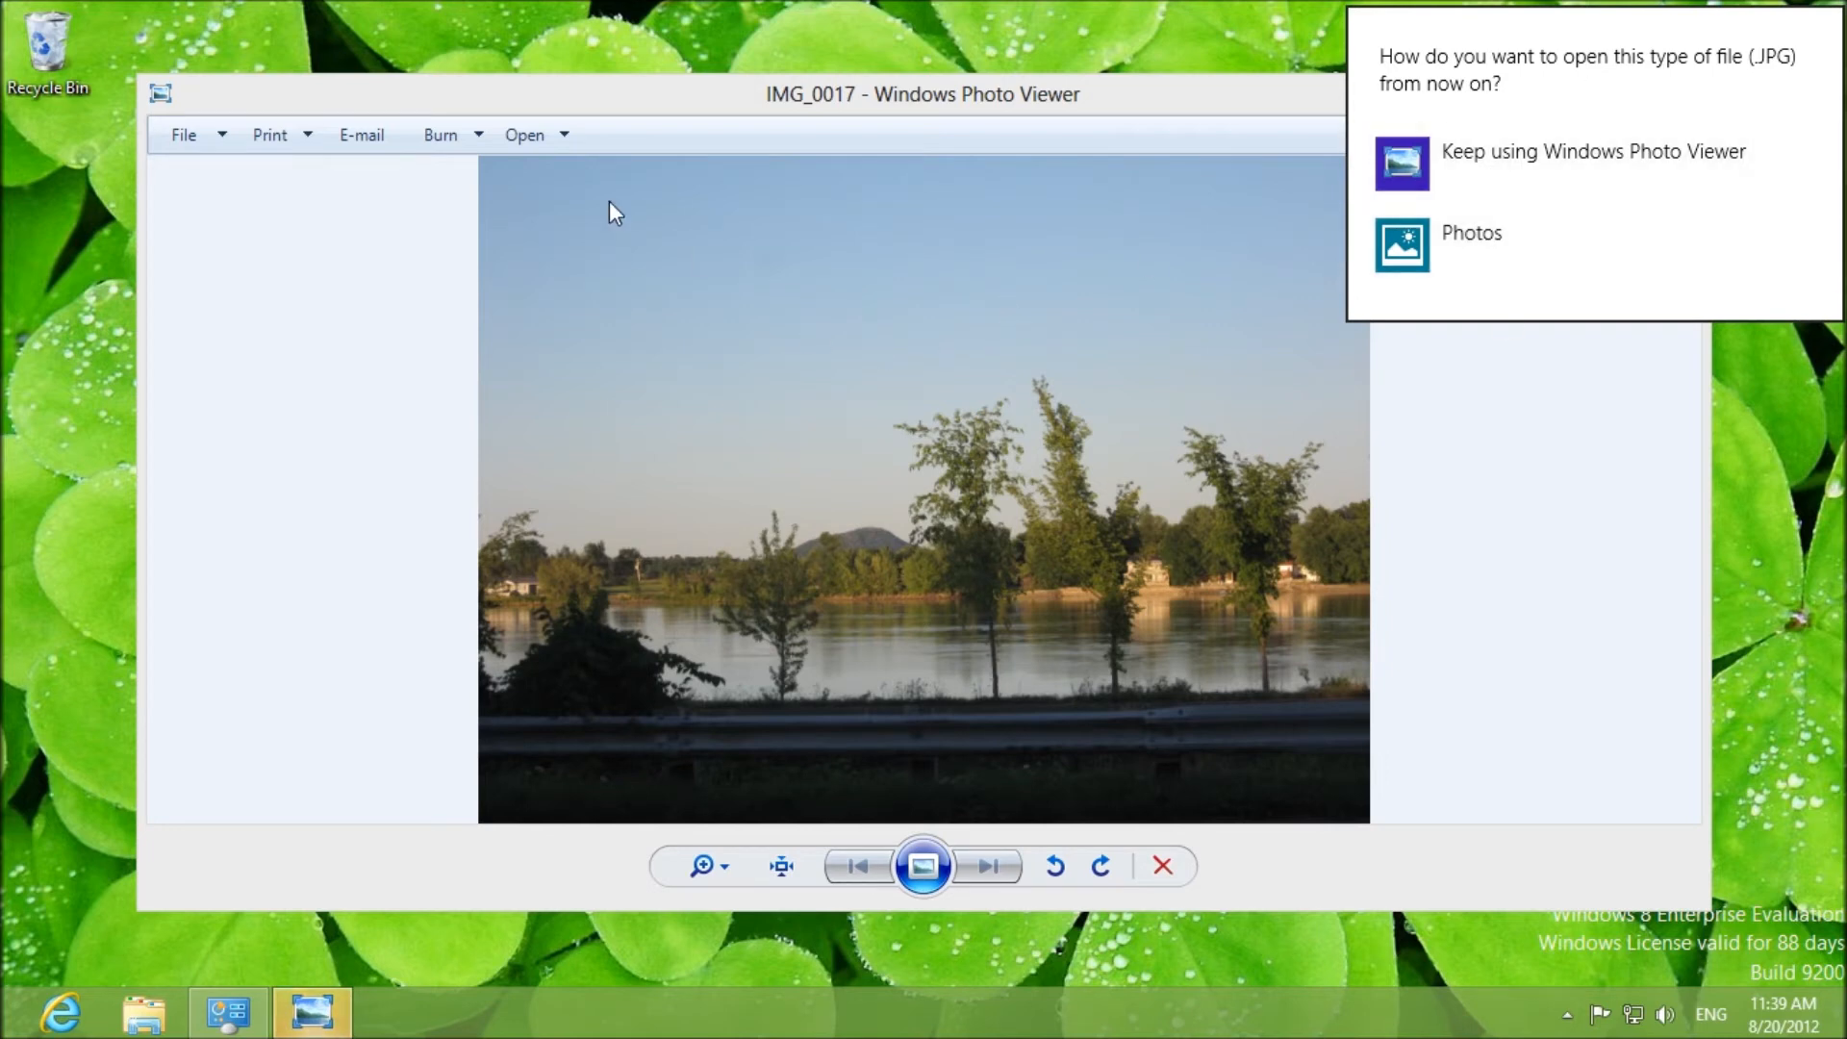
mouse_move(914, 104)
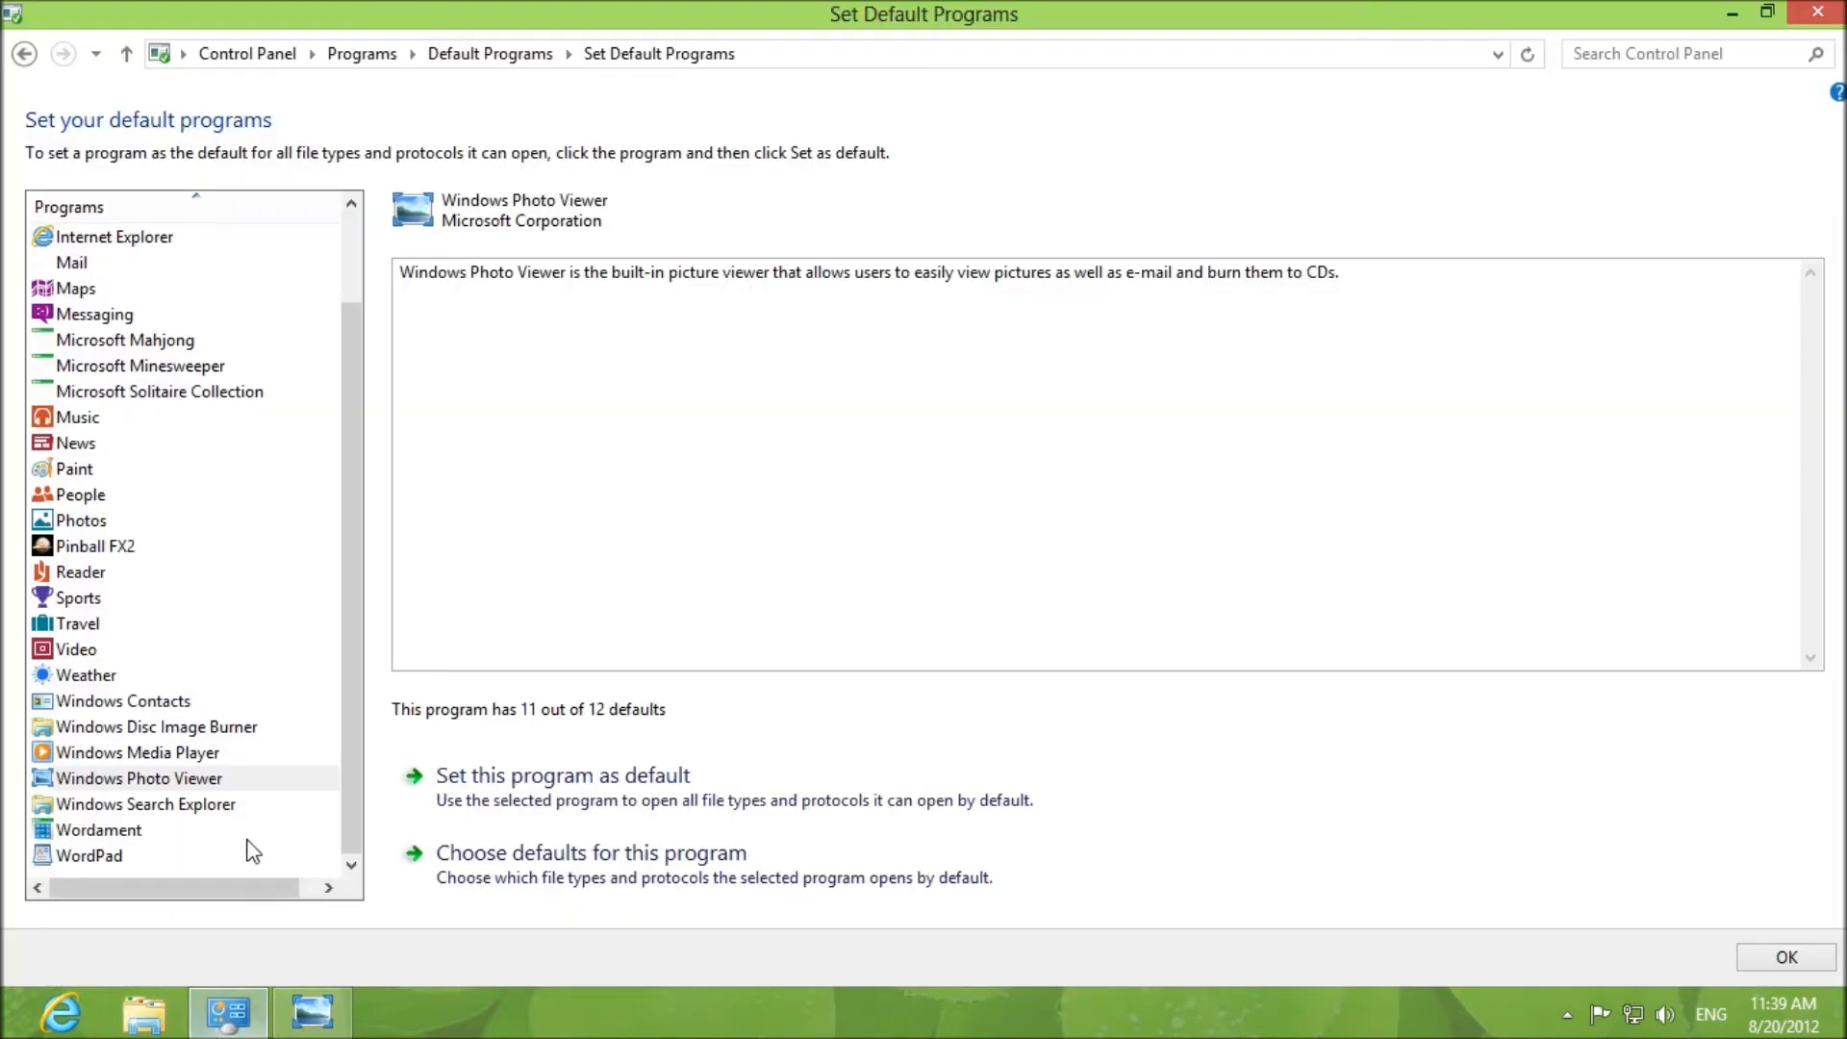
- Set Photos as the default for all its file types and close the window
click(81, 519)
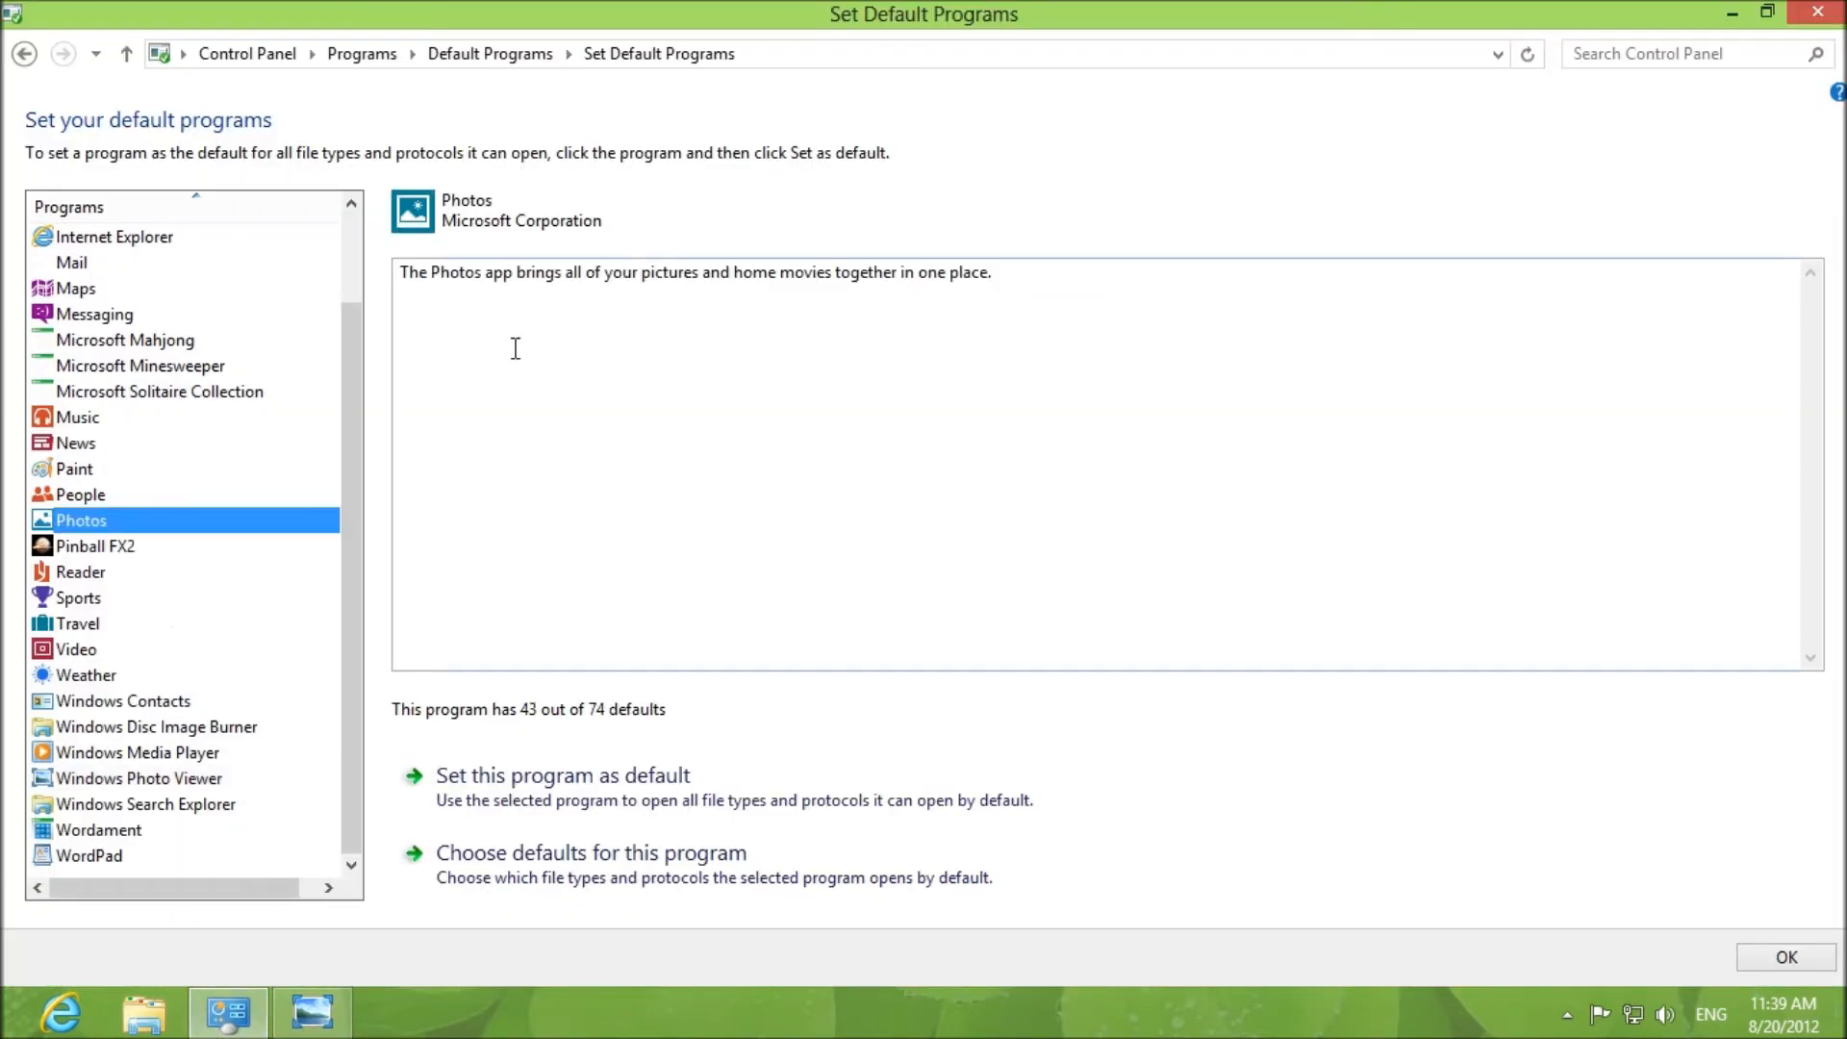
mouse_move(337, 820)
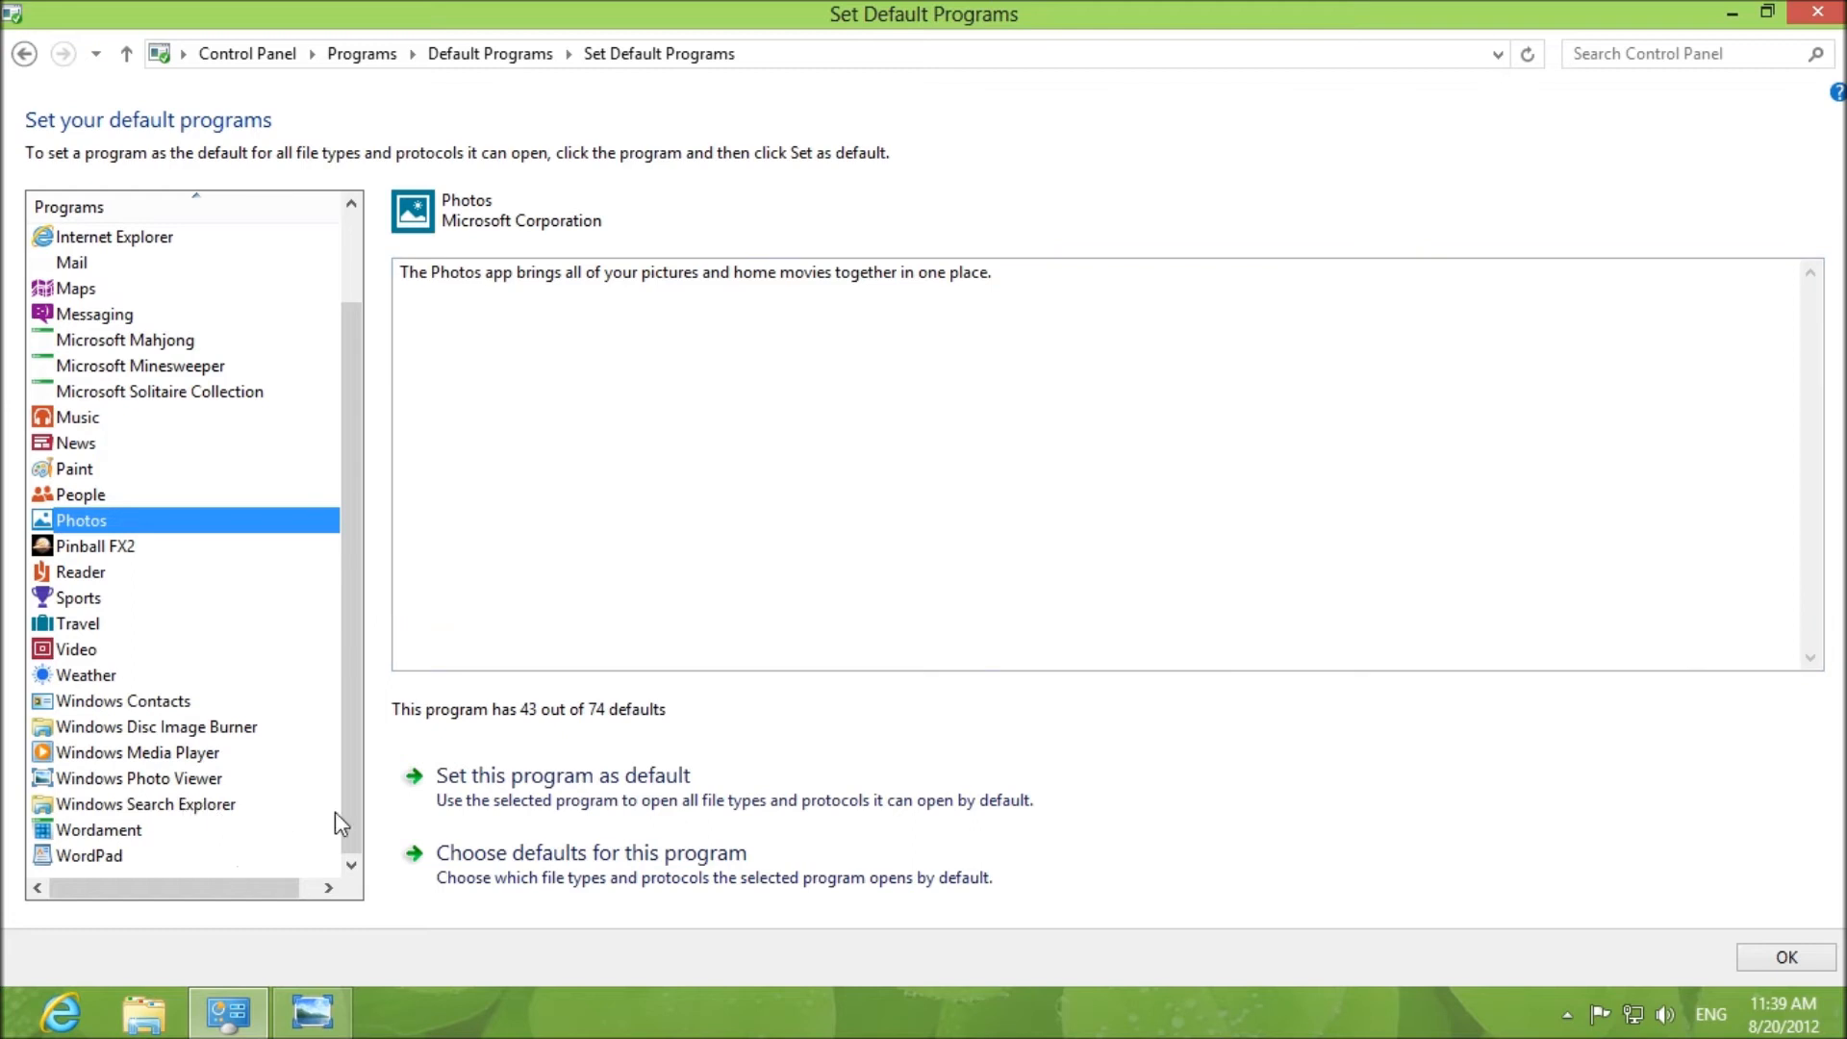
mouse_move(574, 786)
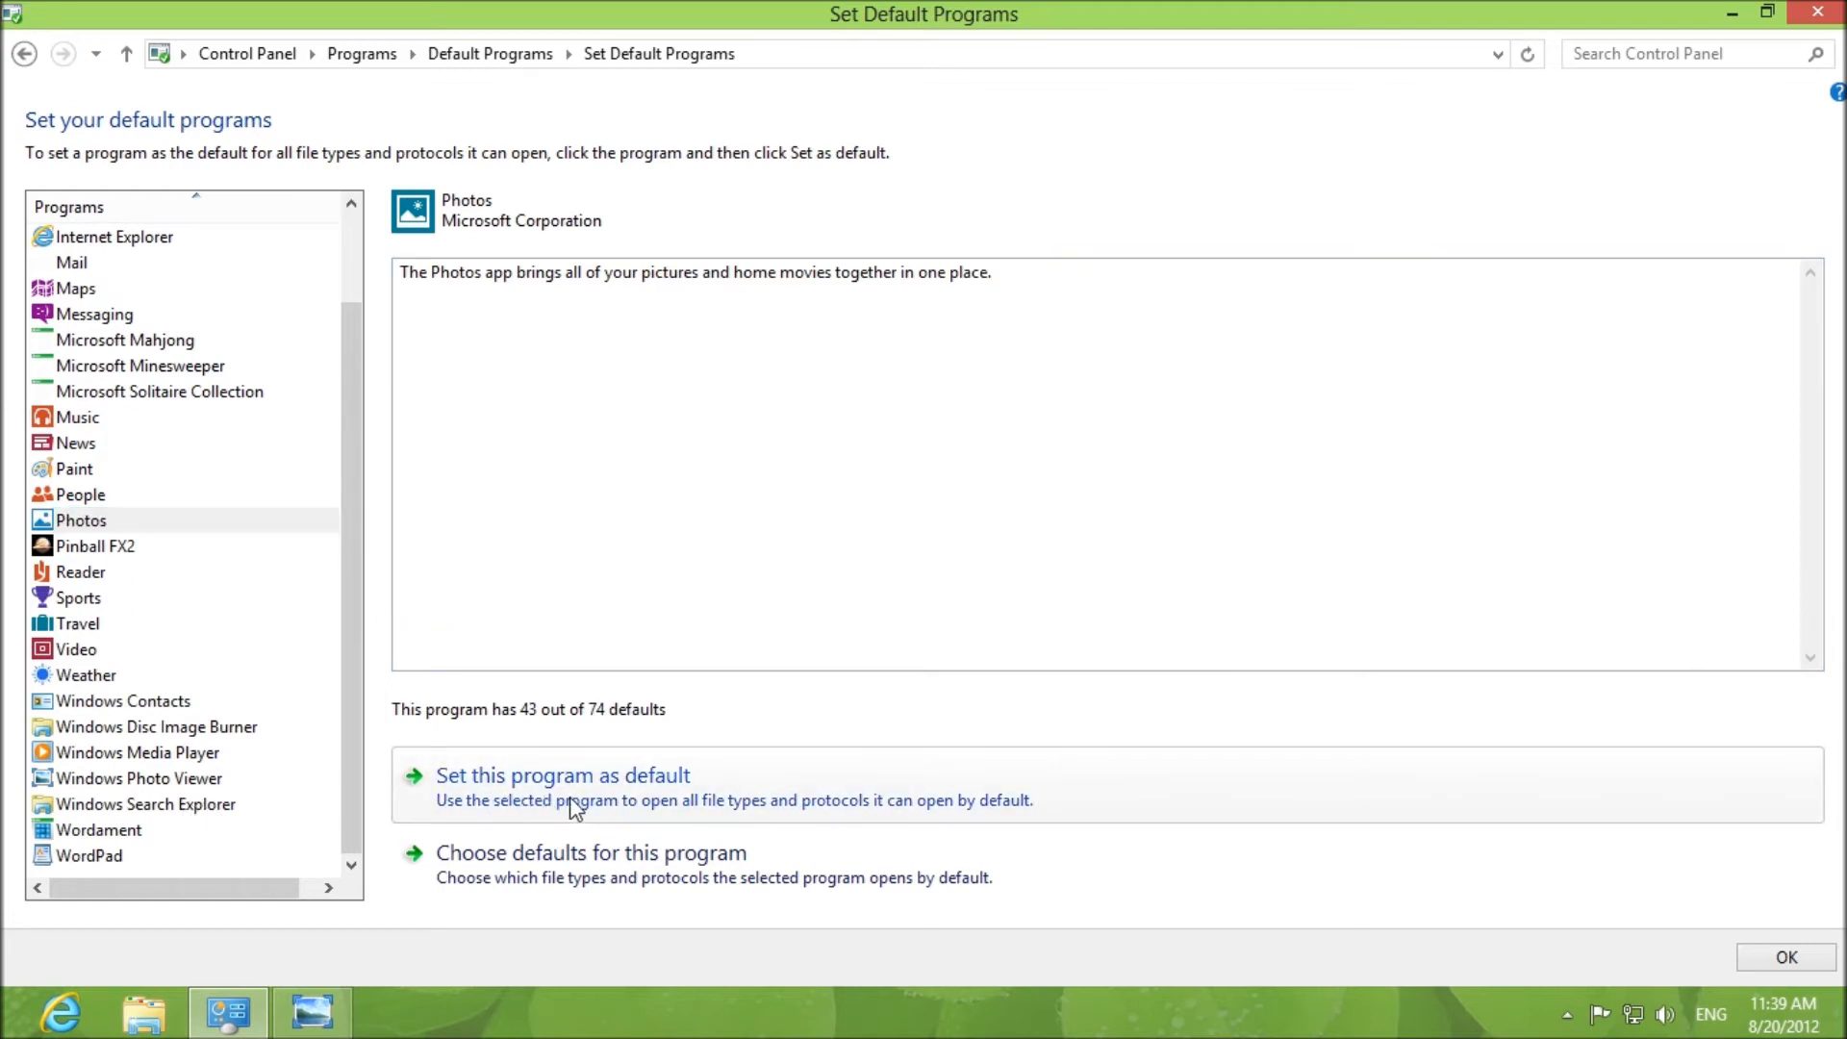
click(561, 776)
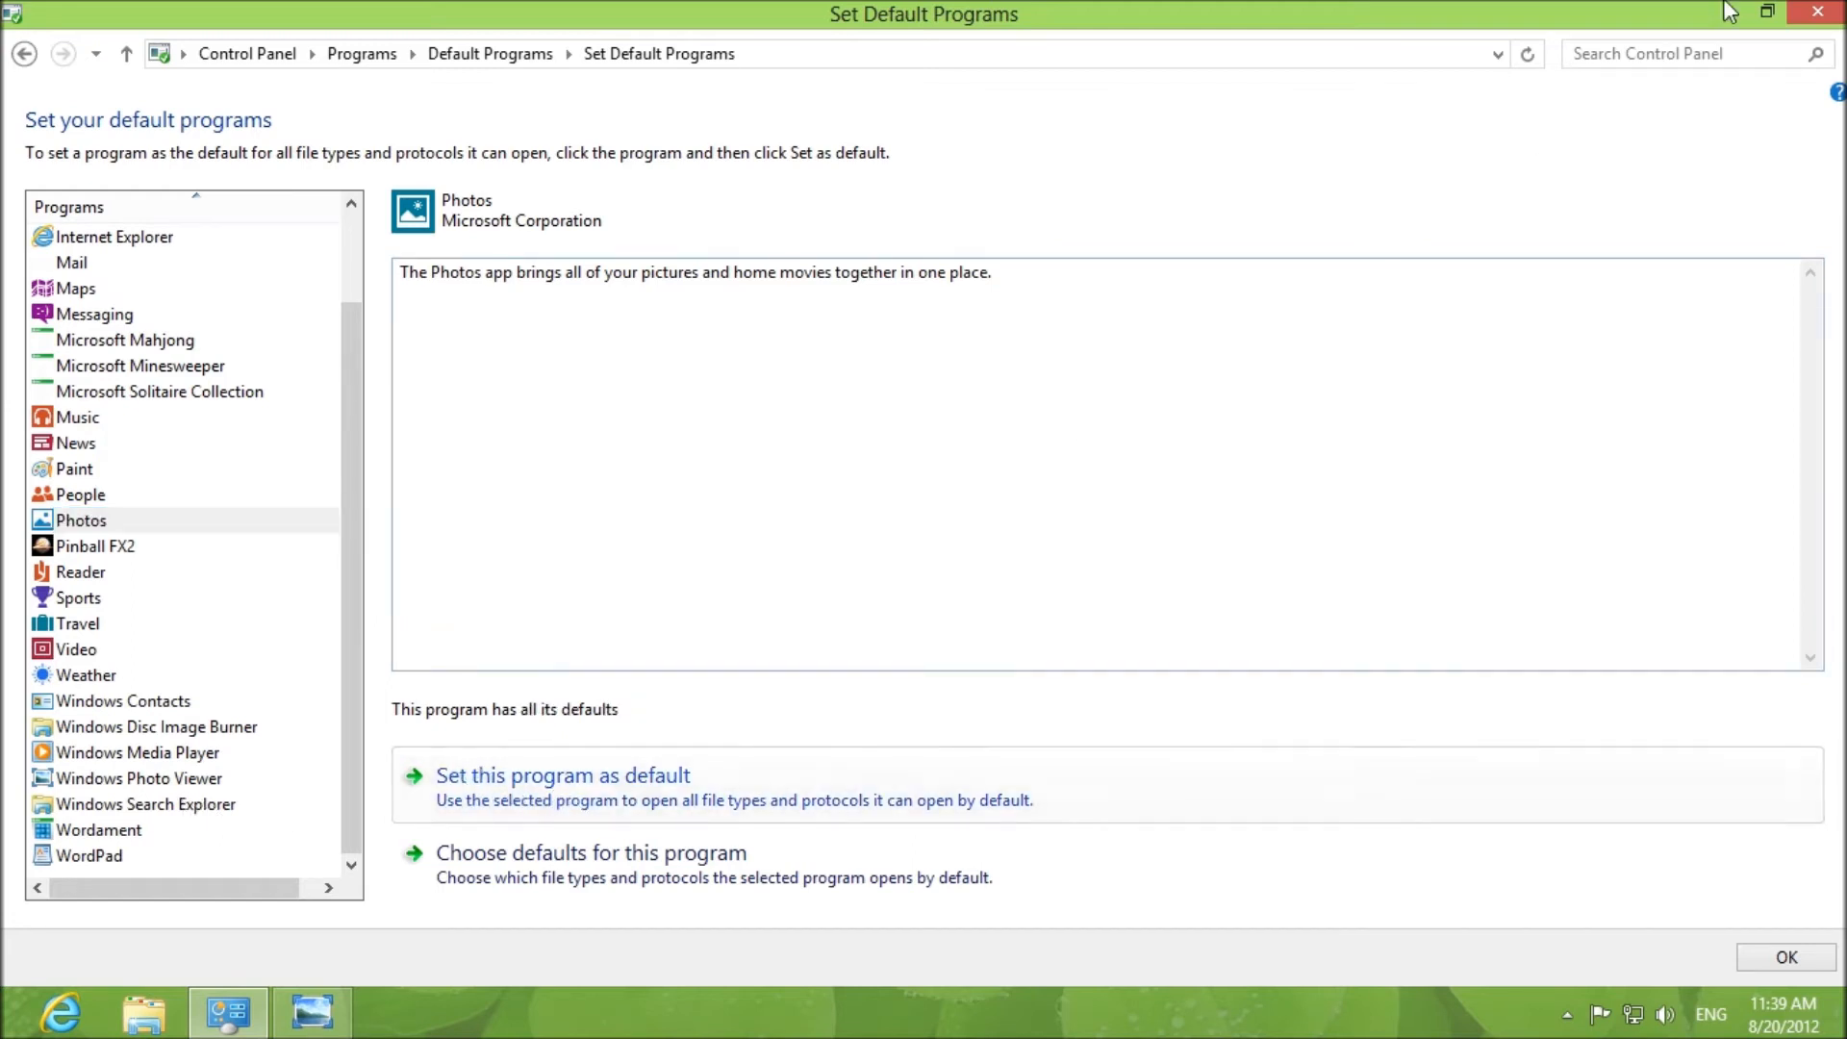
click(1818, 13)
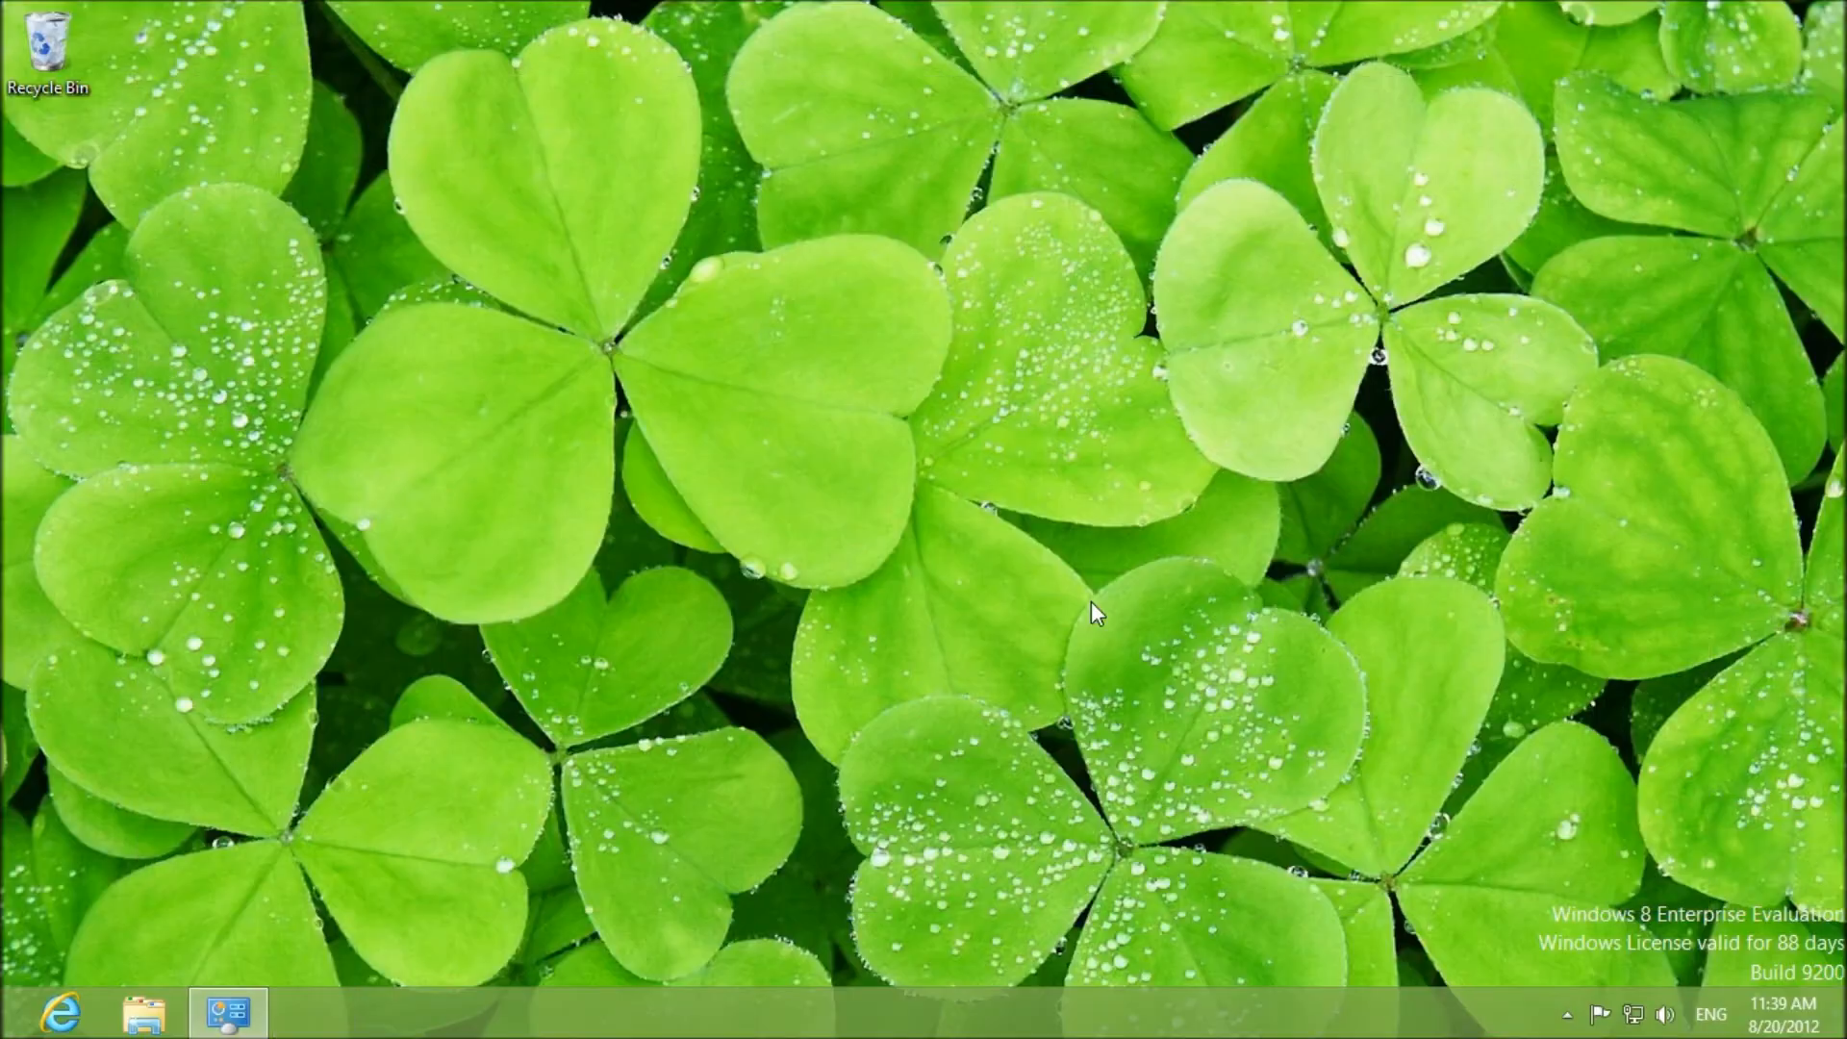
- Search again for '*.jpg' and show the file results
key(Super)
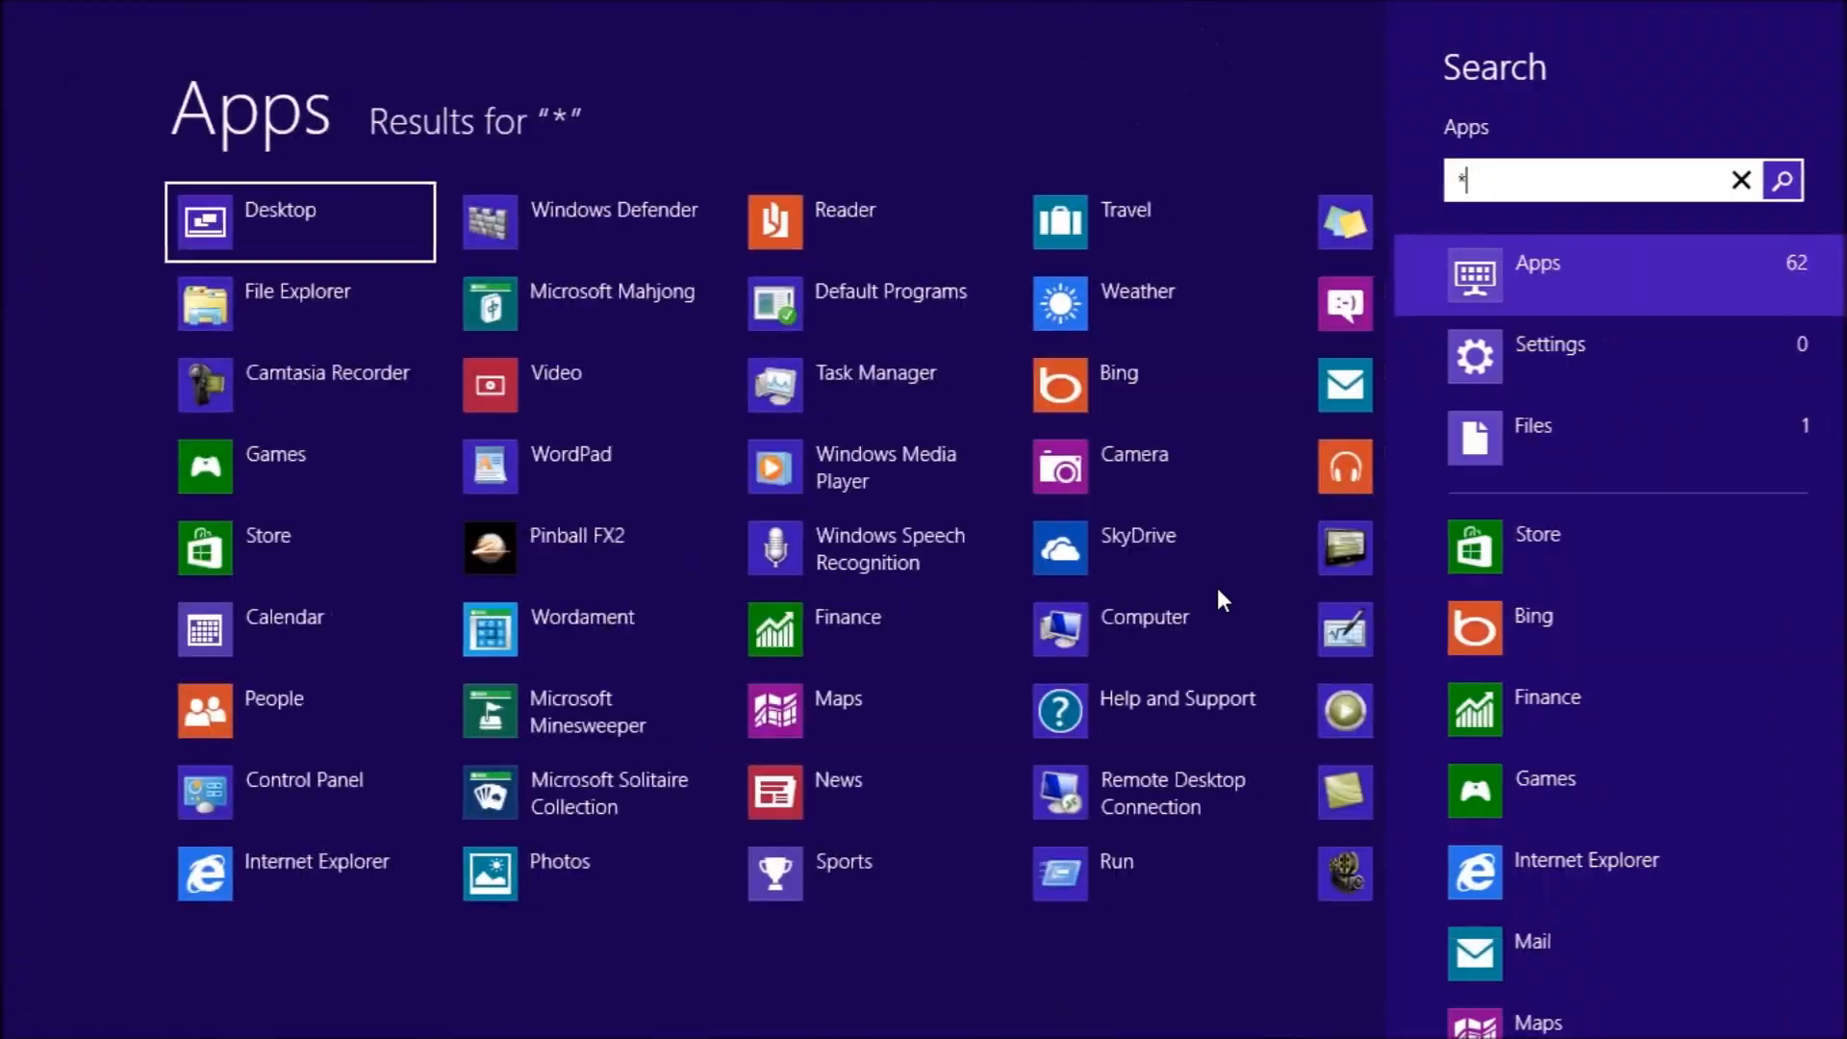
text(.jpg)
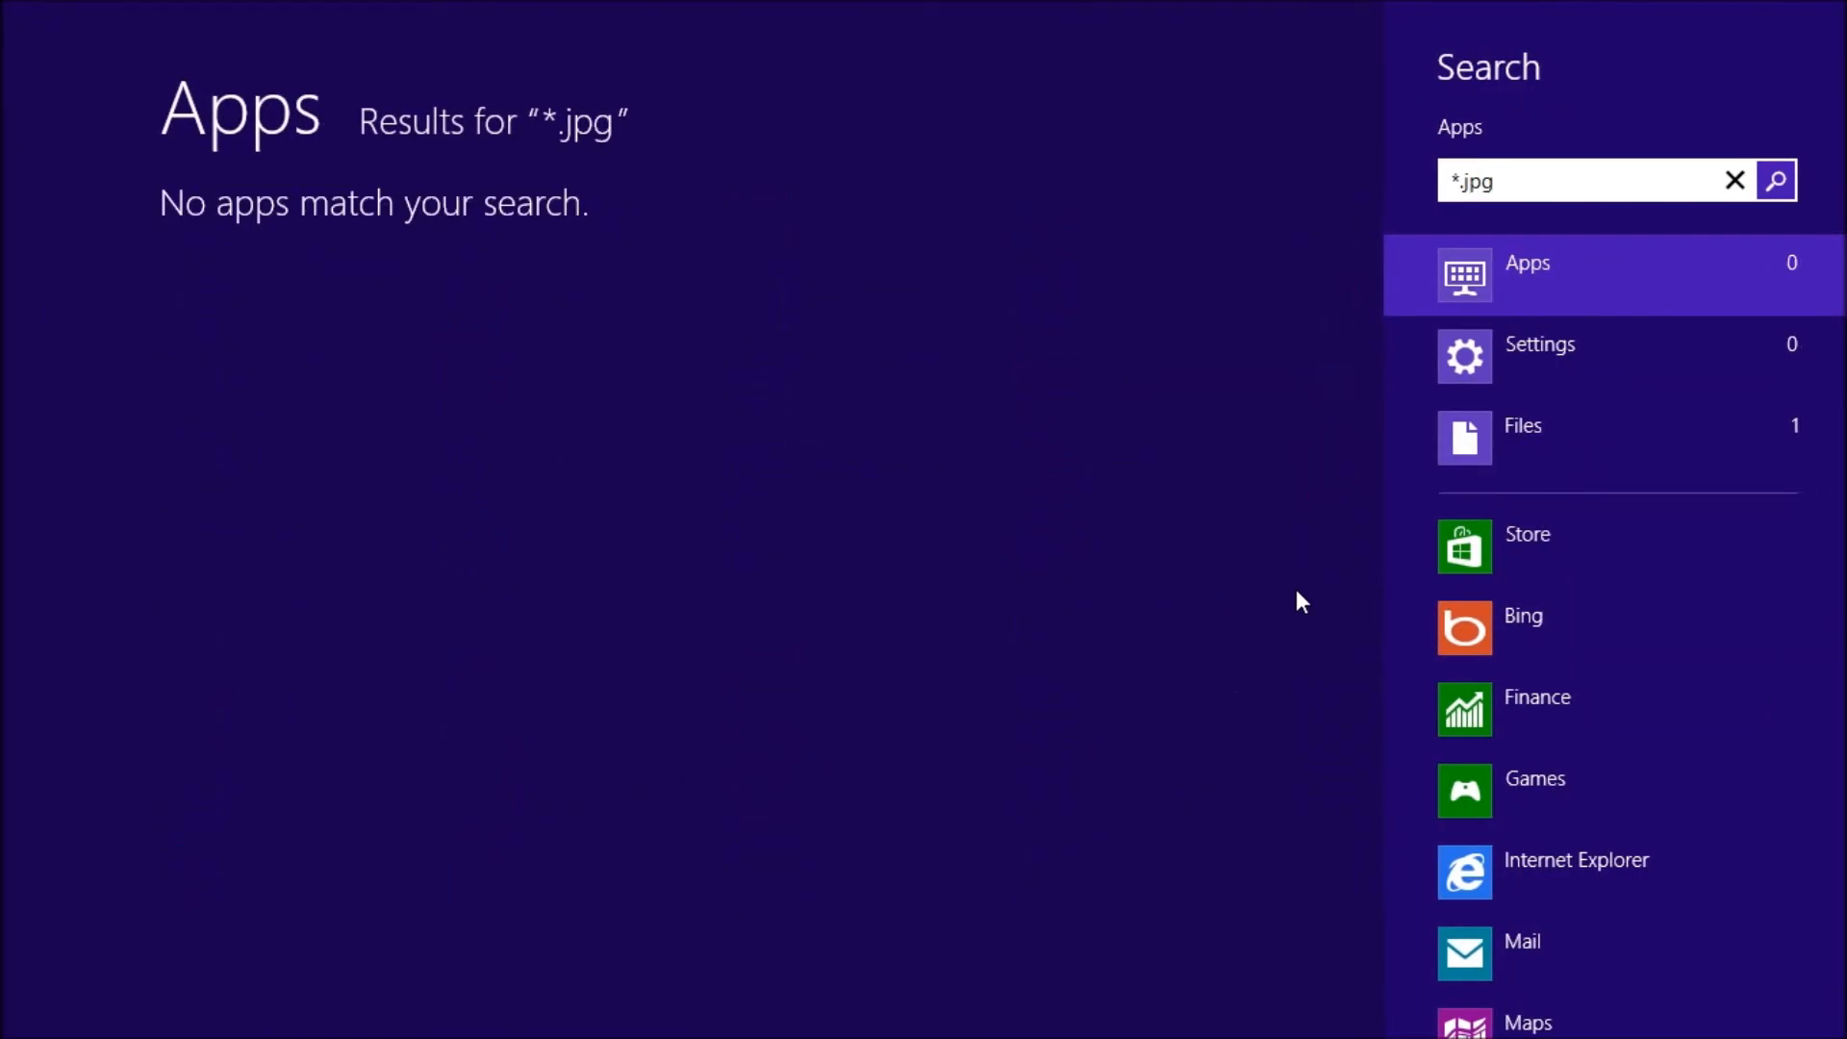
click(1523, 437)
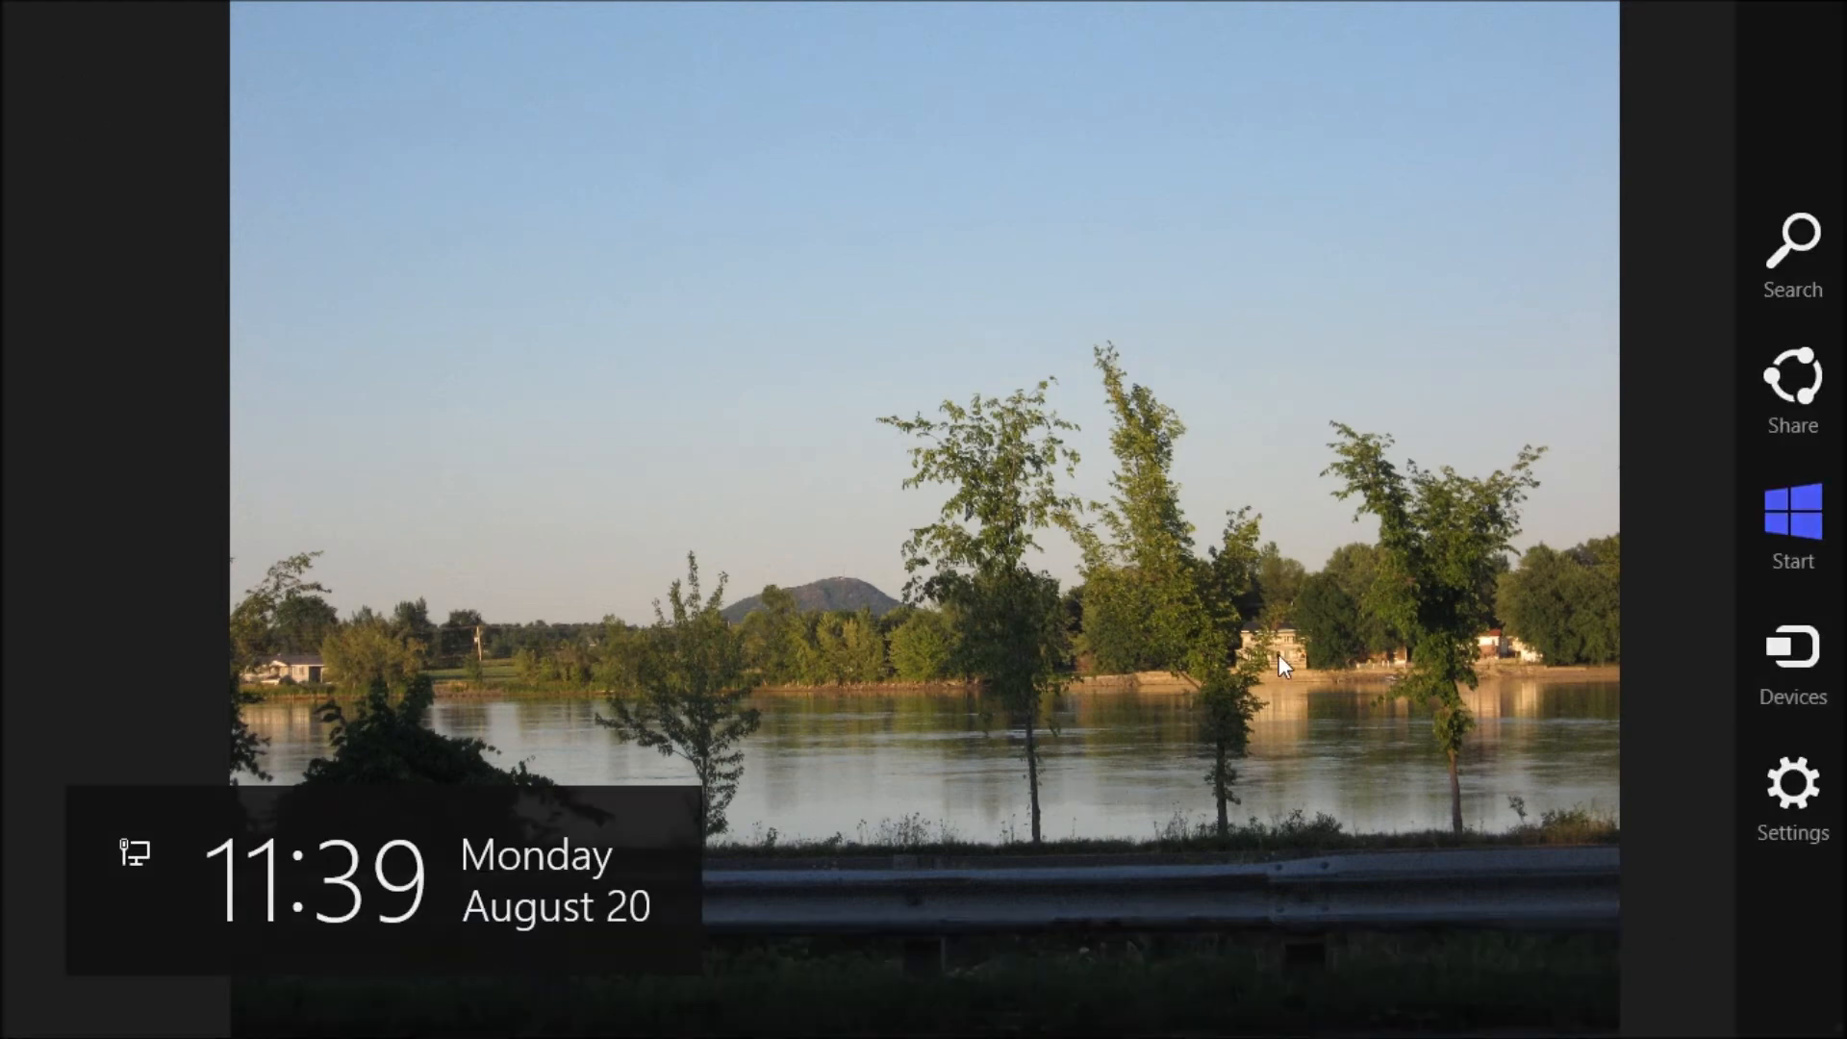
- Leave the full-screen photo via the Start screen and return to the desktop
click(1791, 504)
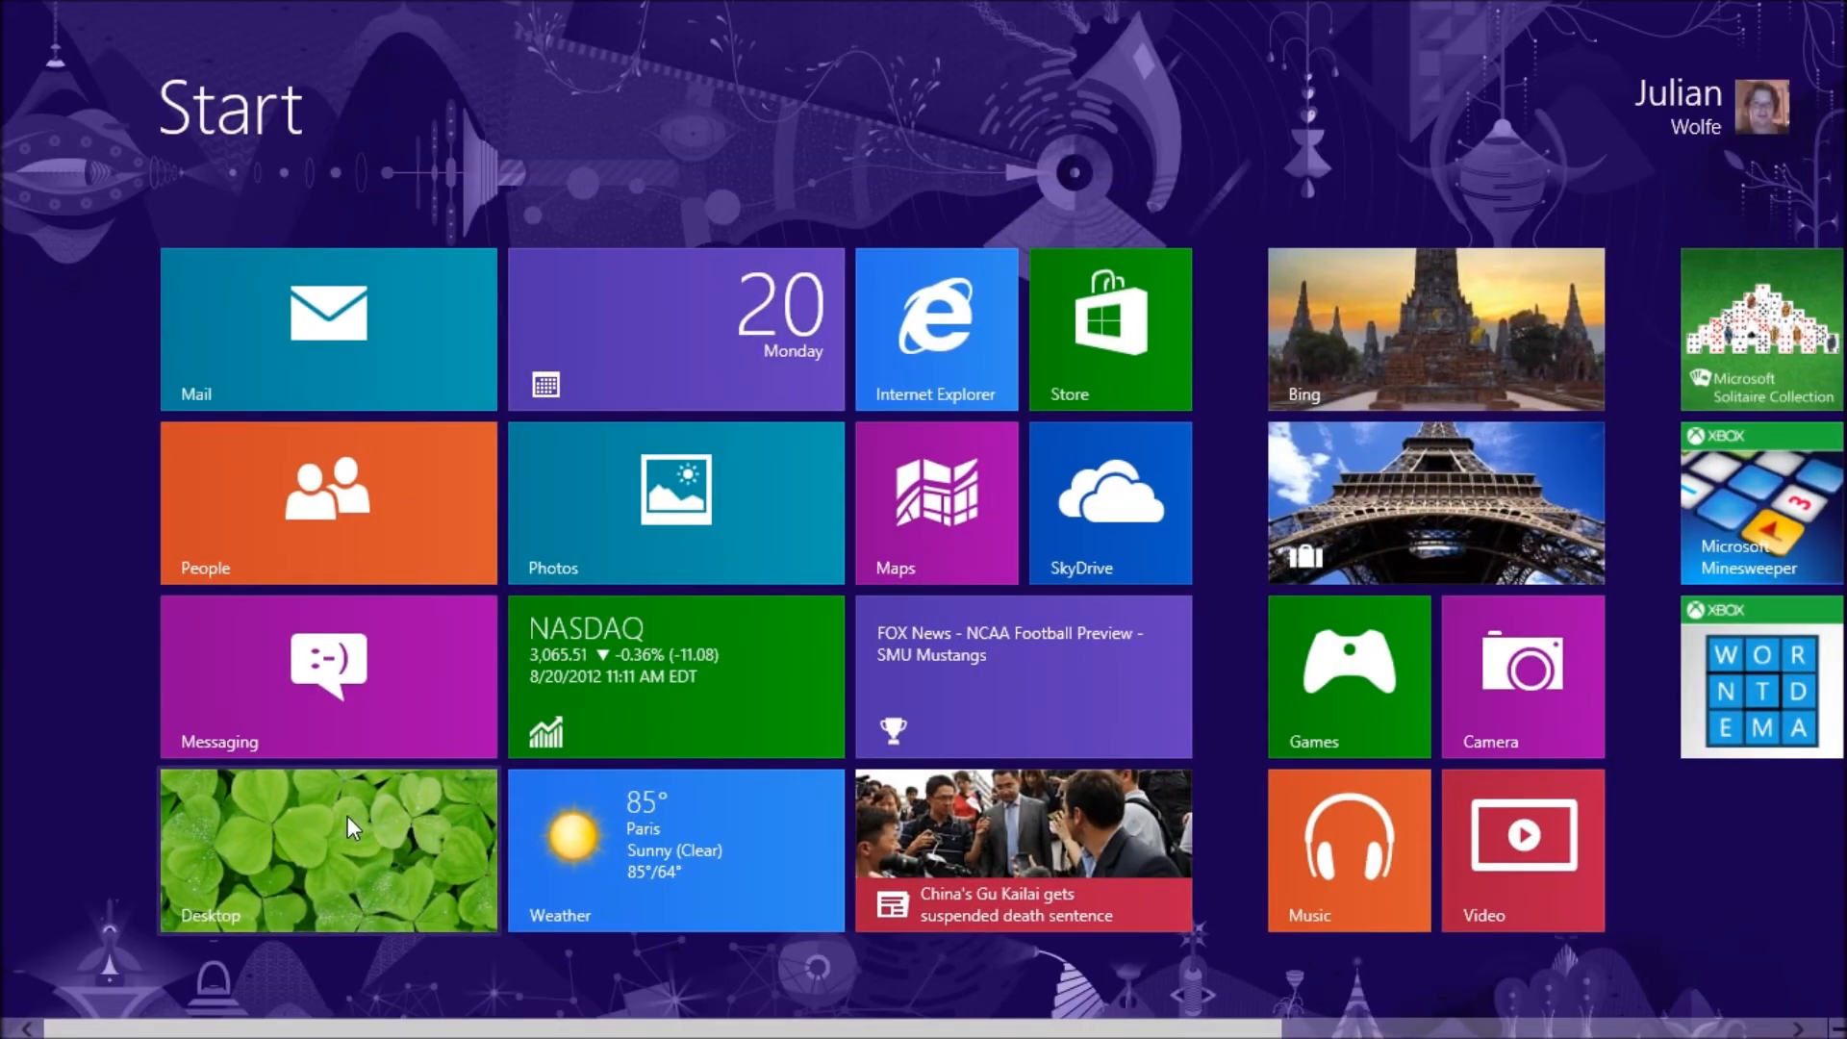
click(327, 848)
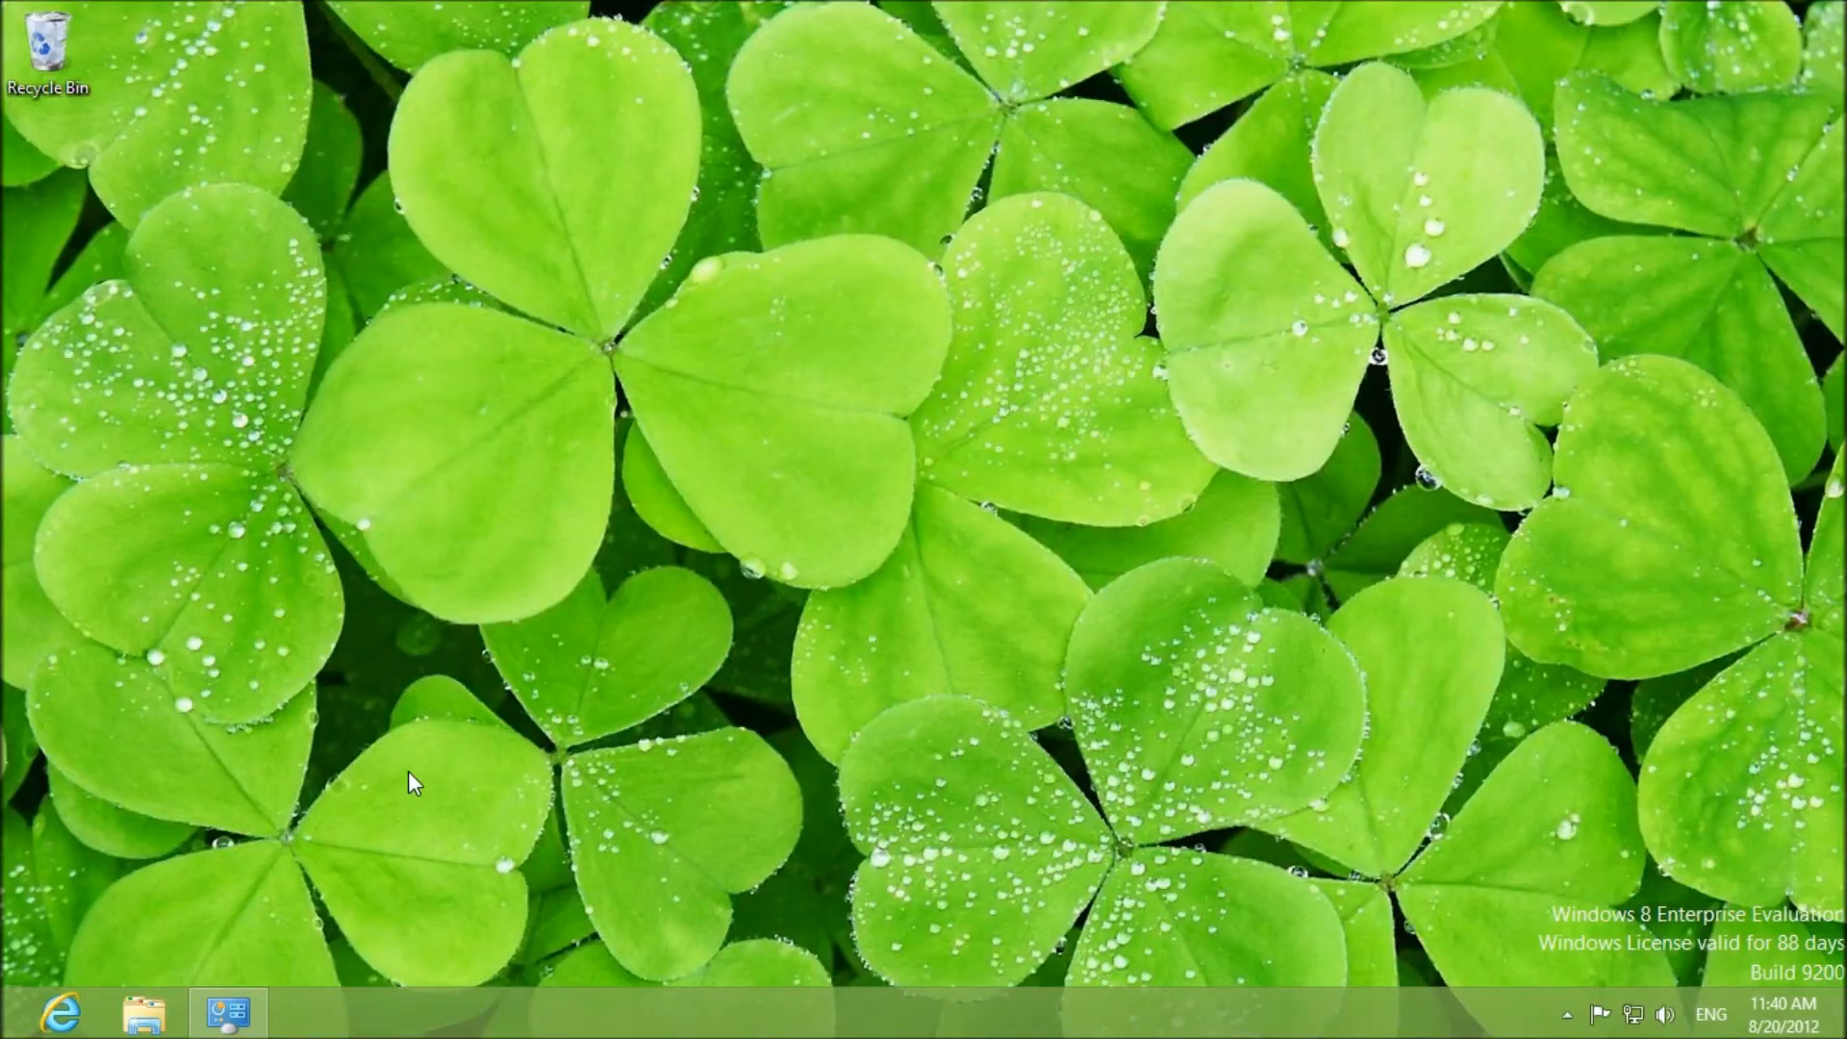
mouse_move(445, 750)
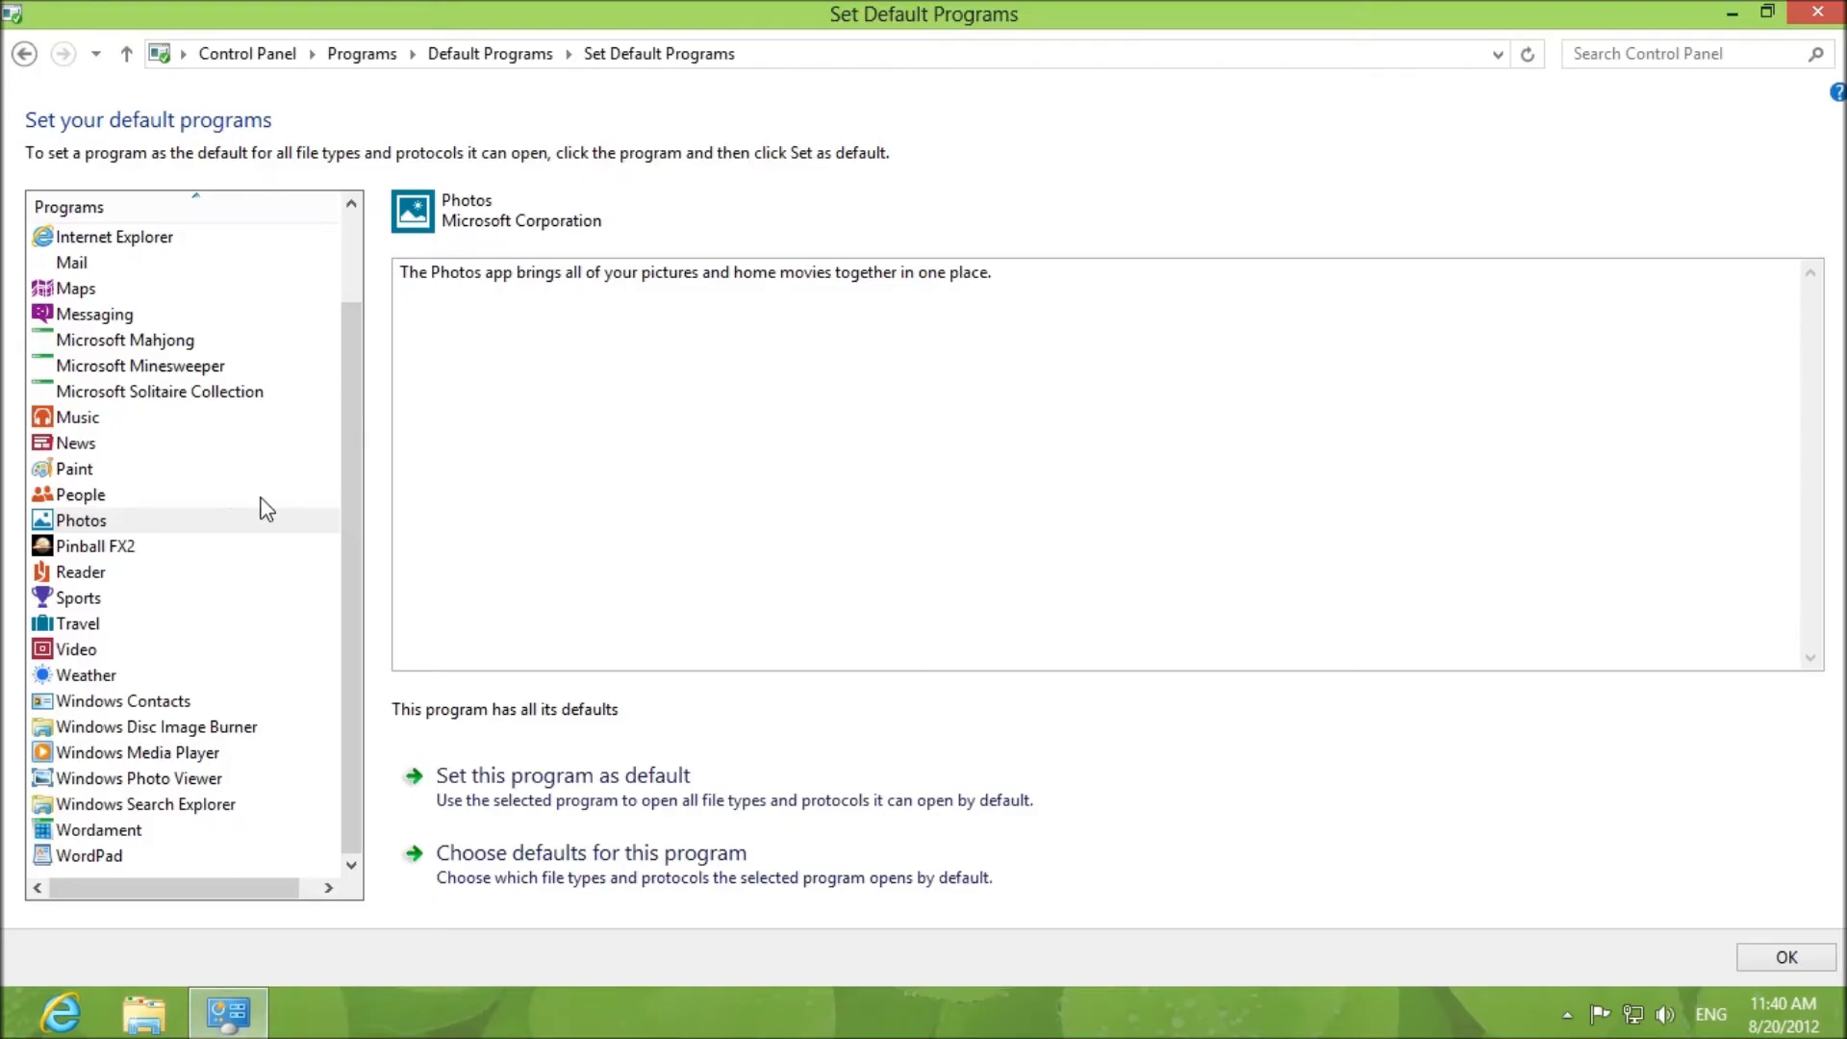
mouse_move(368, 661)
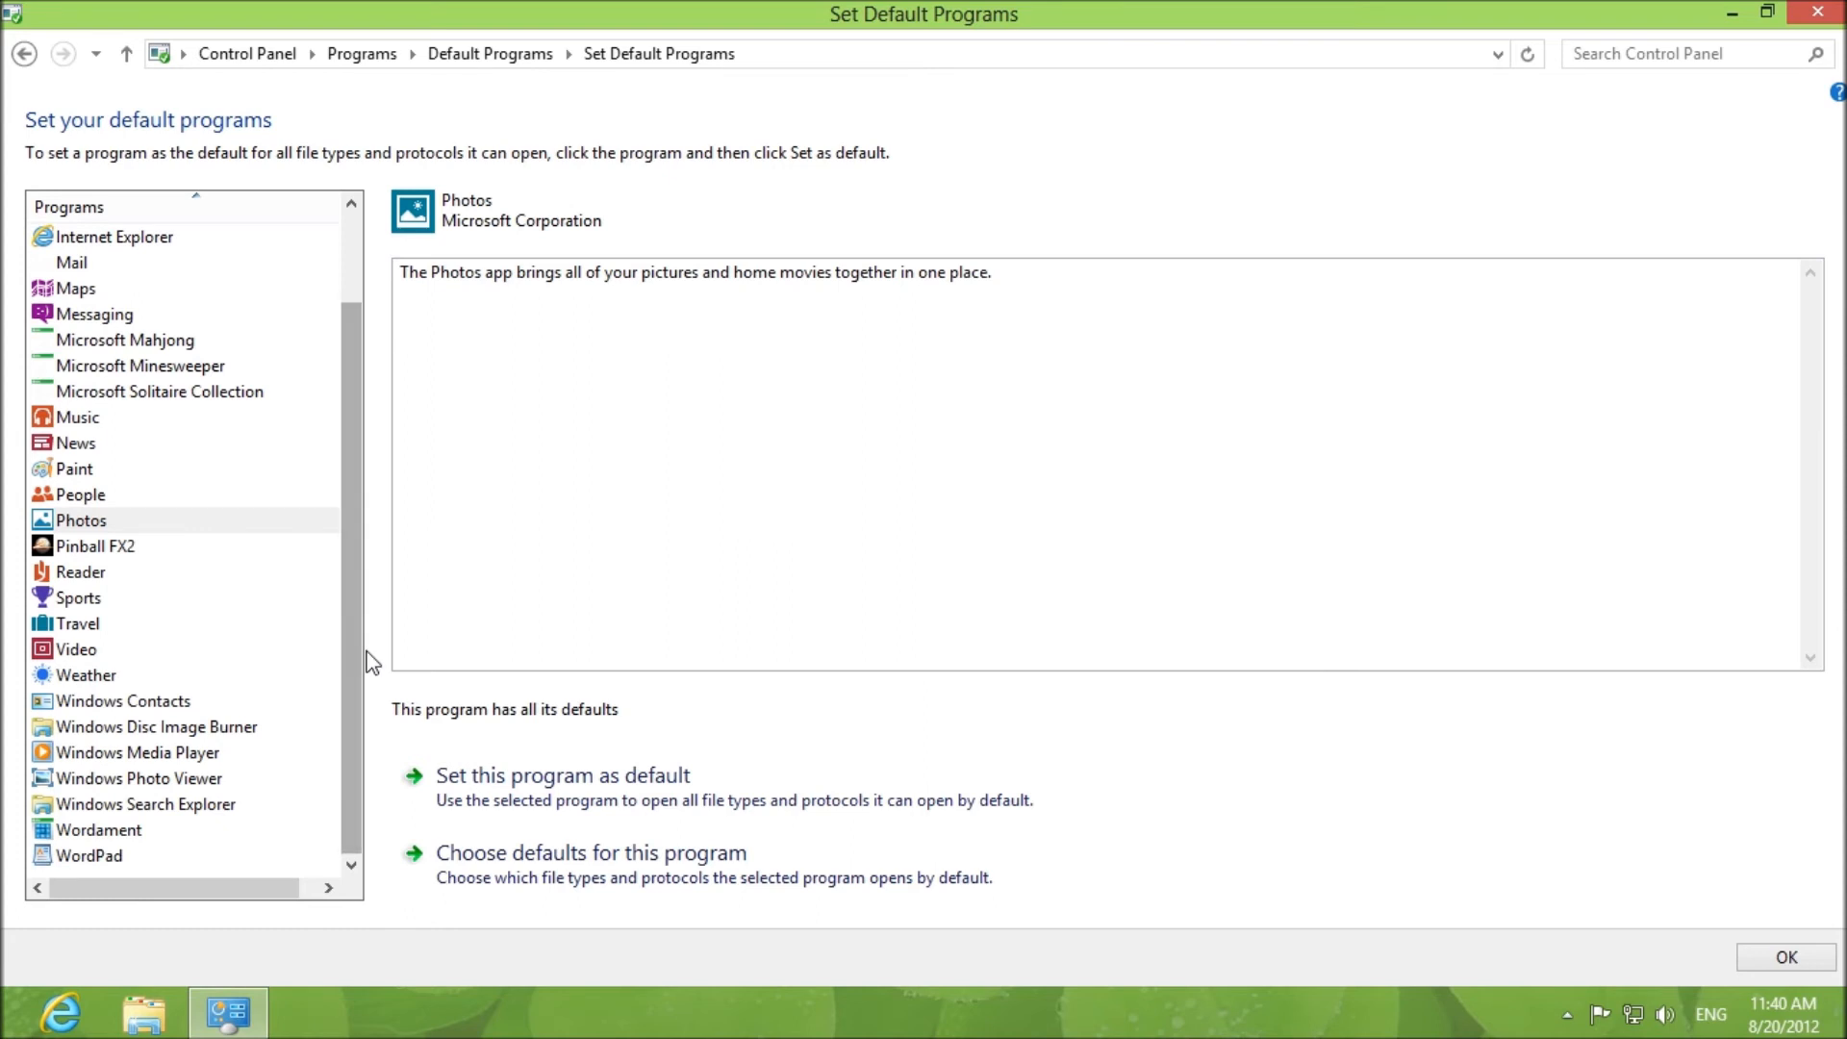
- Scroll the Programs list to confirm Photos has all its defaults
scroll(up, 3)
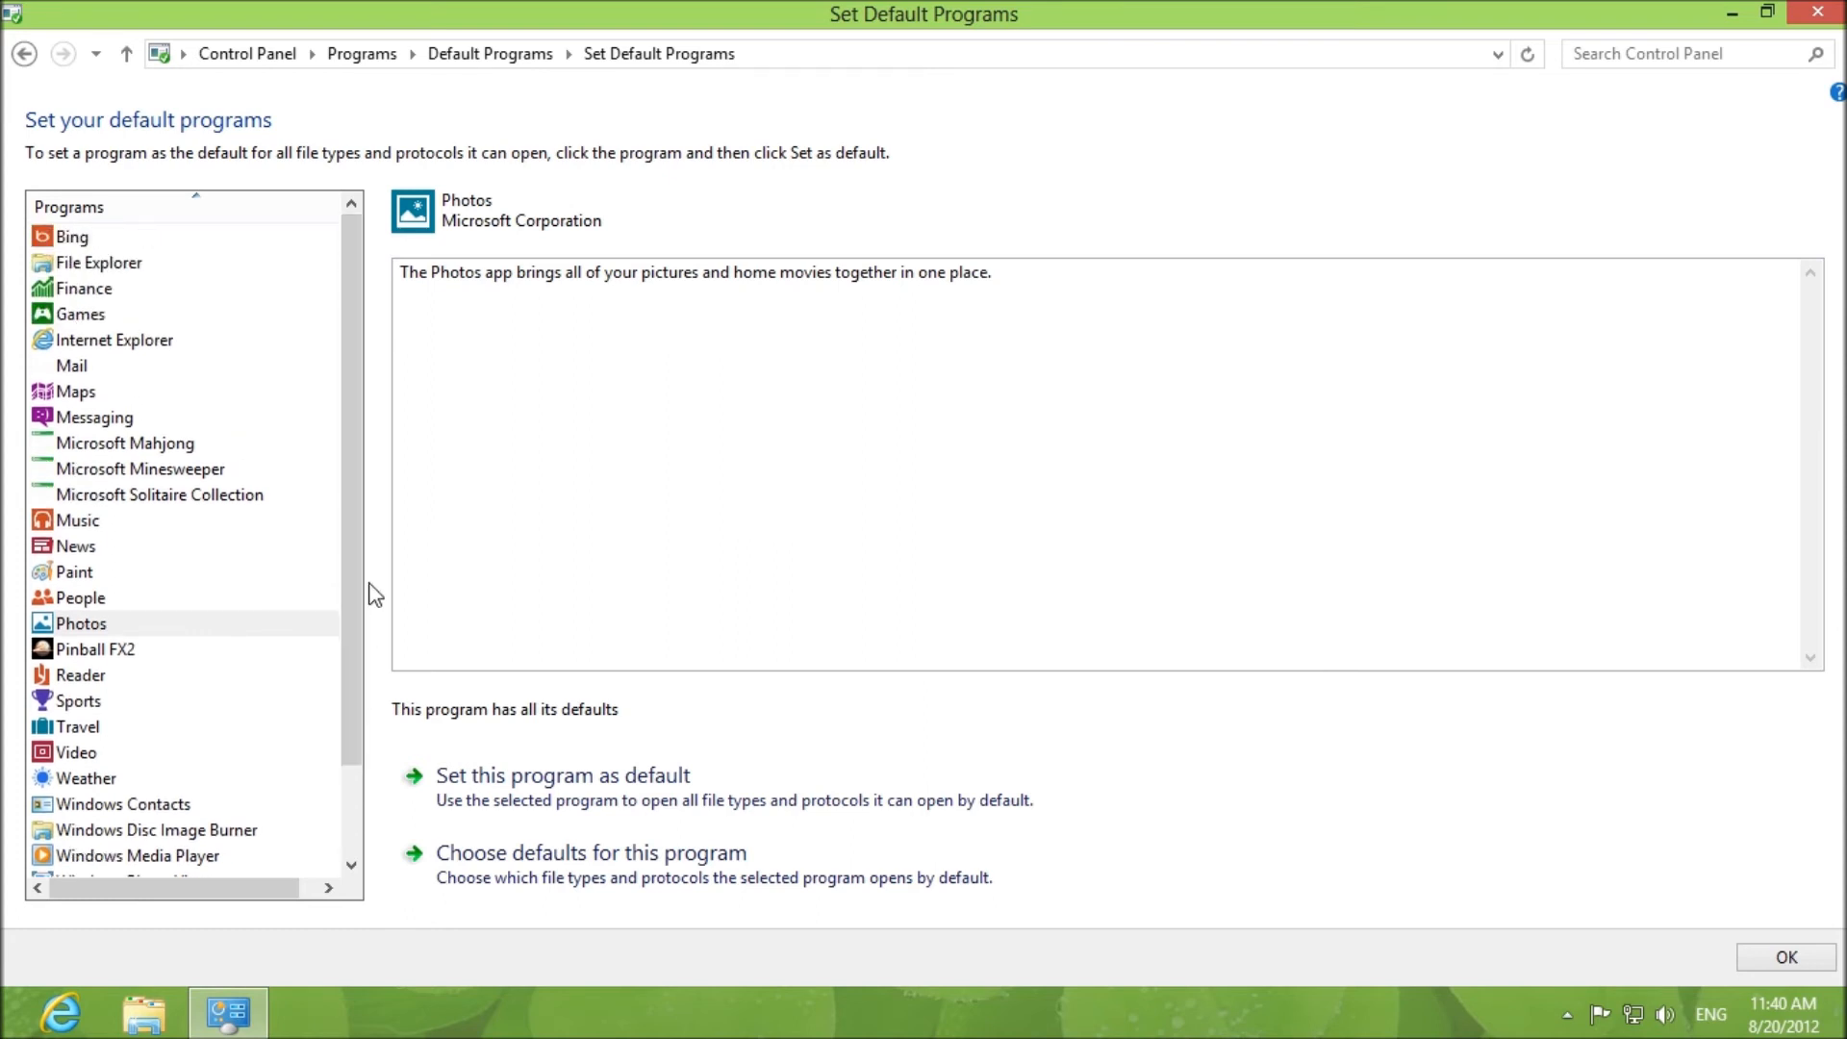